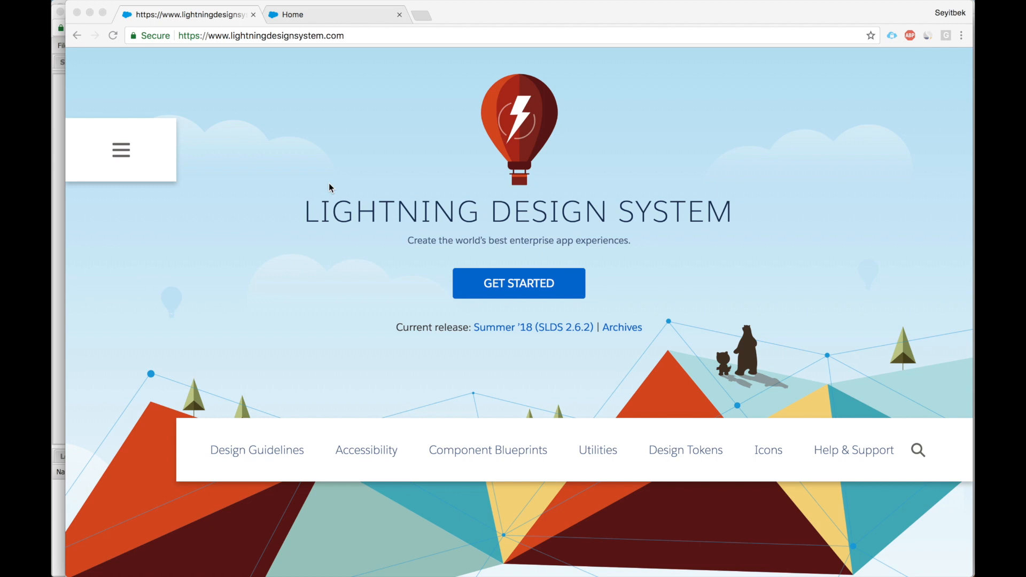
- Expand the site navigation sidebar from the home page via the hamburger menu
click(121, 150)
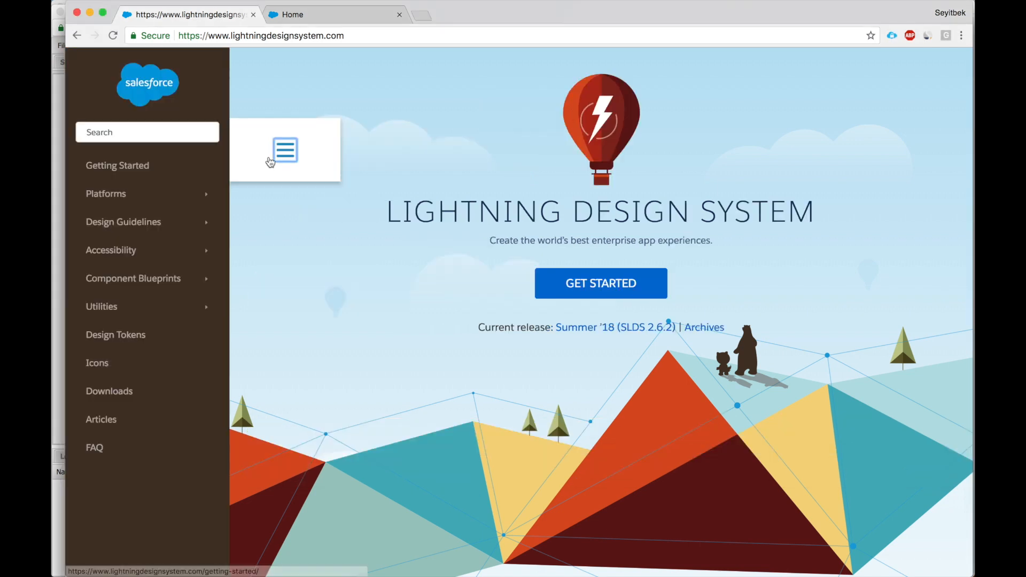
mouse_move(165, 198)
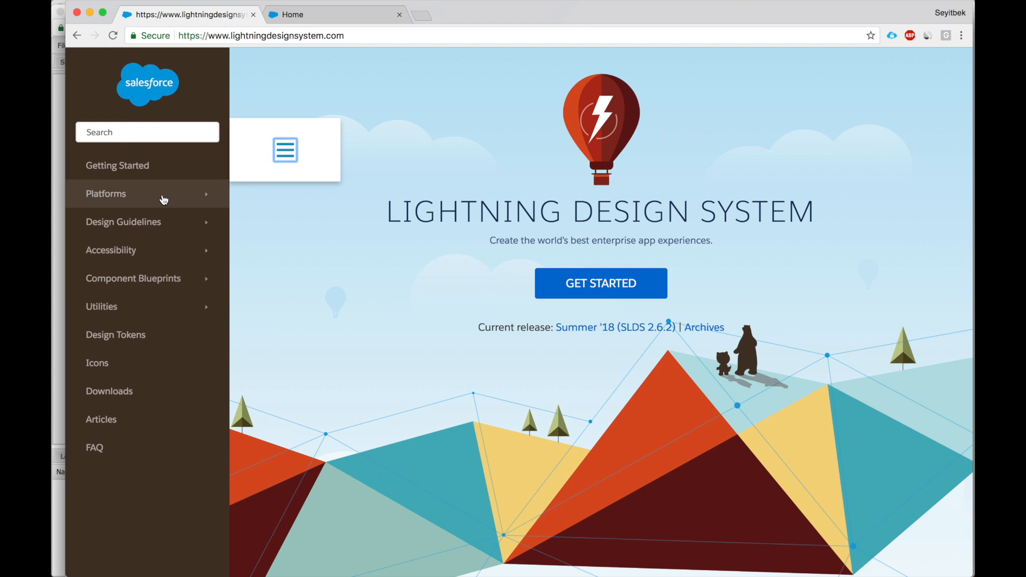
mouse_move(164, 245)
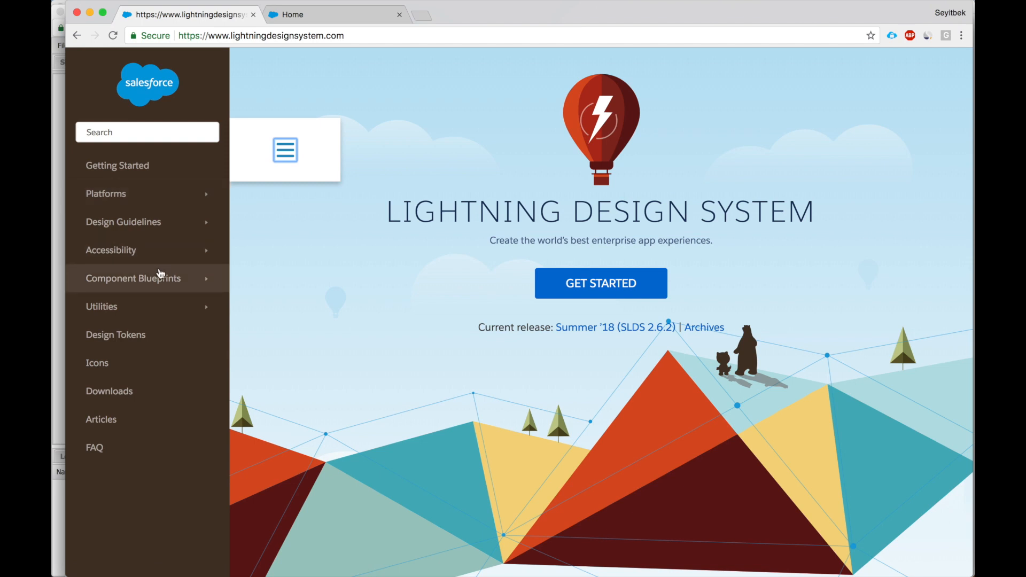
mouse_move(159, 302)
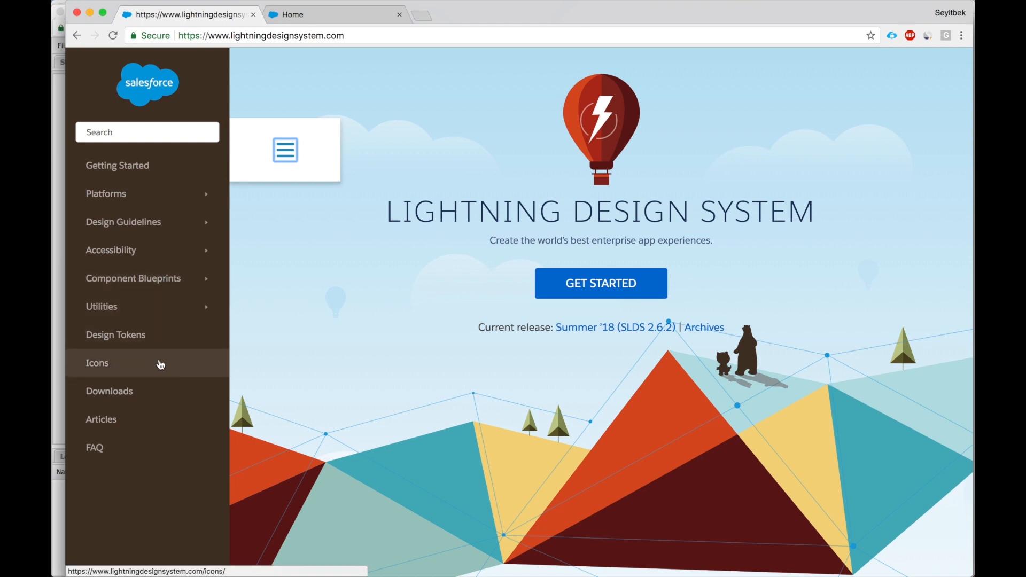
mouse_move(157, 301)
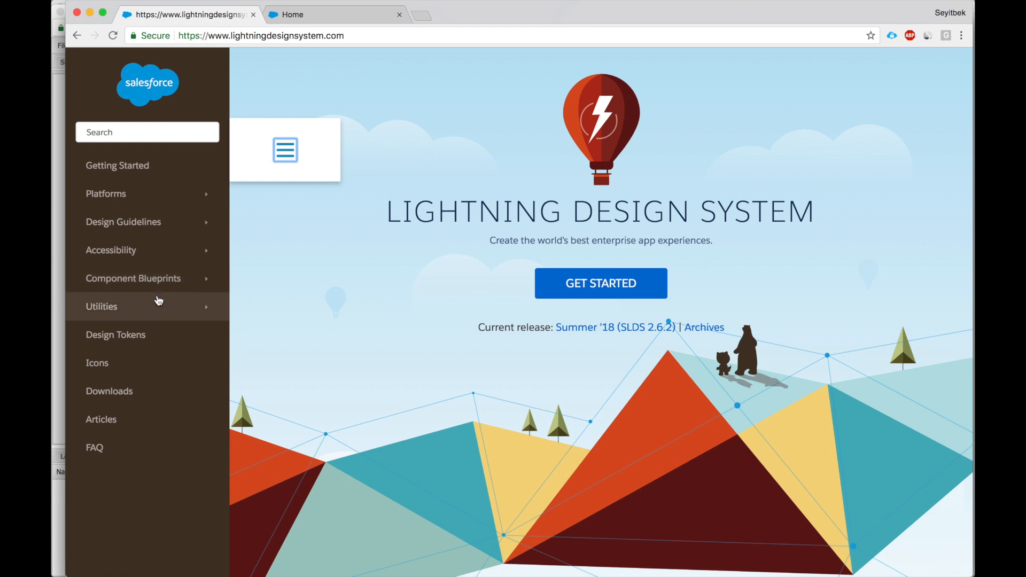
mouse_move(159, 293)
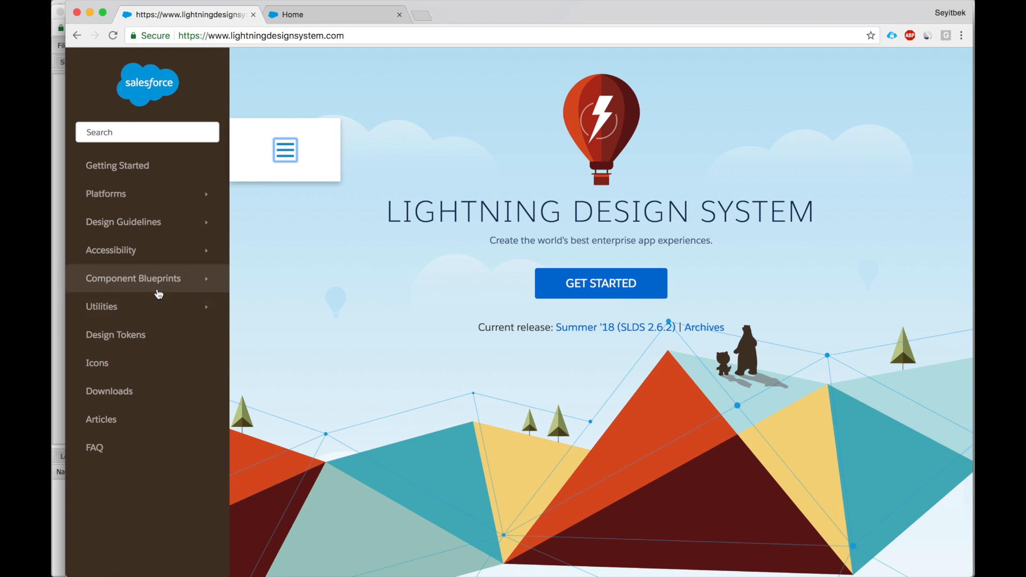
mouse_move(158, 351)
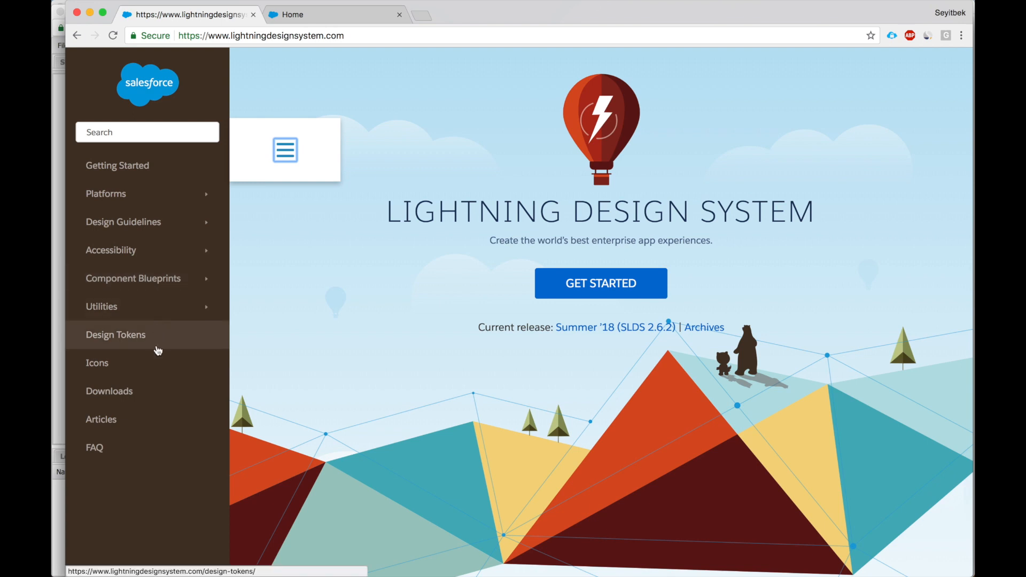
mouse_move(155, 284)
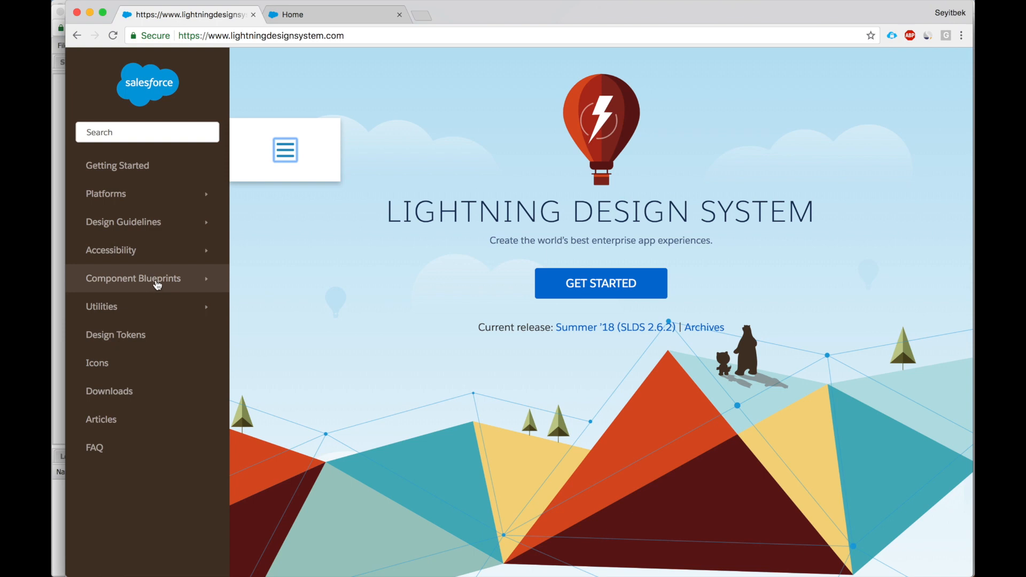
- Expand Component Blueprints and browse the Accordion and Activity Timeline pages
click(133, 279)
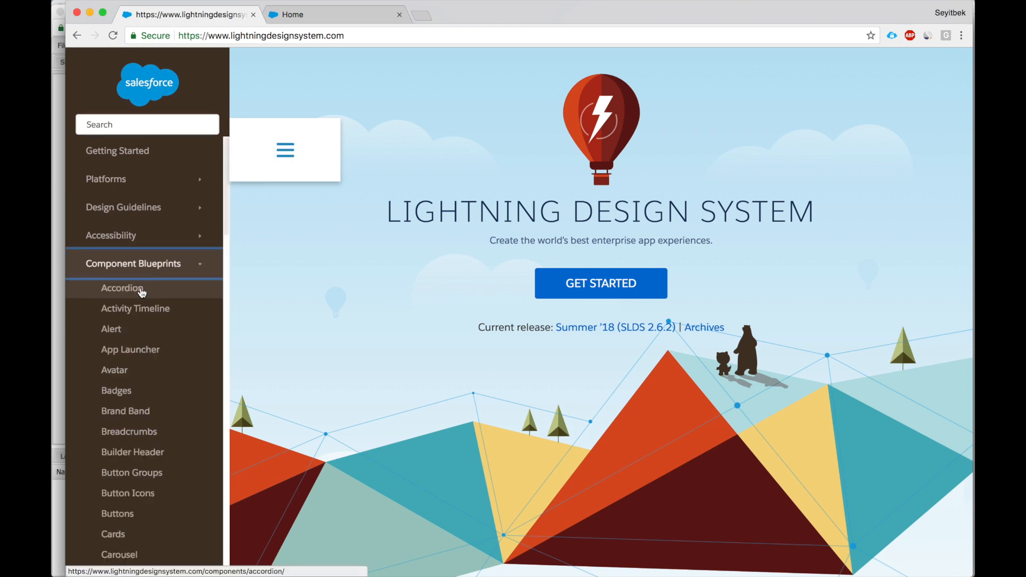
click(121, 288)
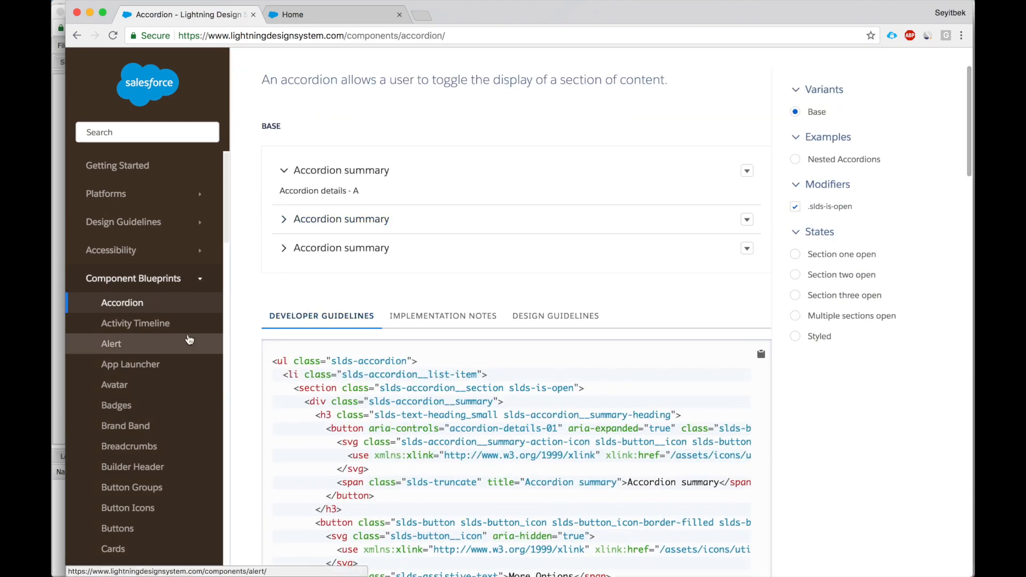
scroll(down, 3)
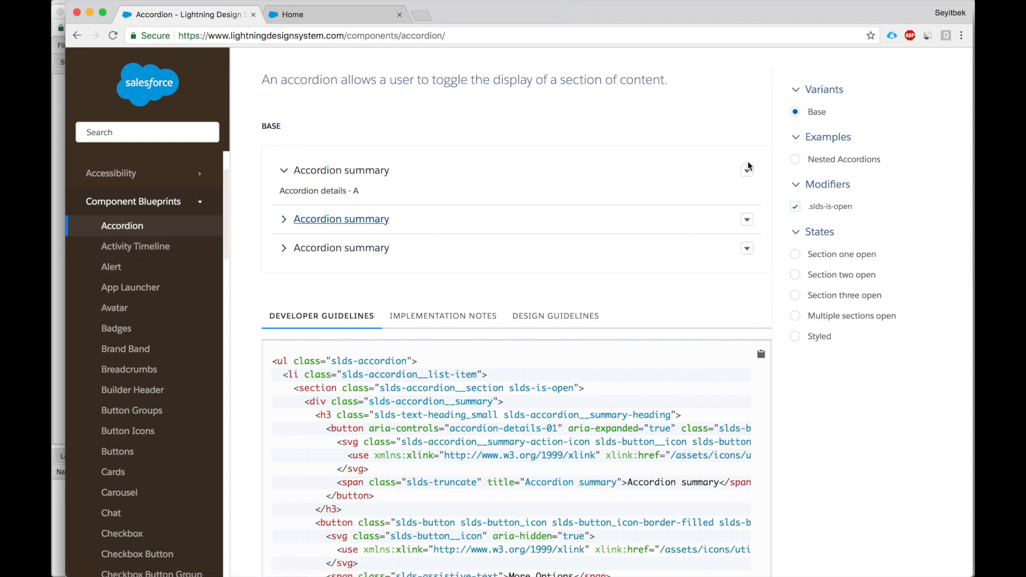
click(135, 246)
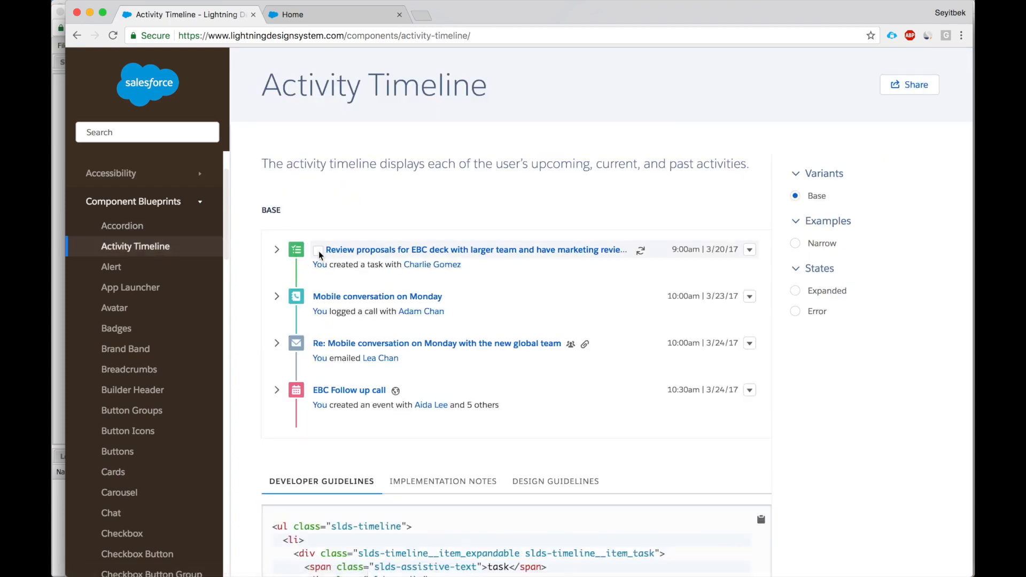
- Browse the Alert page and land on the App Launcher component documentation
click(111, 267)
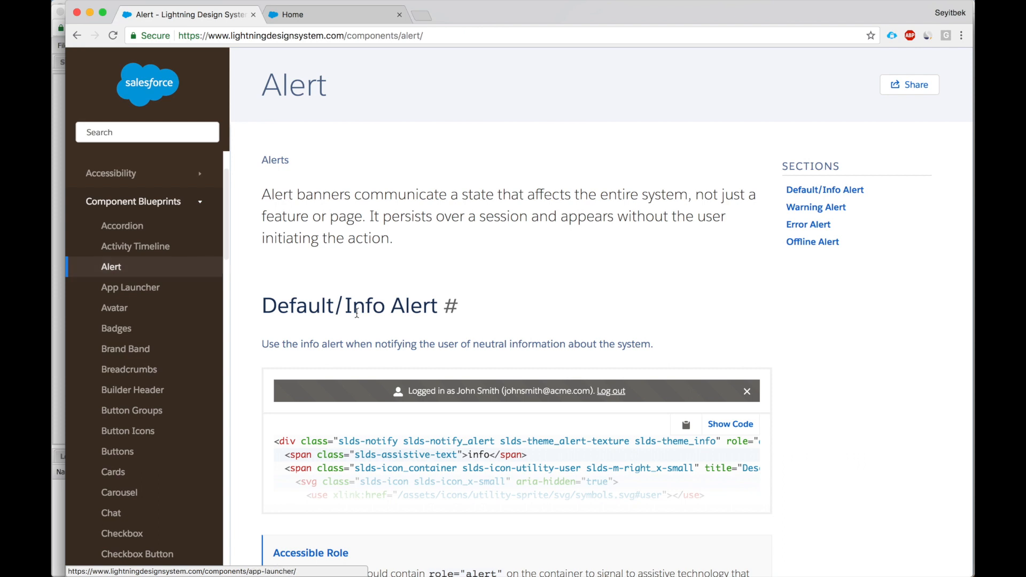
scroll(down, 3)
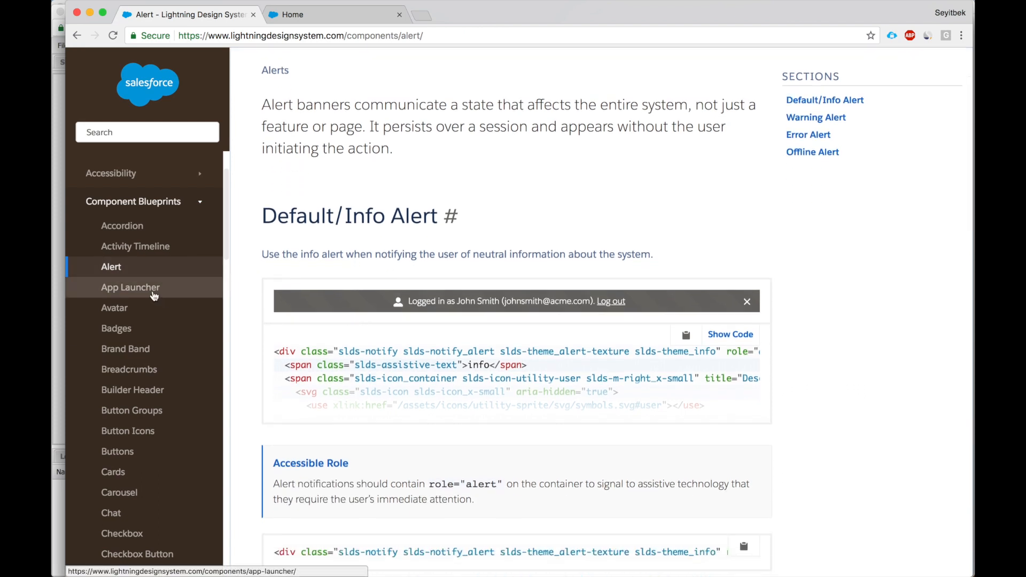
click(130, 287)
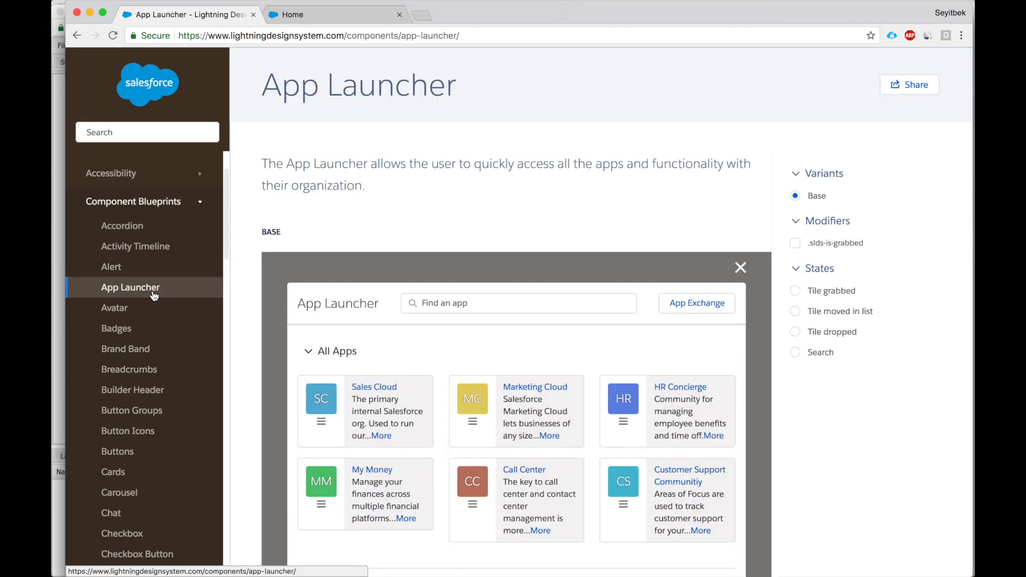
scroll(down, 3)
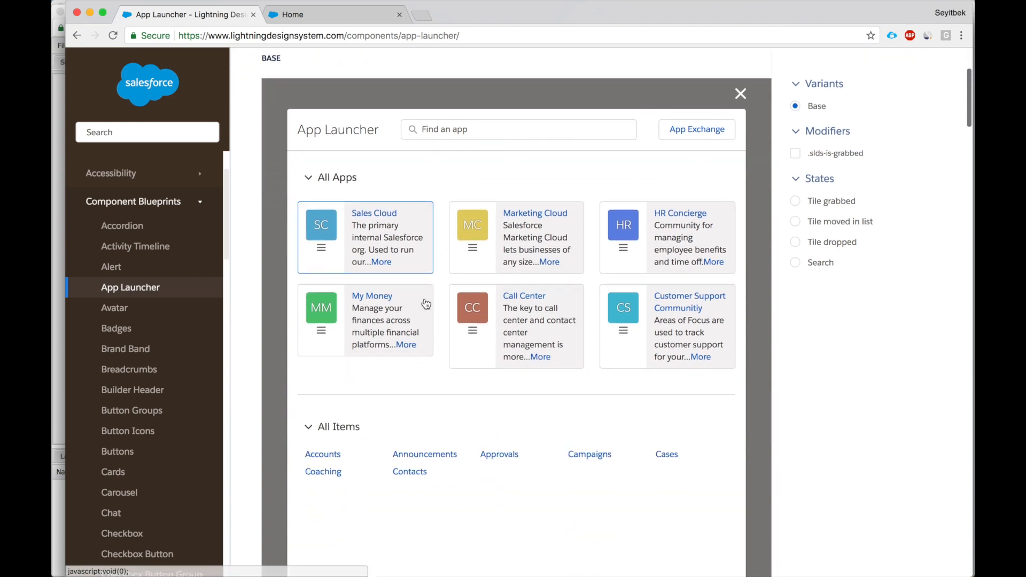
scroll(down, 3)
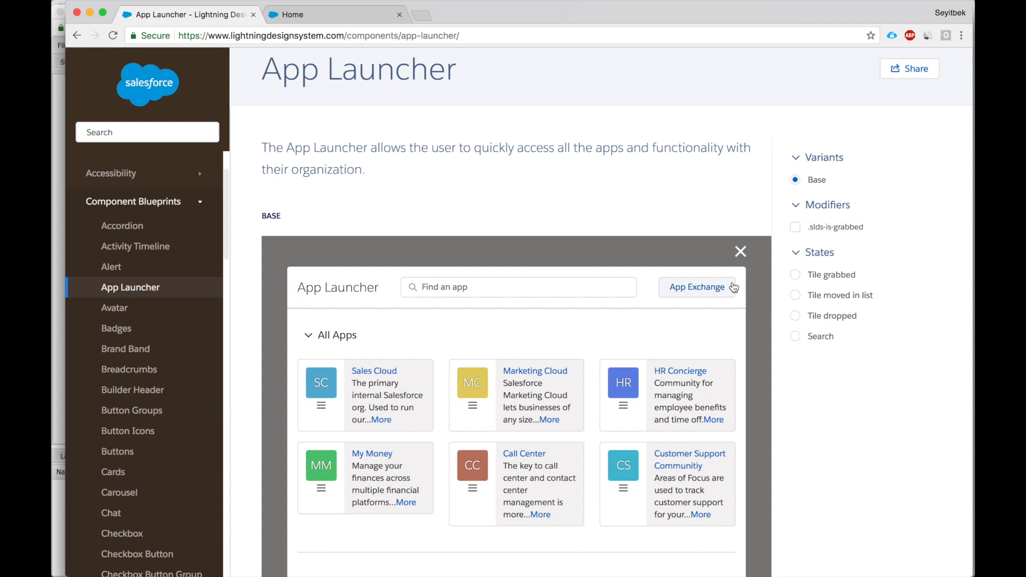
mouse_move(734, 286)
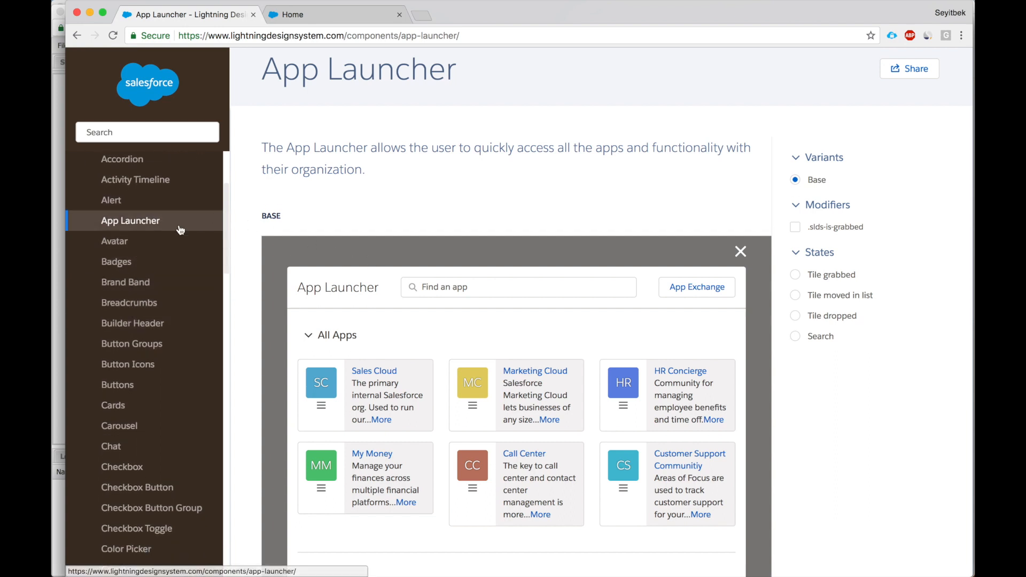
- Browse the Badges, Brand Band and Breadcrumbs component pages
click(116, 262)
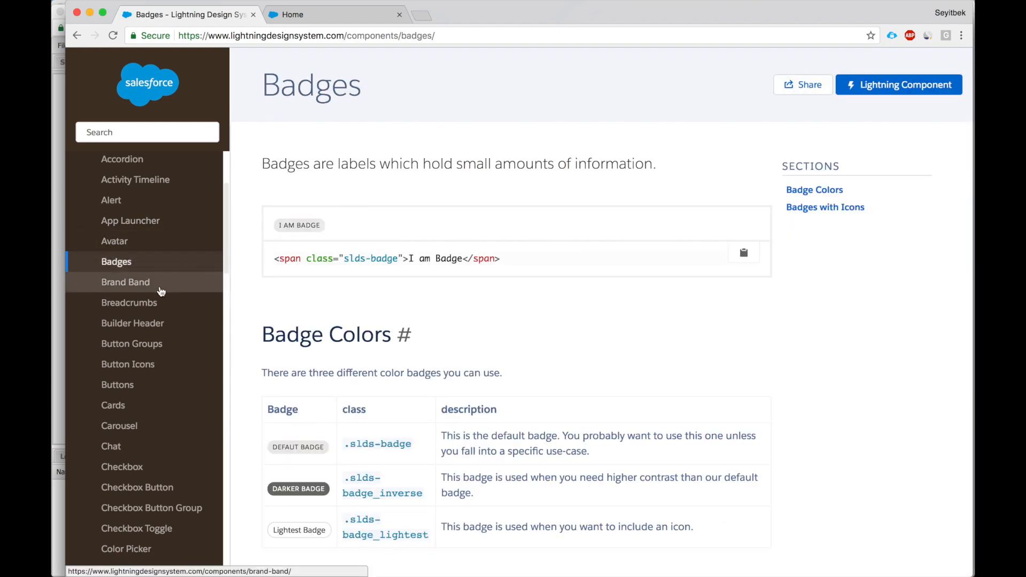
click(125, 282)
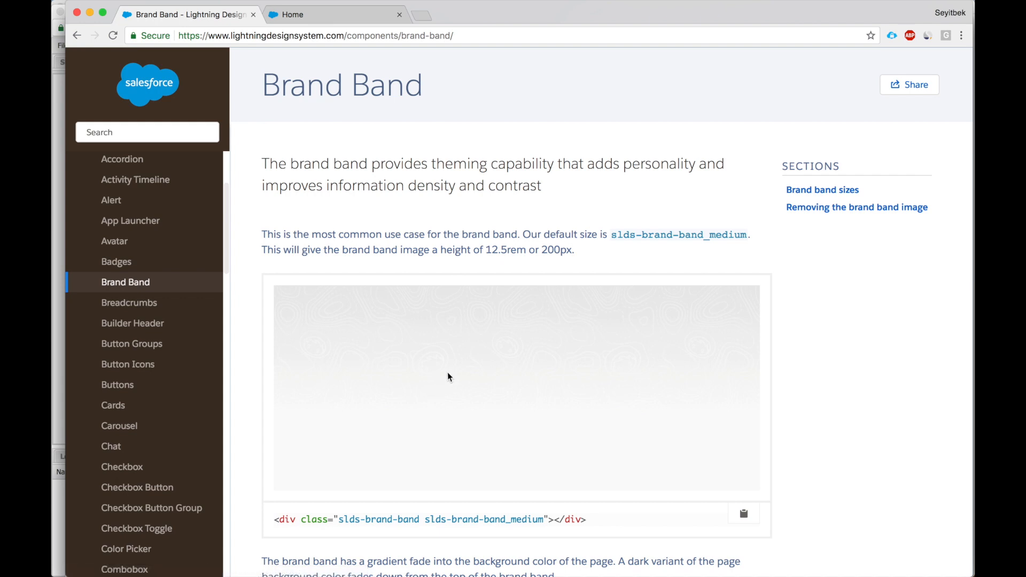
scroll(down, 3)
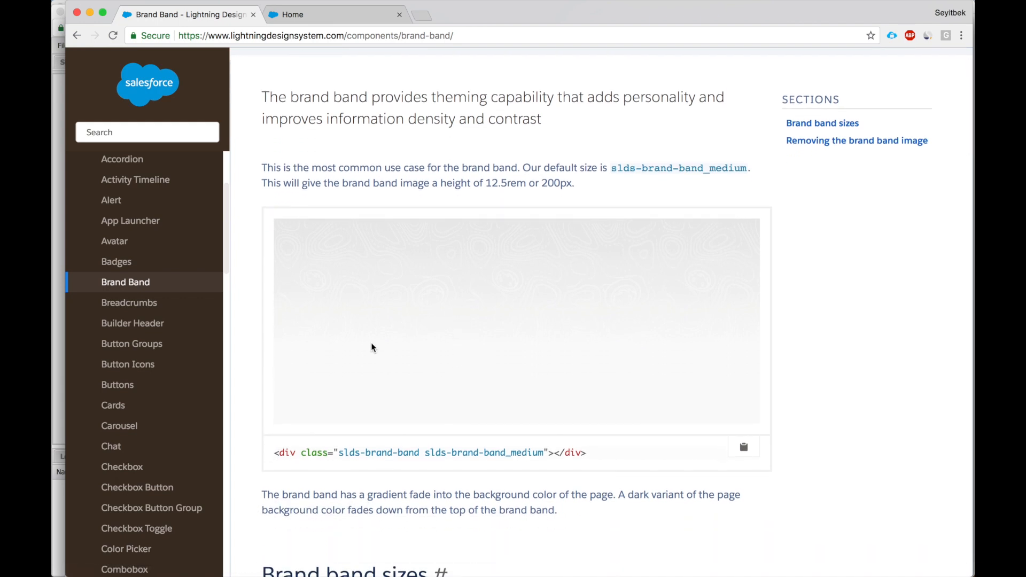
click(129, 303)
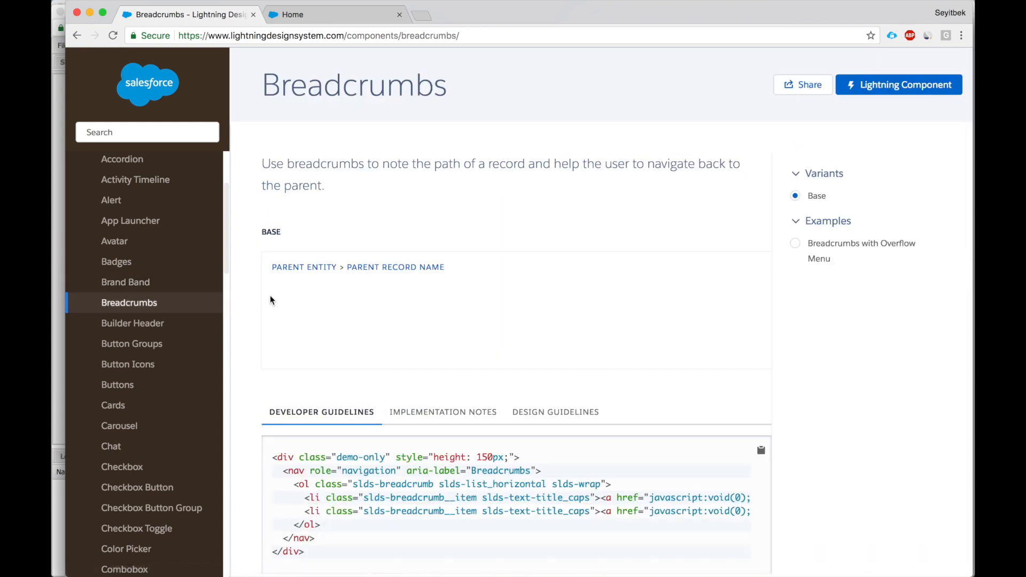
- Move down the blueprint list to the Checkbox Button documentation
scroll(down, 3)
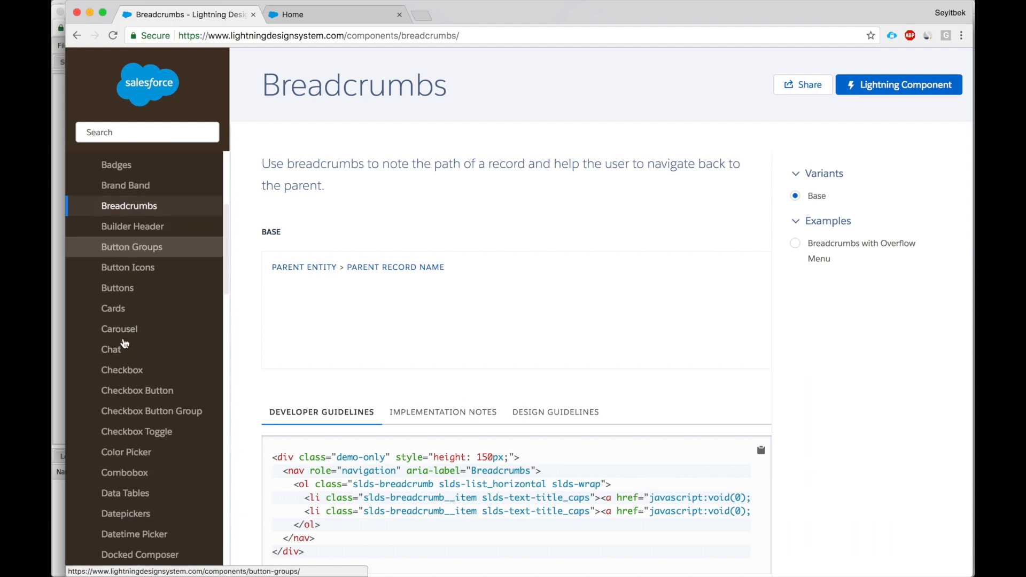
scroll(down, 3)
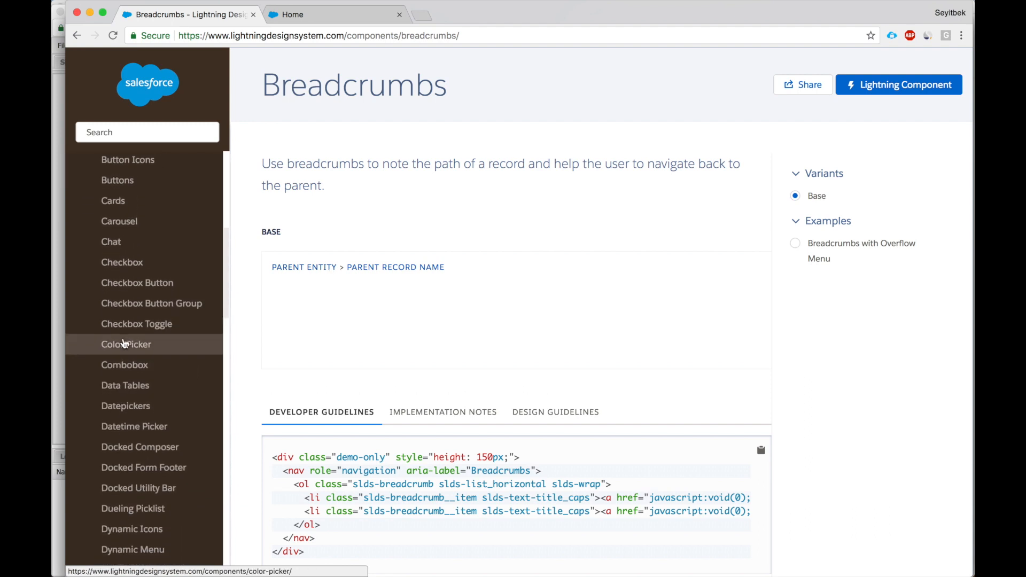
mouse_move(130, 274)
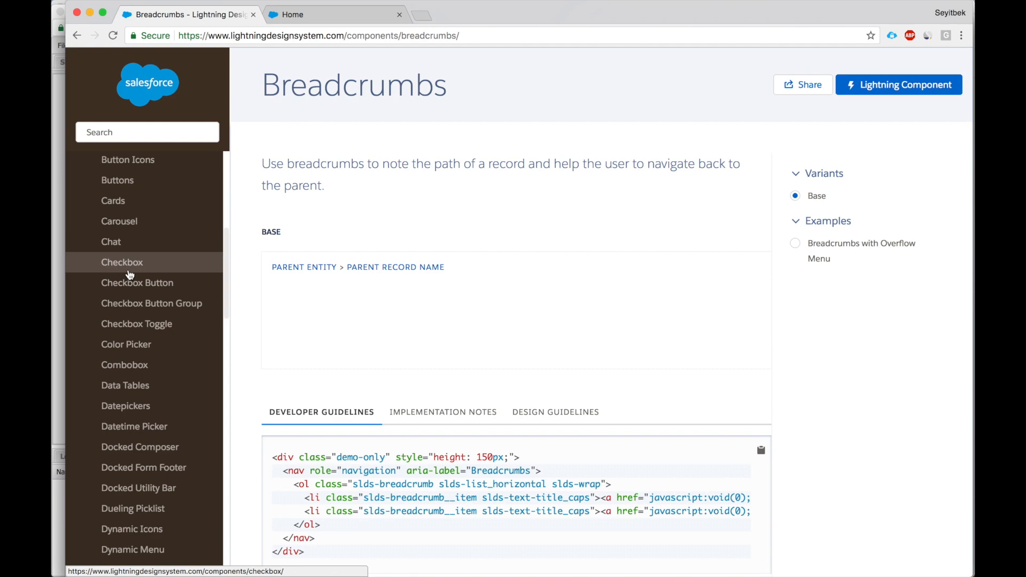
click(137, 283)
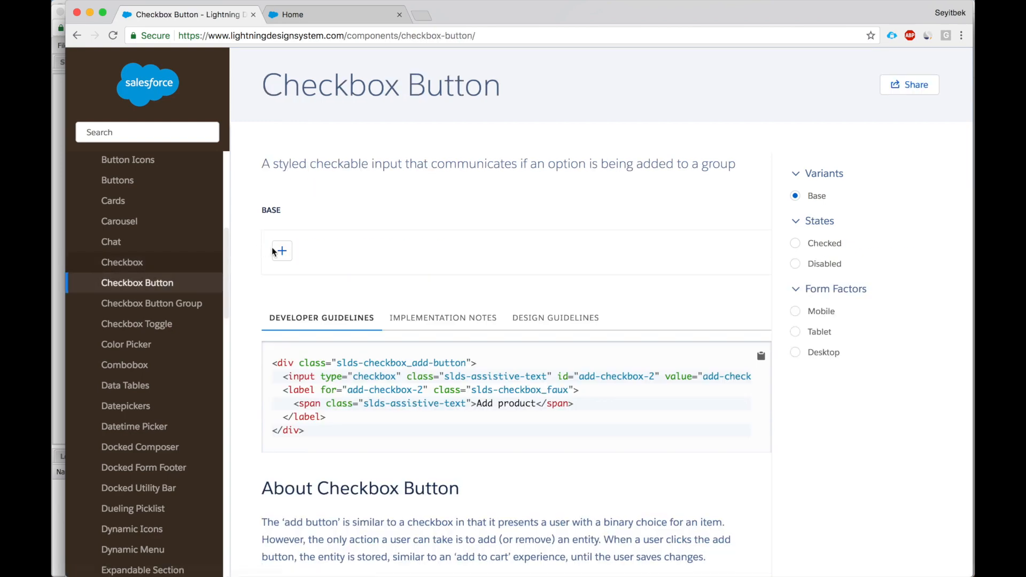
- View the base Checkbox page and tick its sample checkbox
click(122, 262)
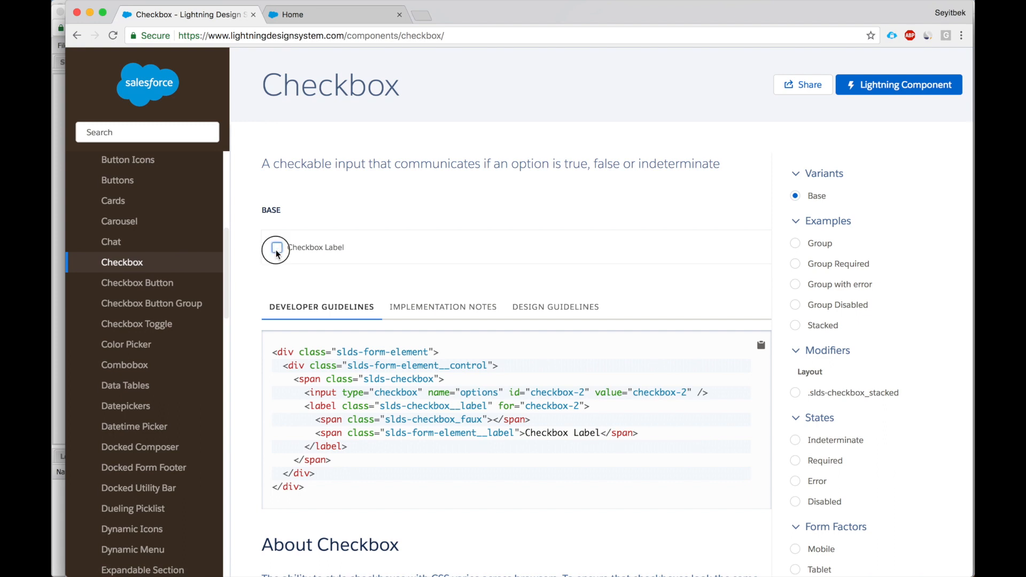
click(276, 249)
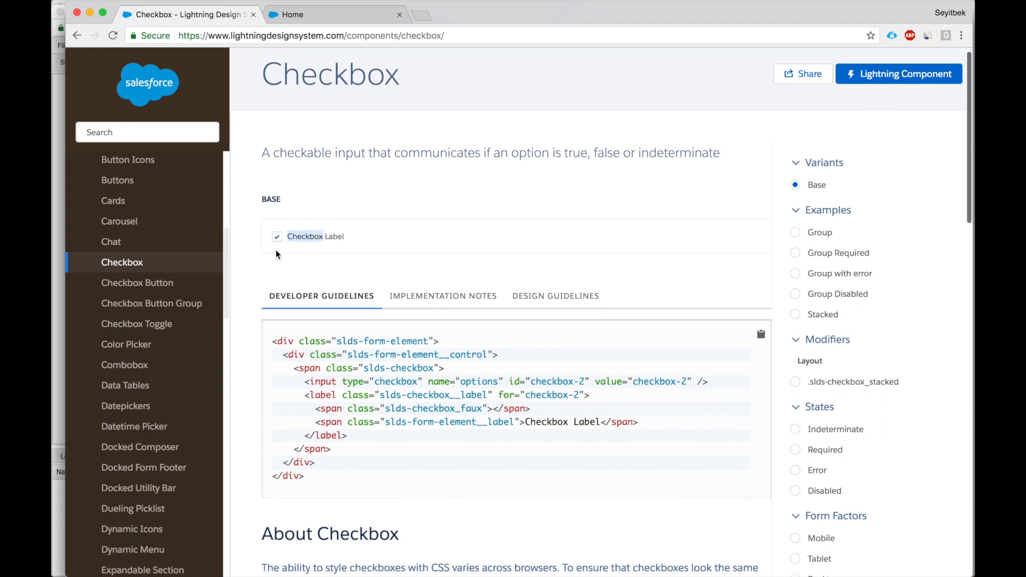
scroll(down, 3)
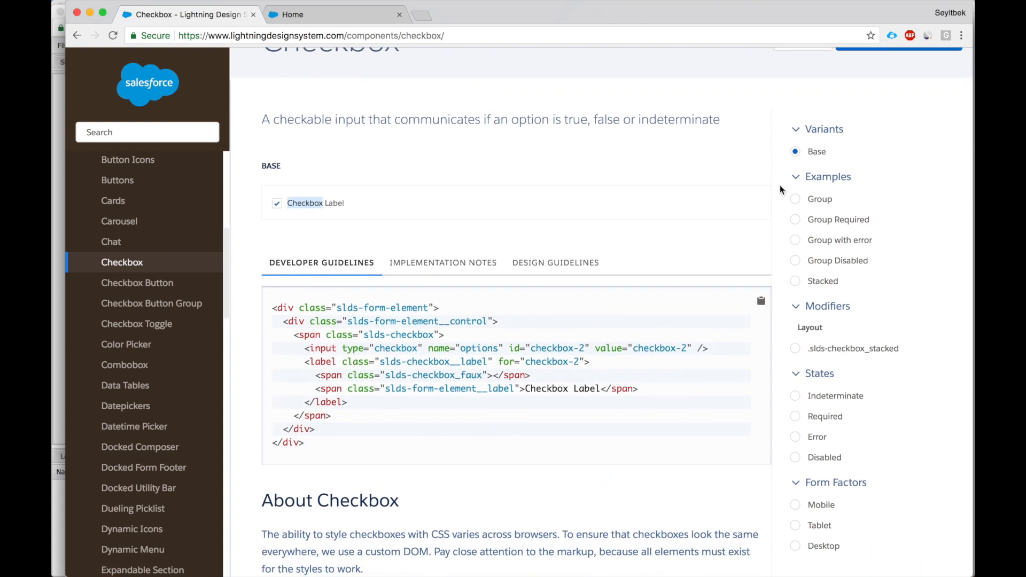
mouse_move(795, 200)
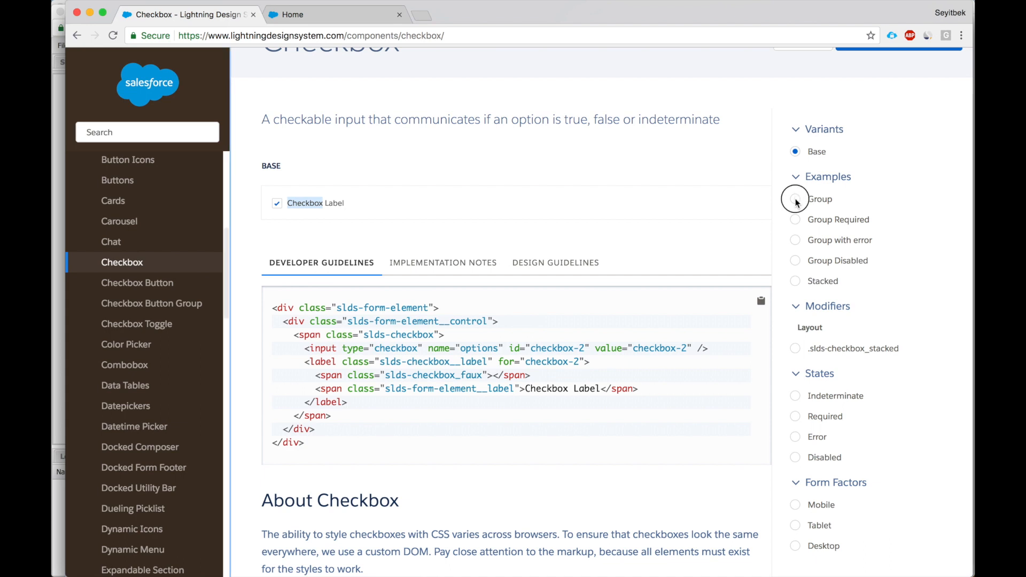
- Preview the Group, Required, Error, Disabled and Stacked checkbox examples
click(795, 199)
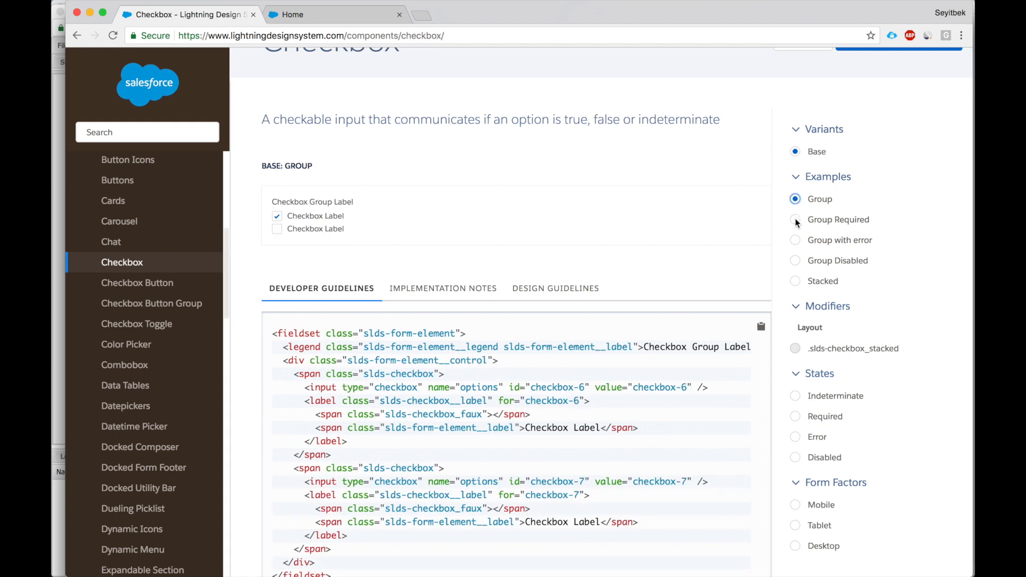
click(795, 220)
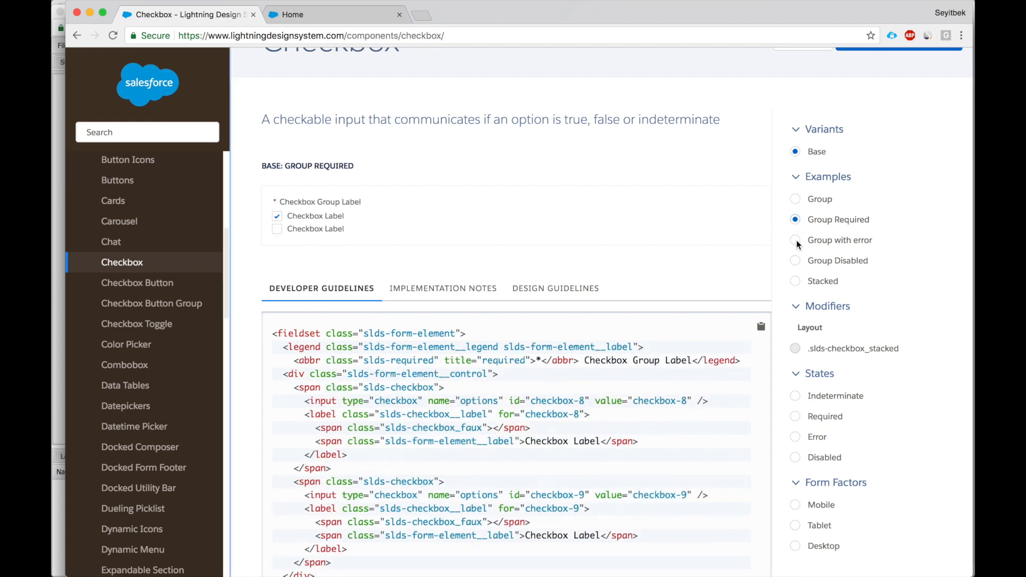
click(795, 240)
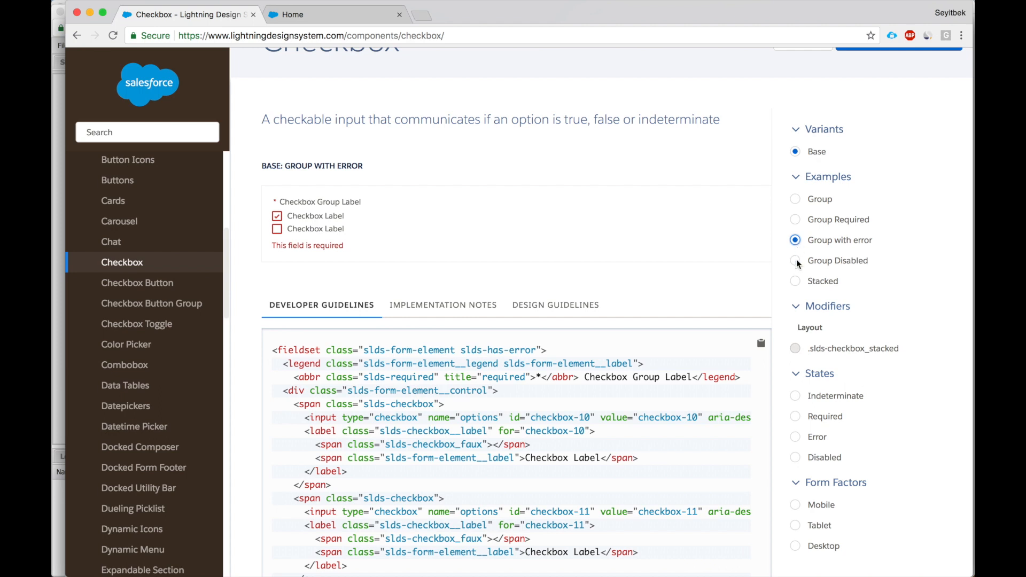
click(795, 261)
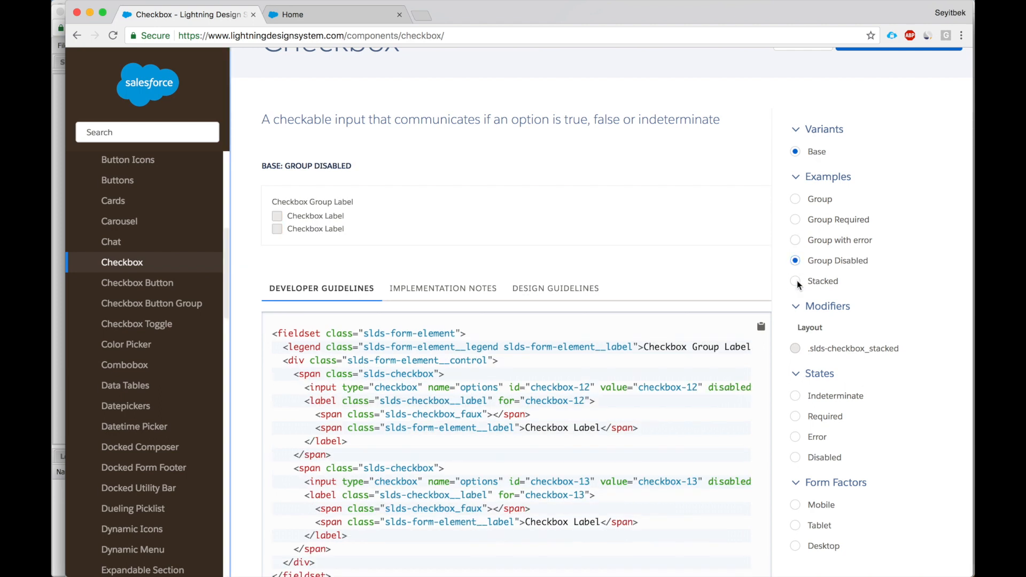
click(794, 281)
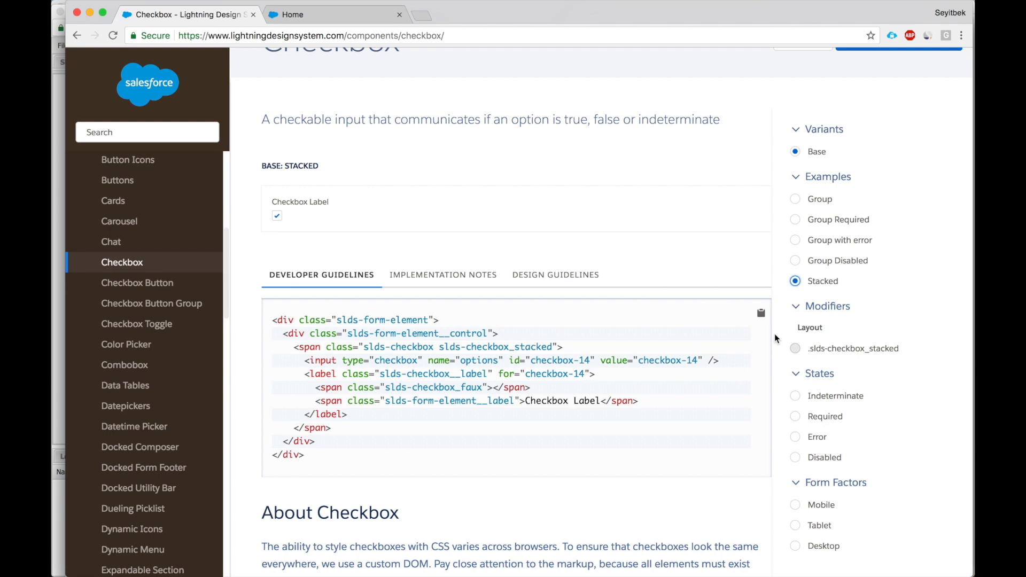
- Compare Checkbox Button and Checkbox Toggle, switching the sample toggle on and off
click(137, 283)
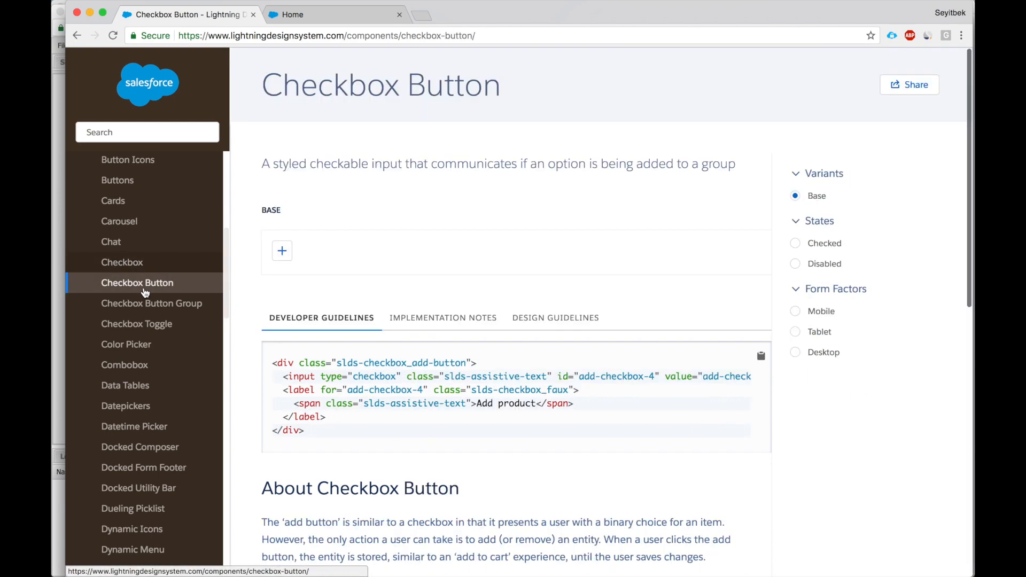
click(136, 324)
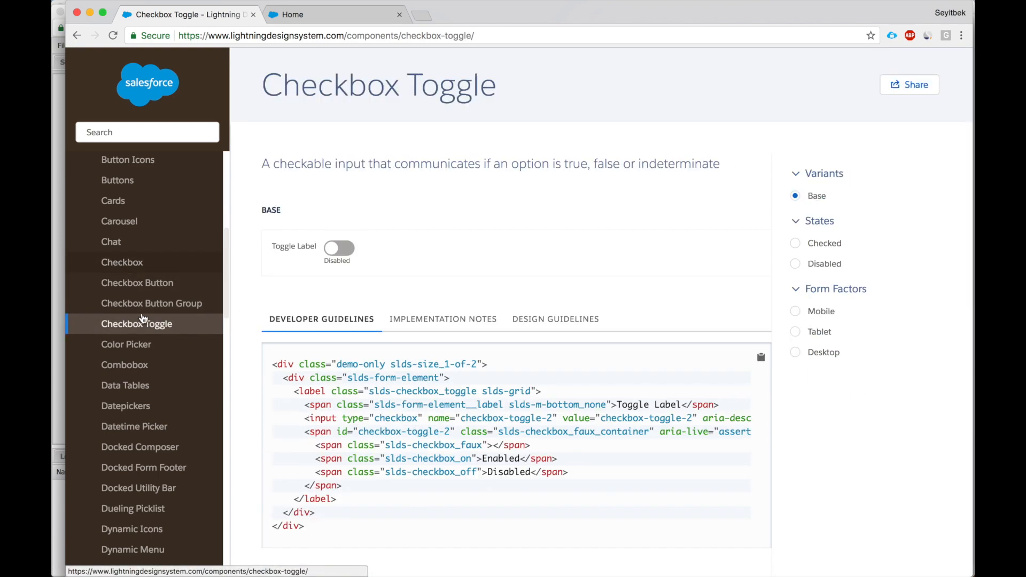
click(338, 248)
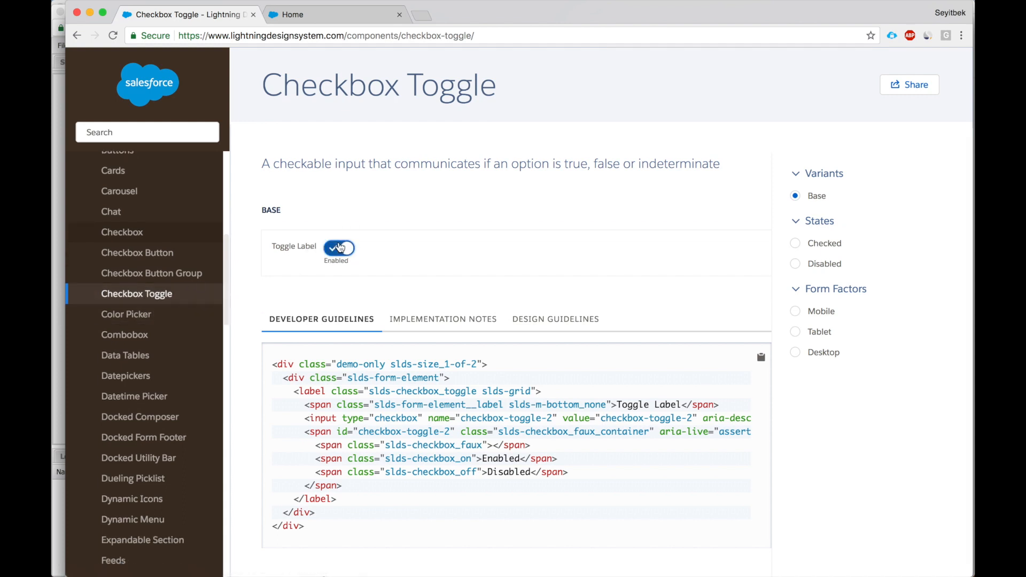
click(339, 247)
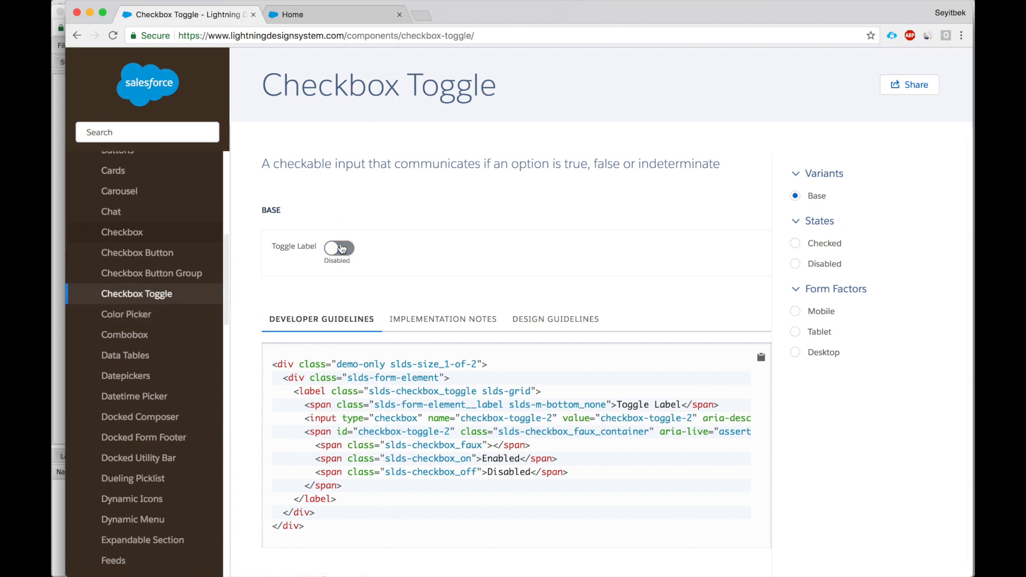
scroll(down, 3)
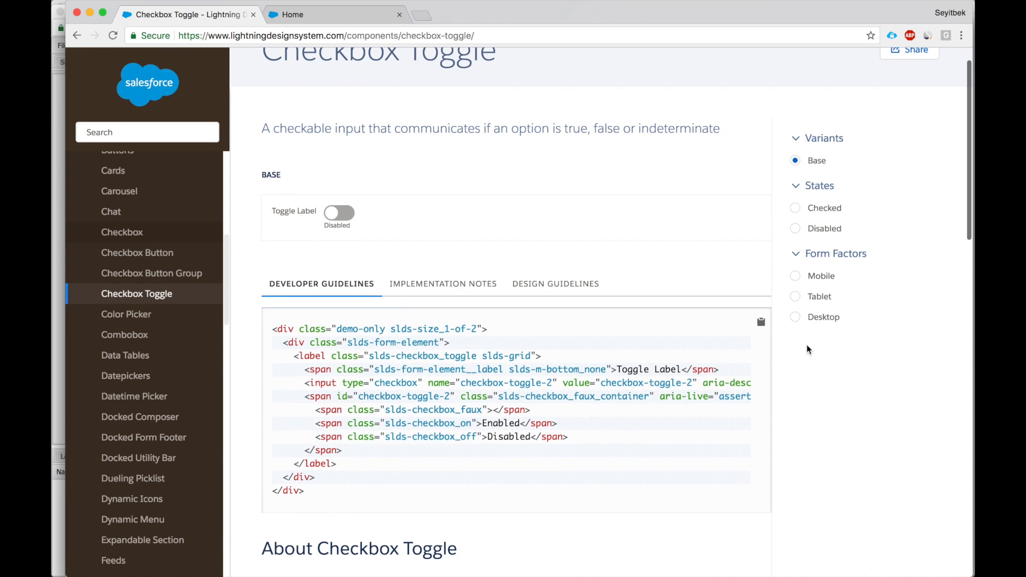
mouse_move(681, 313)
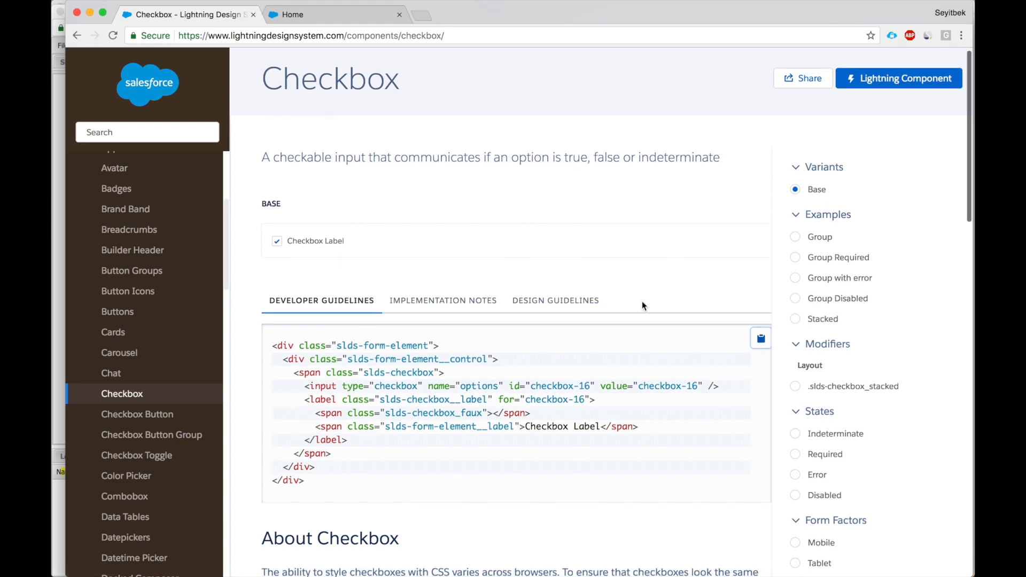
scroll(down, 3)
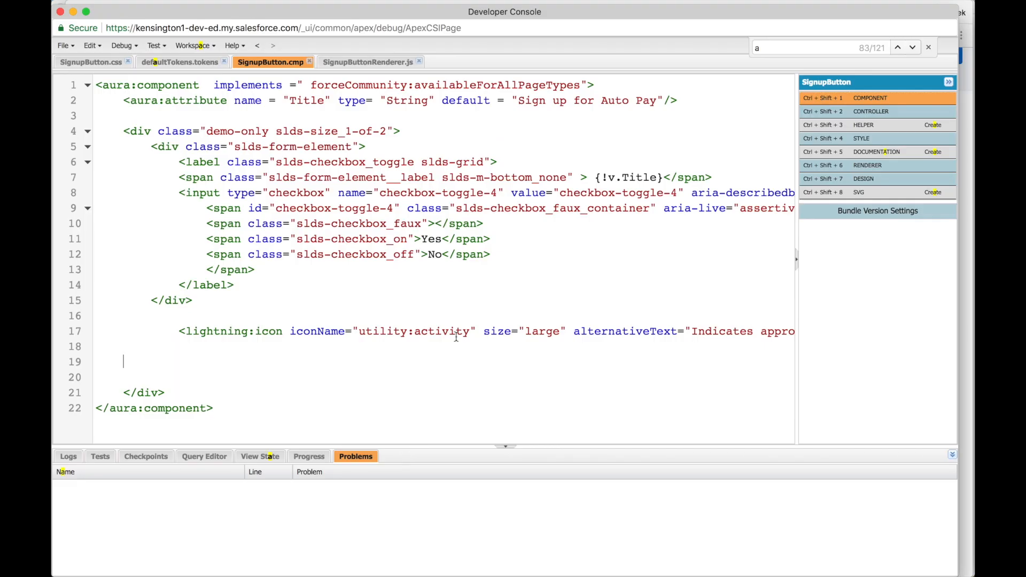
- Paste the slds-form-element checkbox markup under the icon and indent its lines
text(<div class="slds-form-element">)
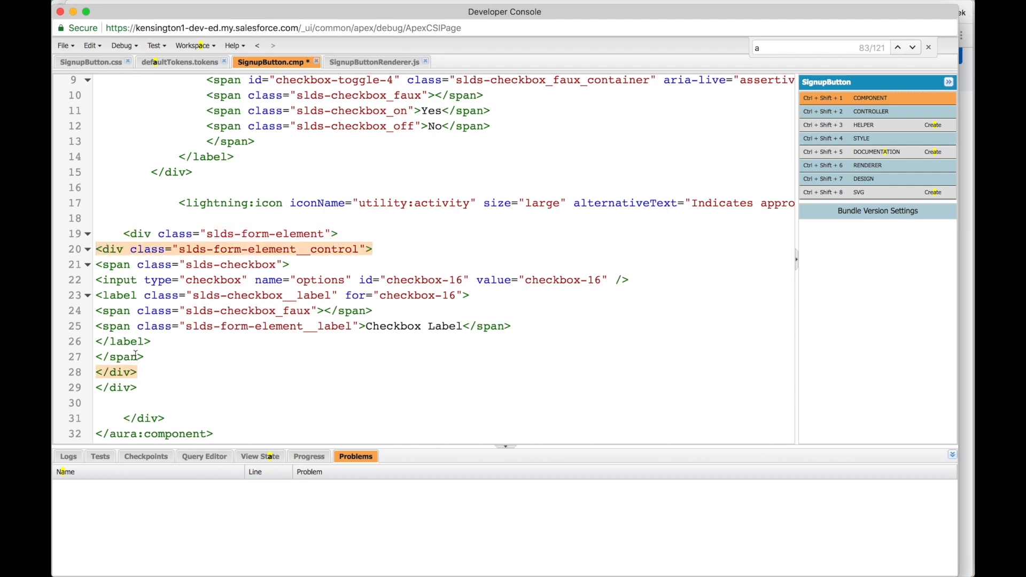
drag(95, 248, 142, 372)
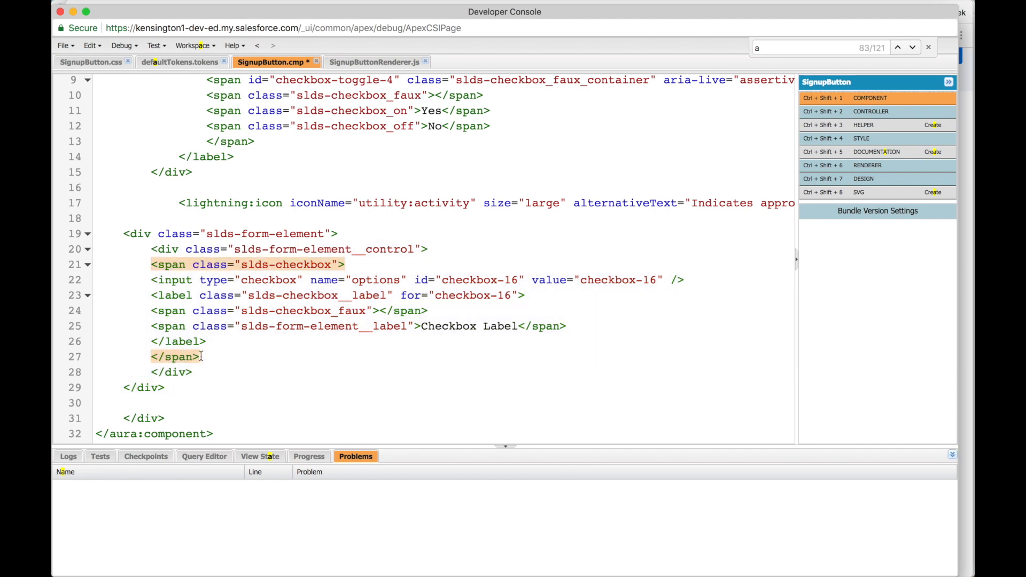
drag(150, 265, 227, 356)
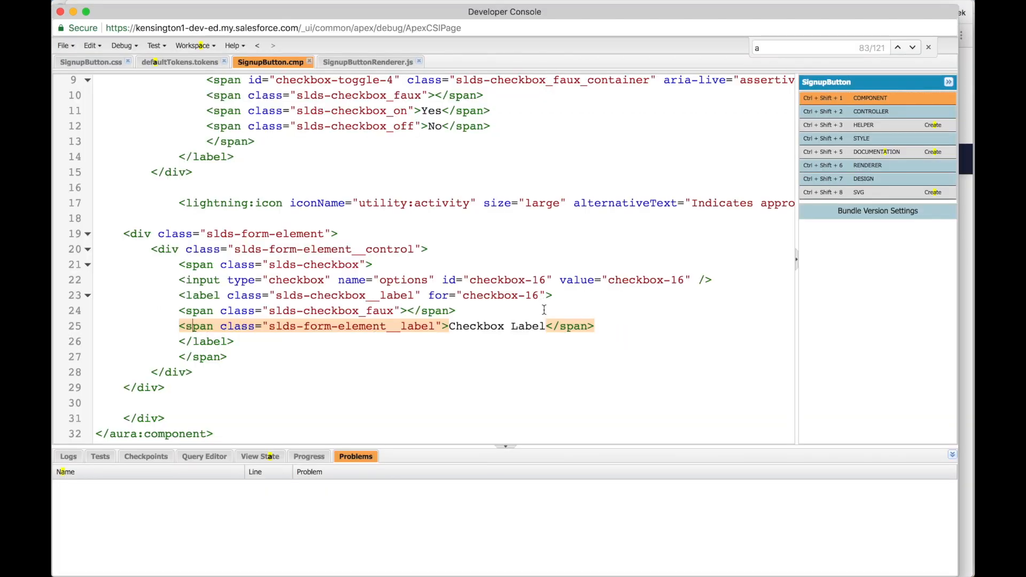
- Replace the placeholder 'Checkbox Label' text with MY 1ST COMPONENT
double_click(465, 326)
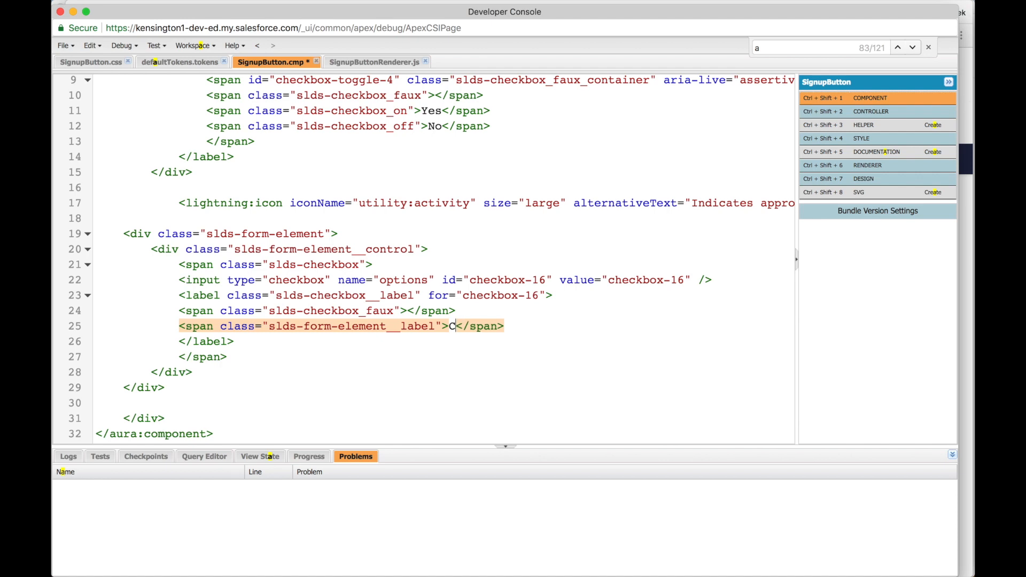
text(MY 1S)
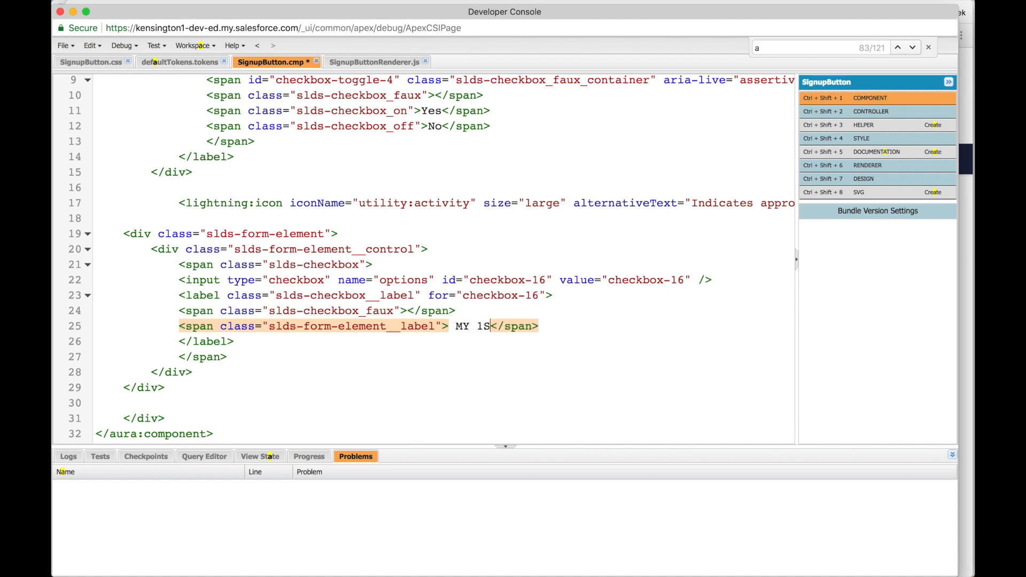
text(T COMPONENT)
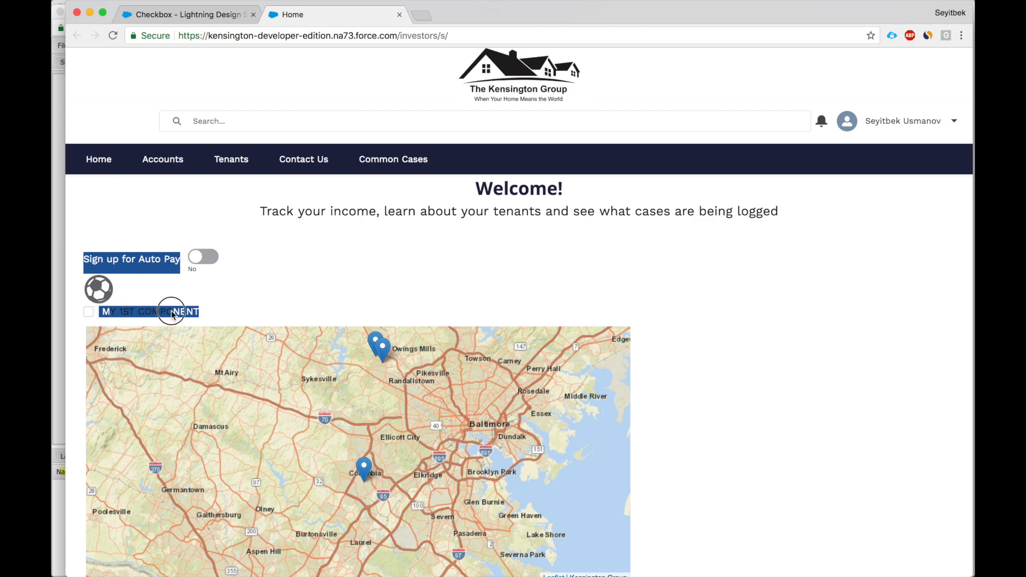
- Tick the new MY 1ST COMPONENT checkbox on the community home page
click(187, 15)
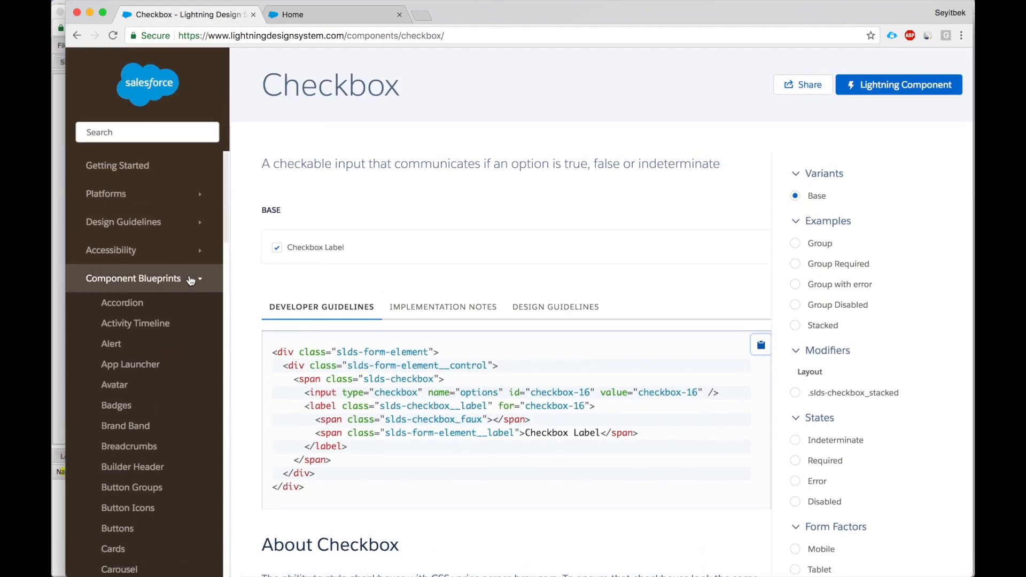
- Collapse Component Blueprints and expand the Utilities list in the sidebar
click(133, 279)
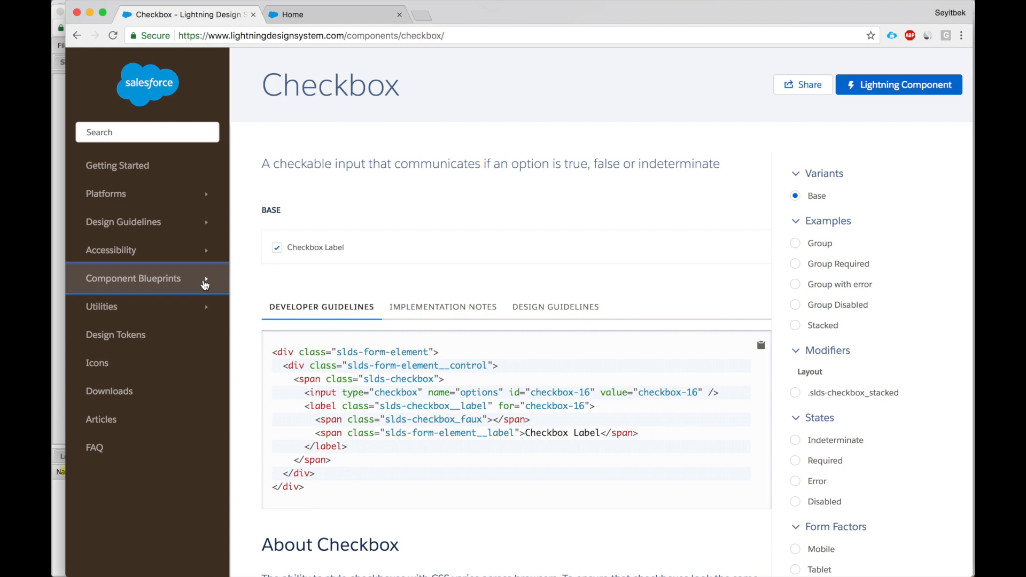
mouse_move(186, 306)
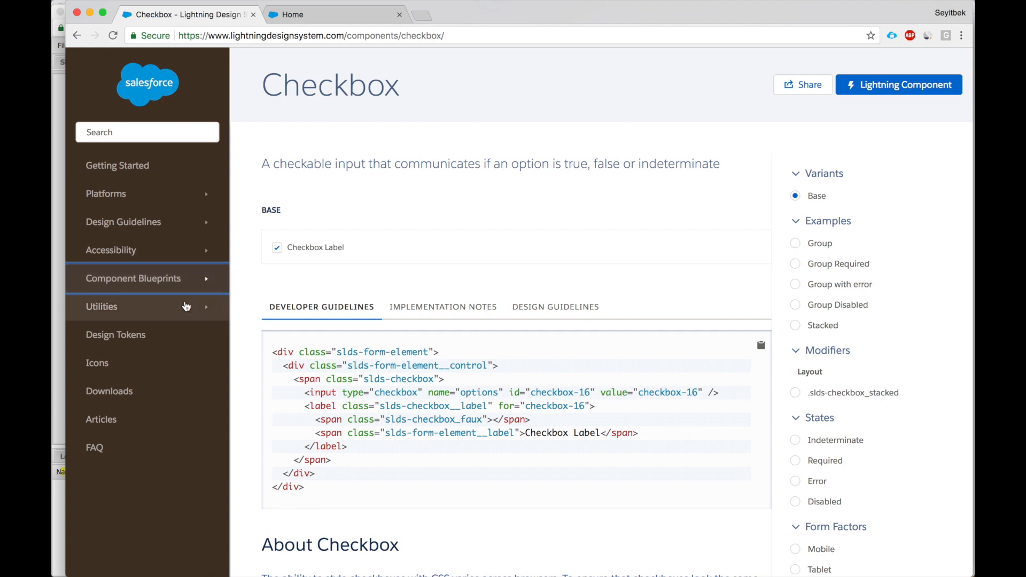
click(101, 307)
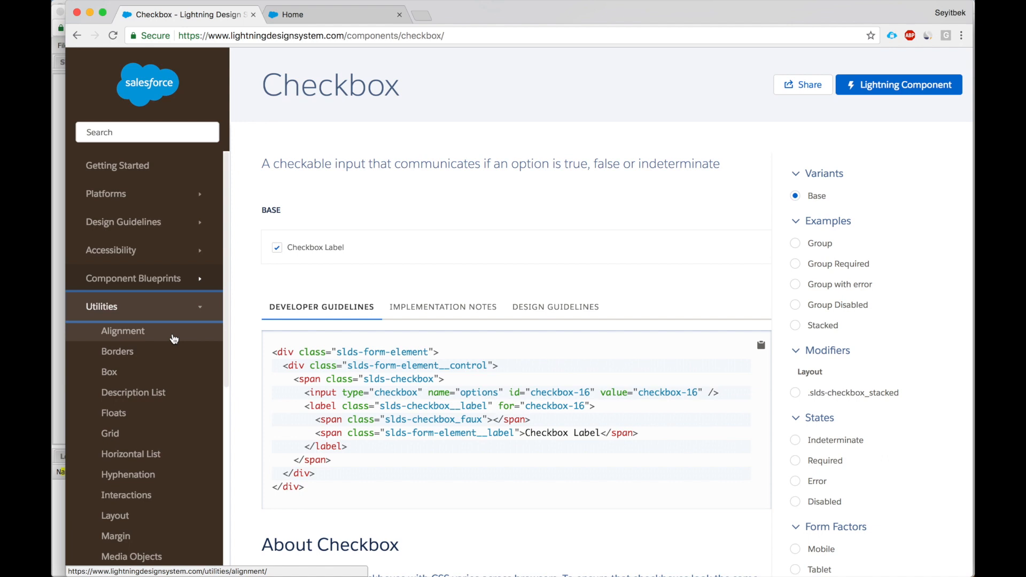
- View the Alignment utility page down to its CSS class overview
click(123, 330)
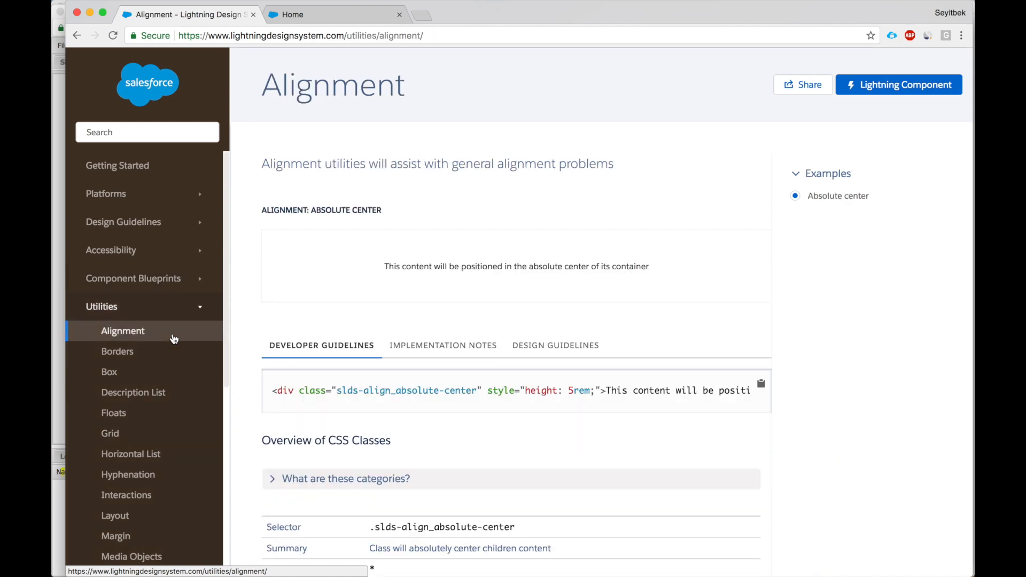
scroll(down, 3)
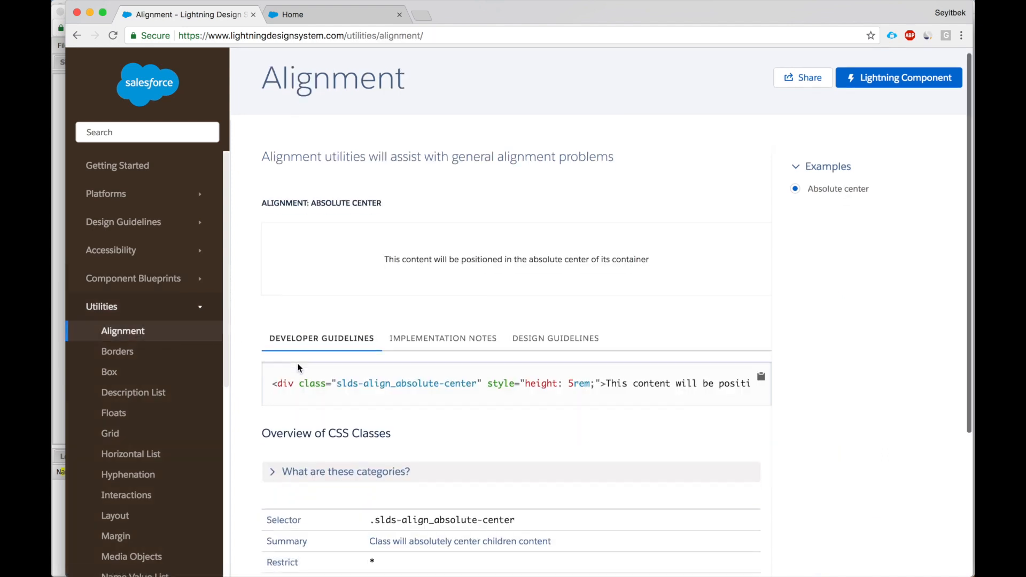
scroll(down, 3)
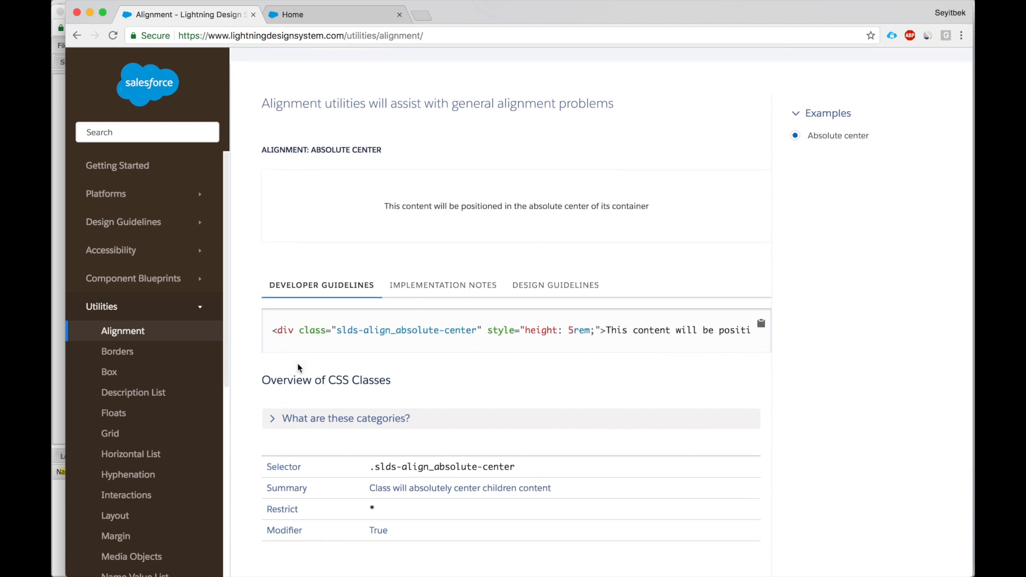
mouse_move(413, 341)
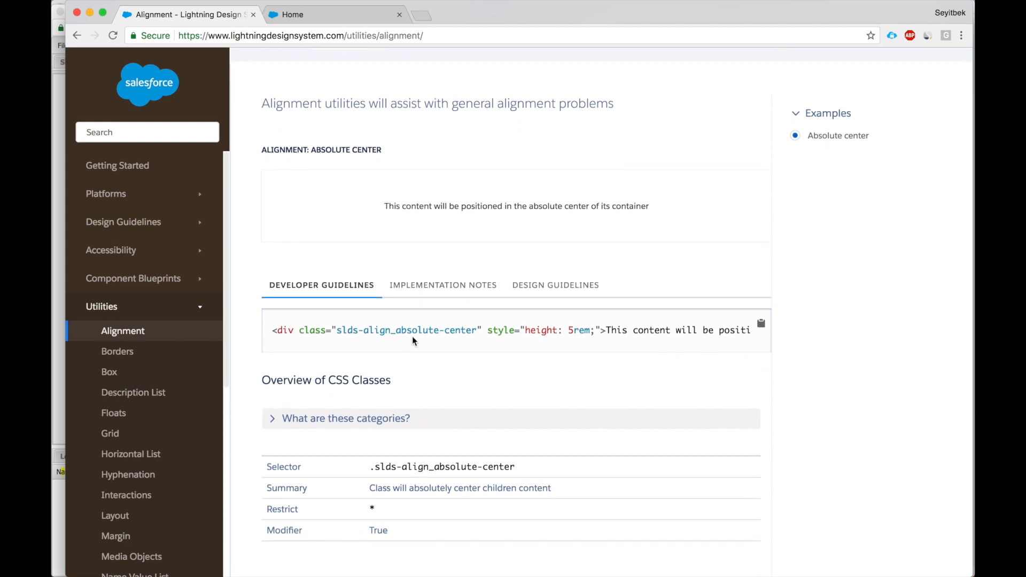
mouse_move(721, 318)
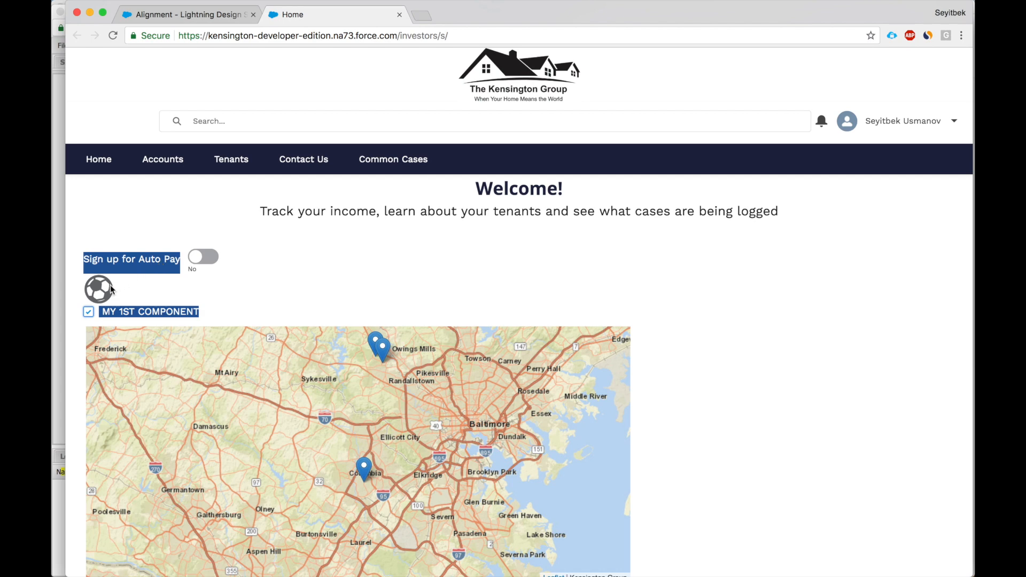
mouse_move(120, 313)
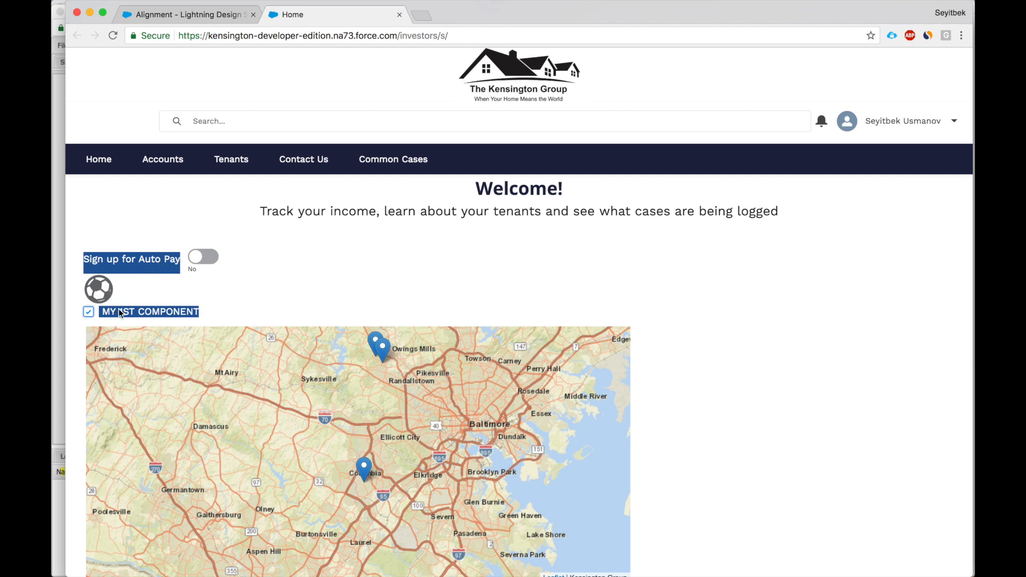
mouse_move(432, 319)
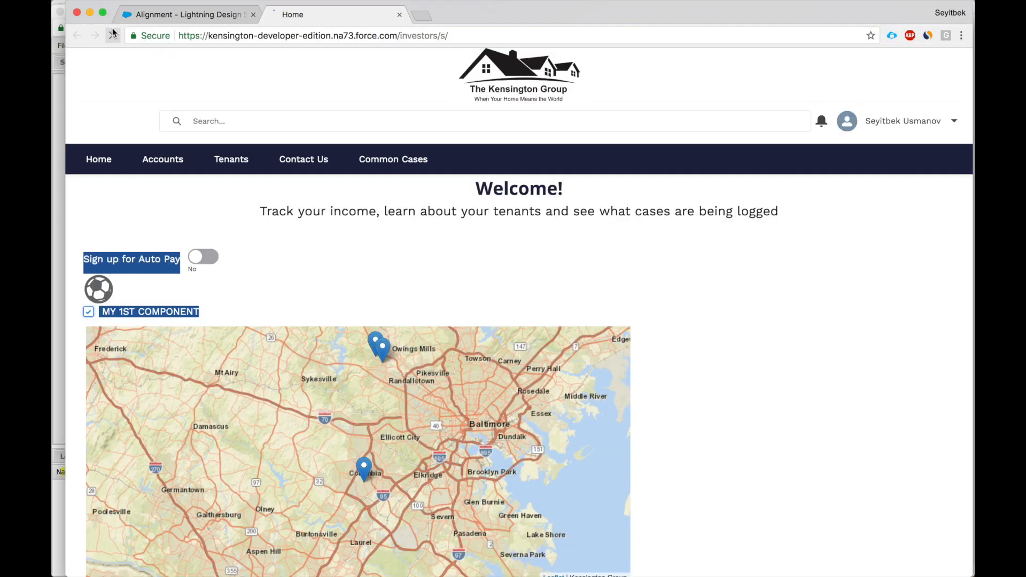
- Reload the community home page, then tick and clear the MY 1ST COMPONENT checkbox
click(88, 312)
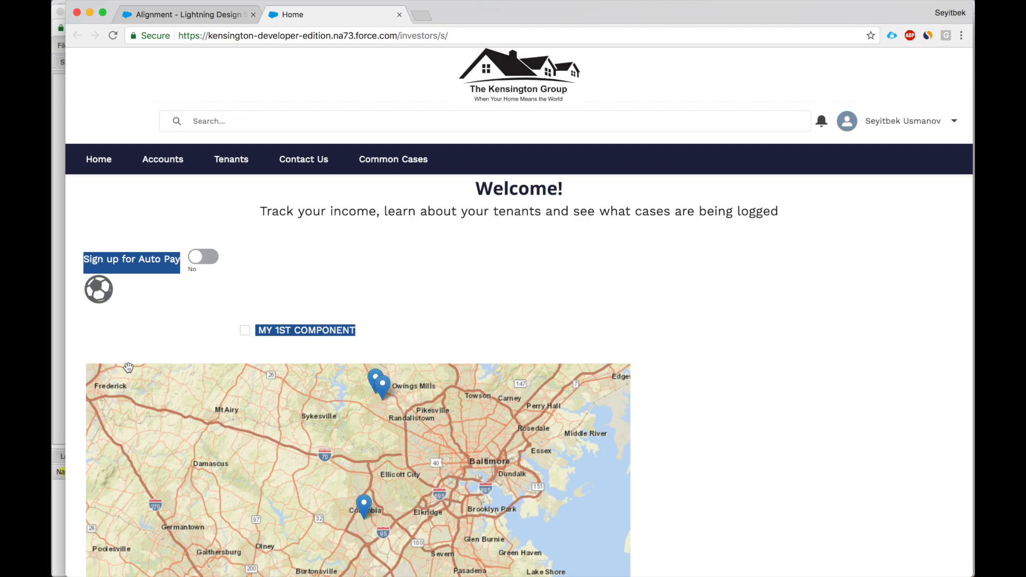
mouse_move(389, 311)
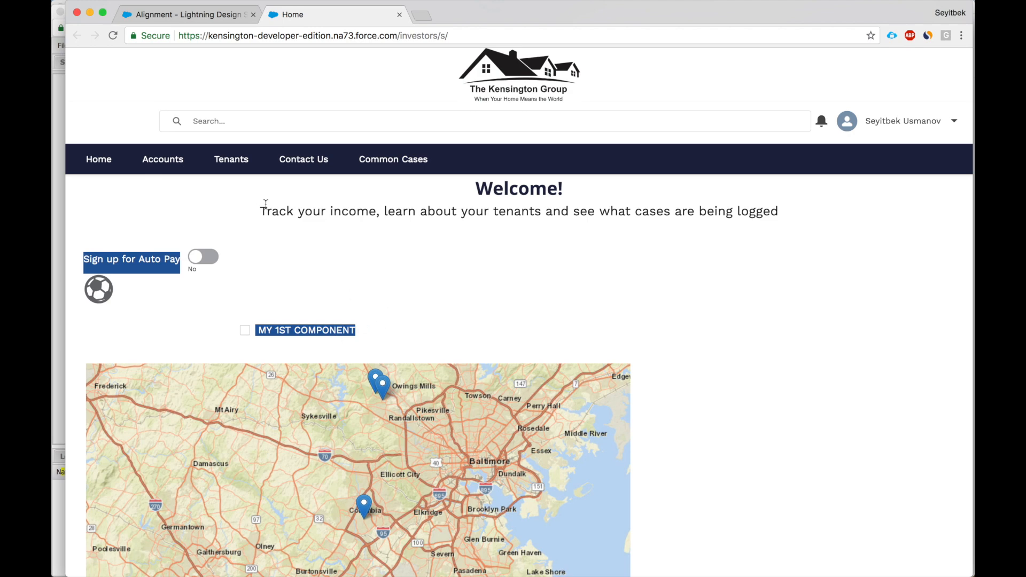
mouse_move(447, 140)
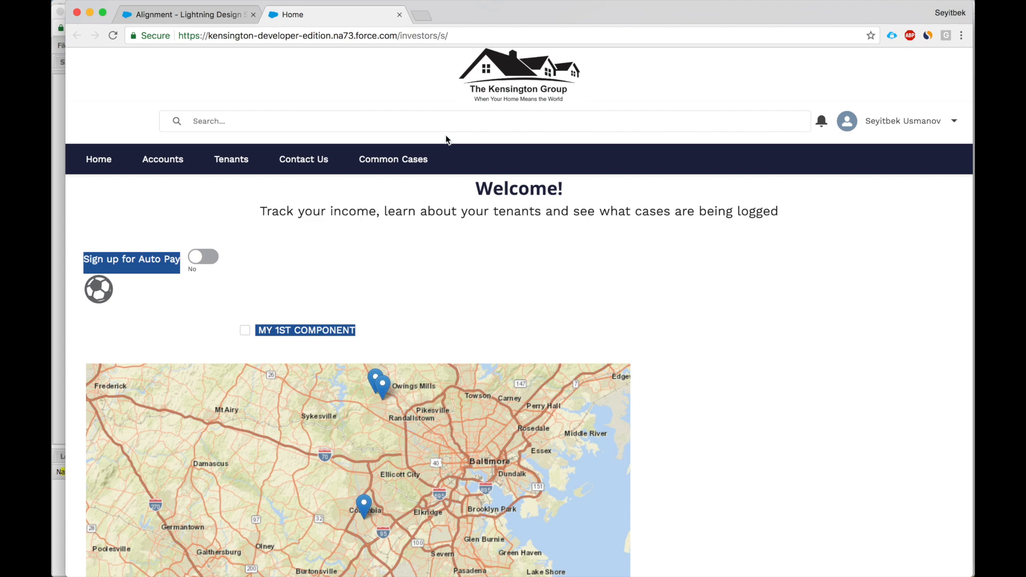
click(245, 331)
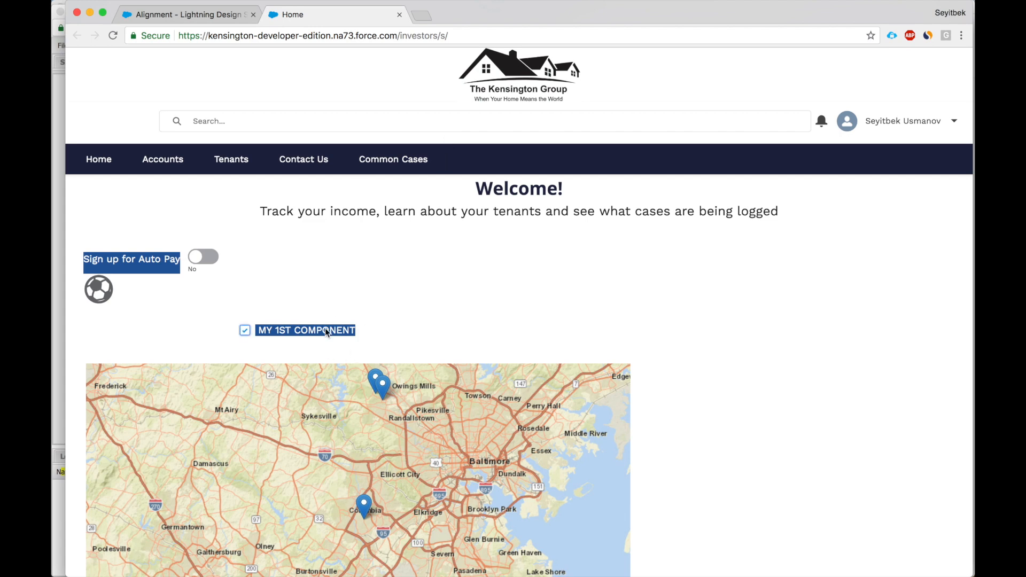
click(244, 331)
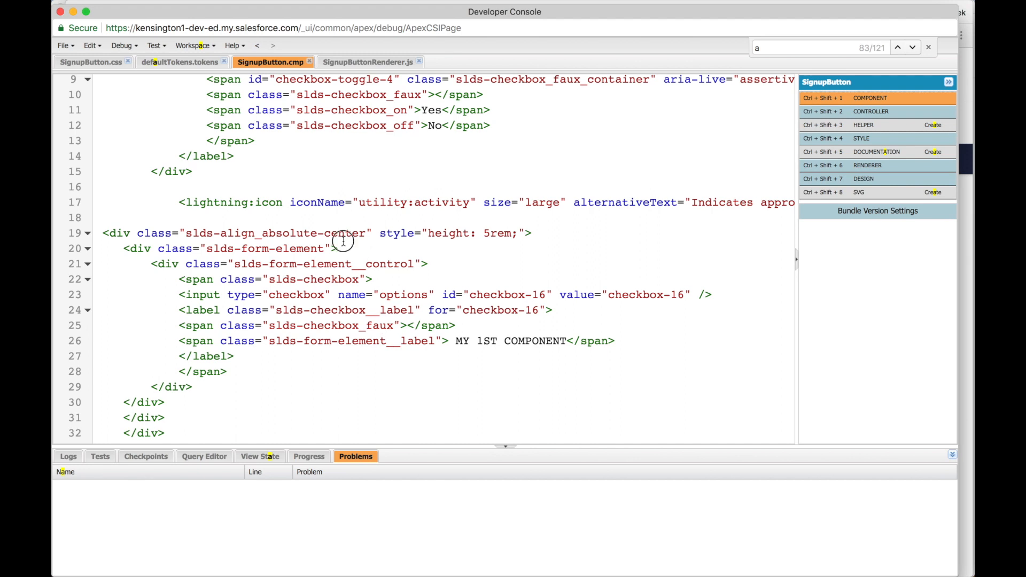
- Inspect the slds-align_absolute-center wrapper div in SignupButton.cmp
click(345, 233)
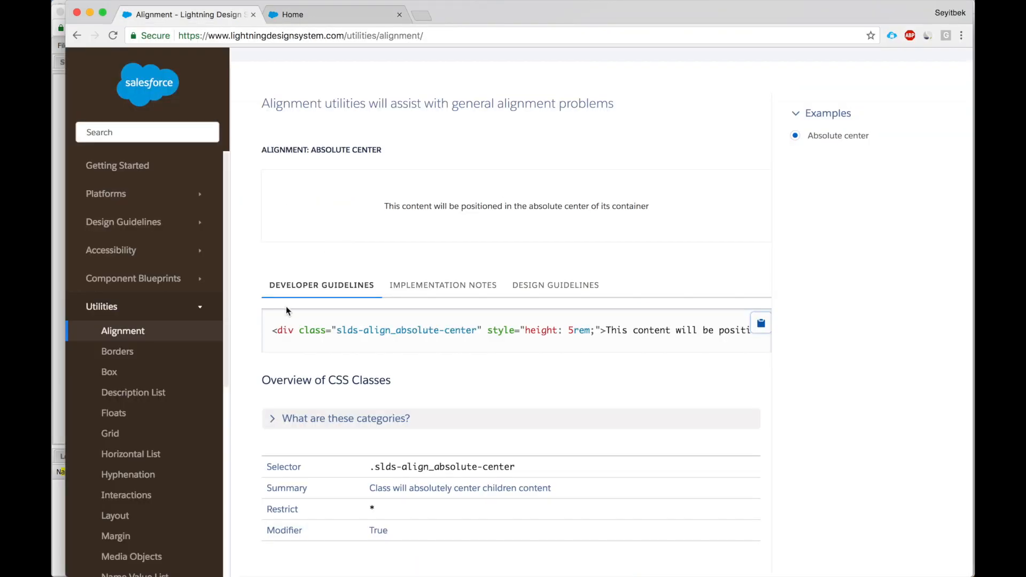
- Navigate from the Alignment page to the Borders utility documentation via the sidebar
scroll(down, 3)
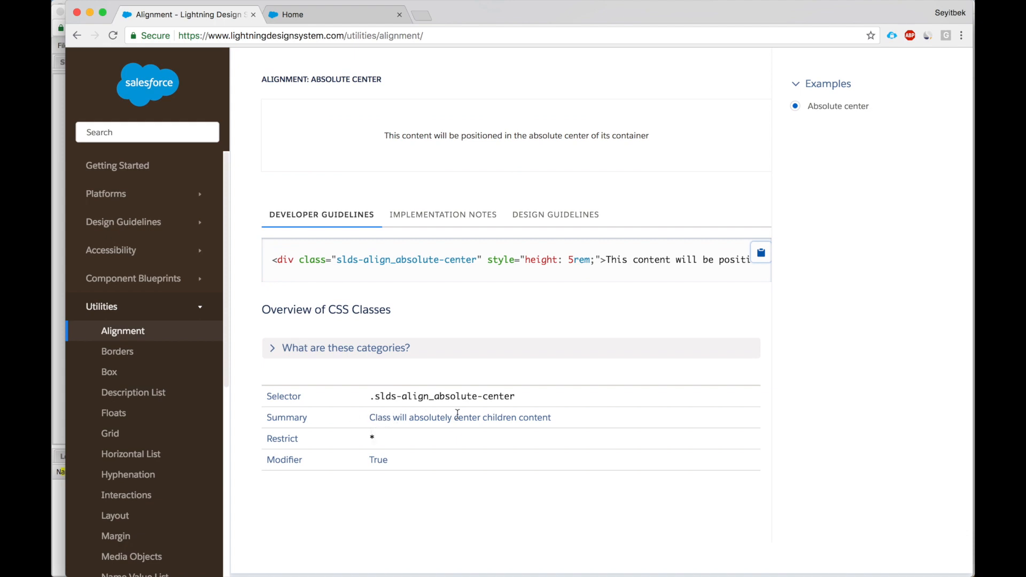
mouse_move(509, 414)
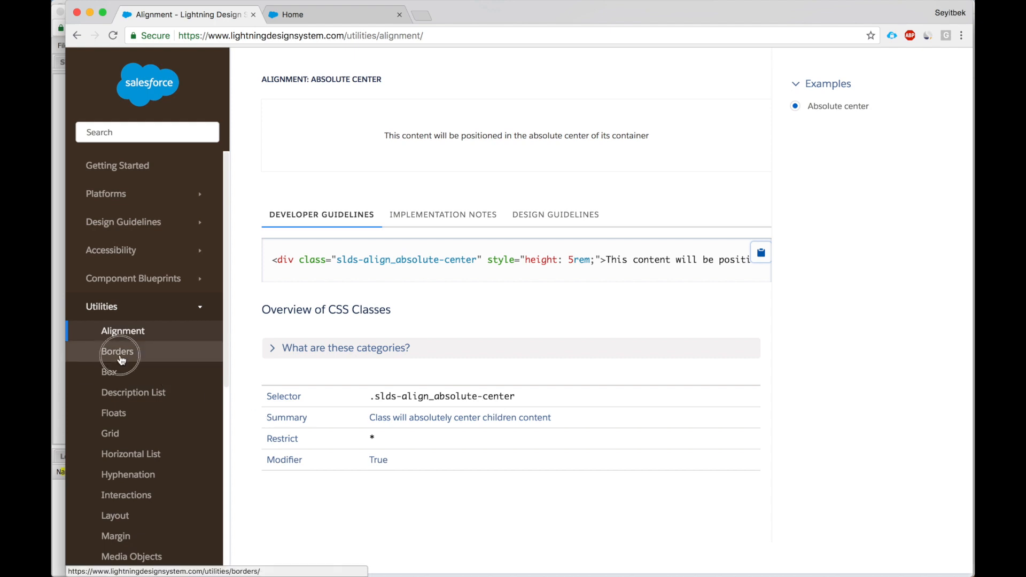
click(117, 351)
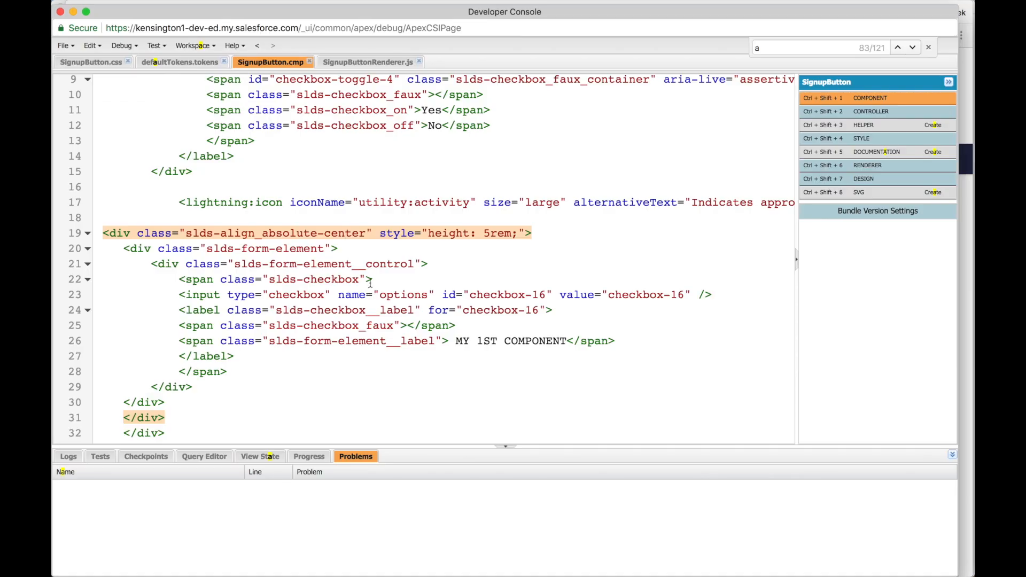
- Add the slds-border_top class to the checkbox container in SignupButton.cmp
text(slds-border_top)
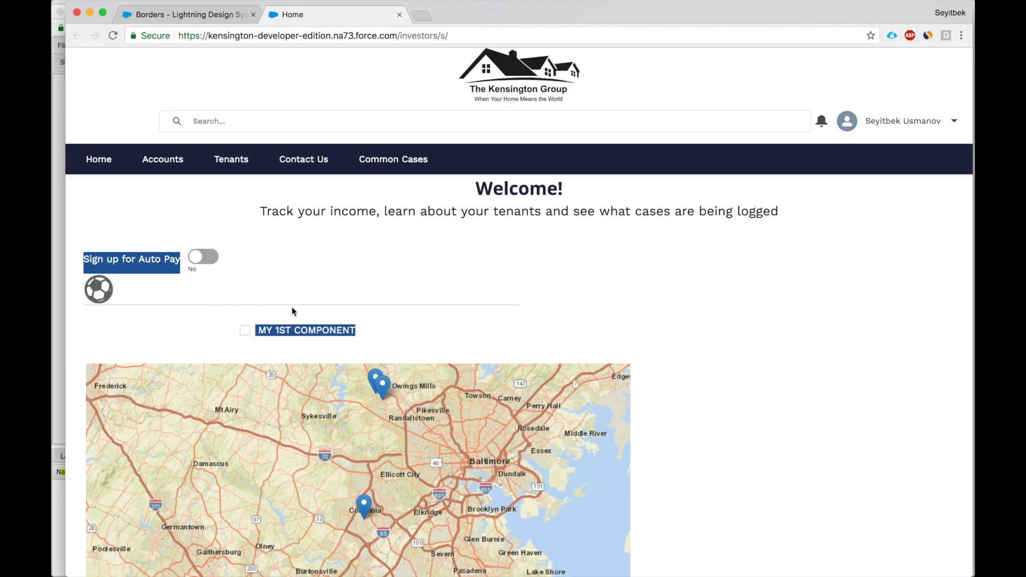
mouse_move(517, 311)
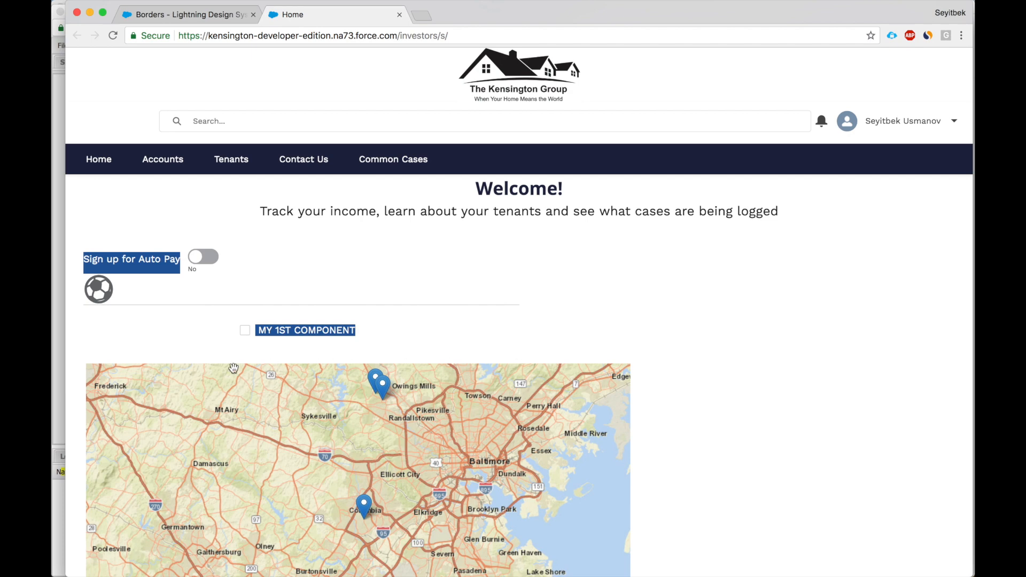
mouse_move(246, 352)
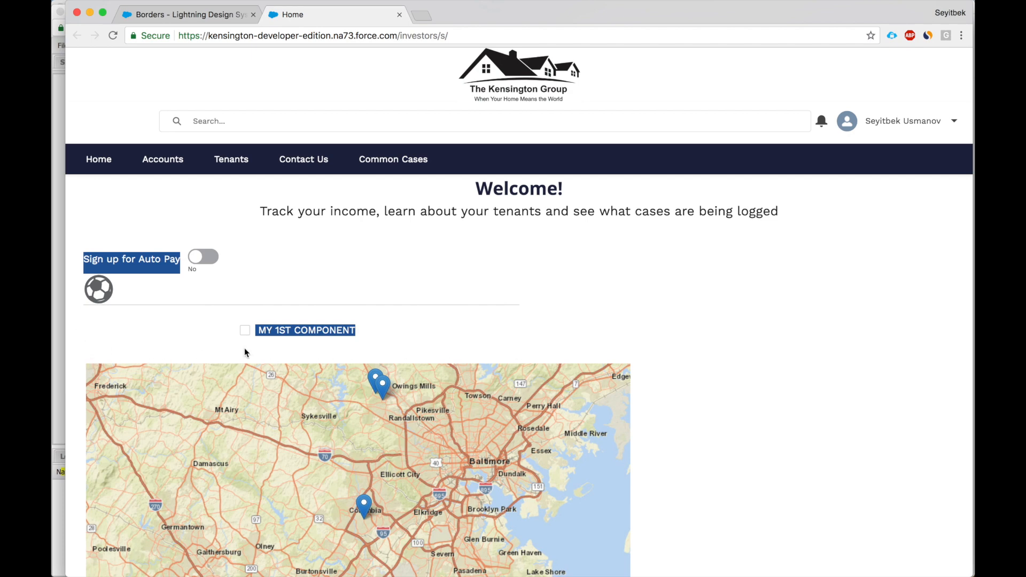
mouse_move(303, 334)
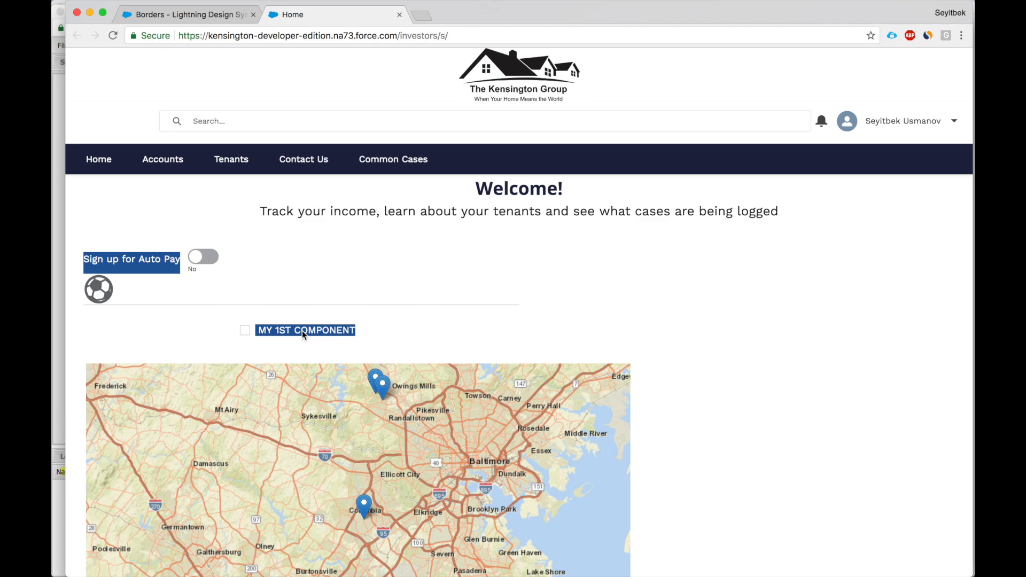
mouse_move(311, 336)
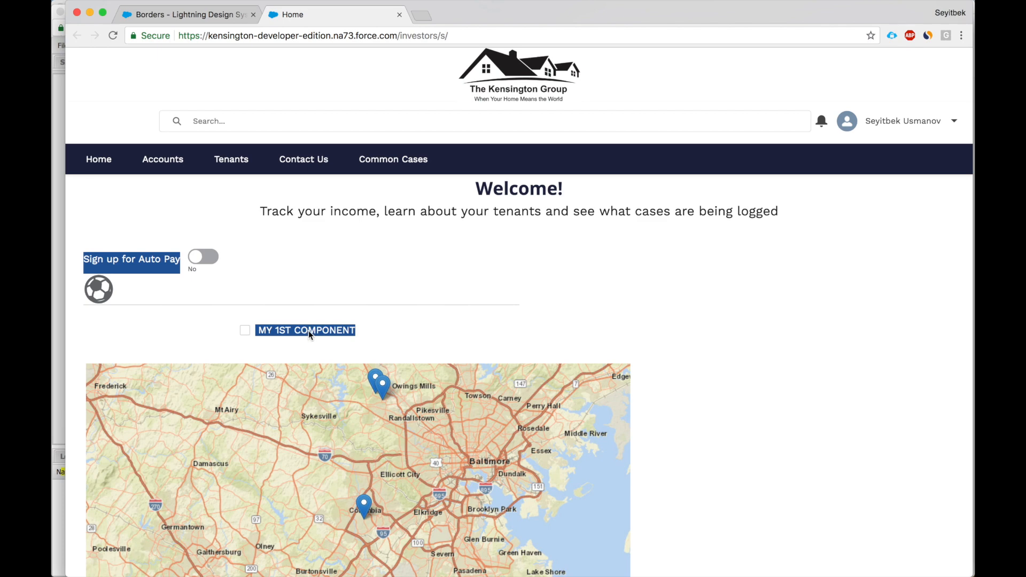
mouse_move(228, 317)
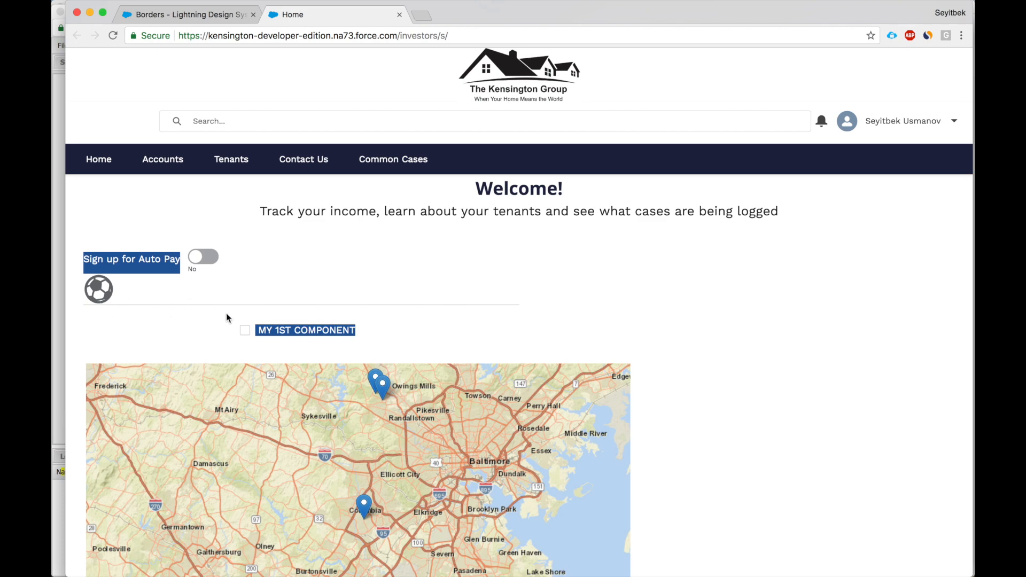
- Return to the Borders docs and scroll the Utilities list toward the Text utility
click(187, 14)
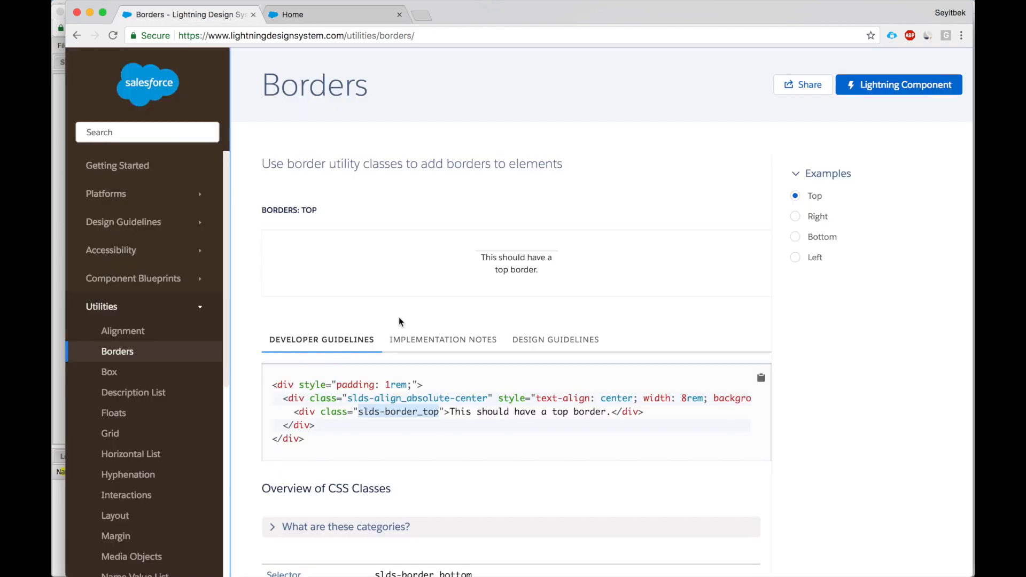
mouse_move(140, 331)
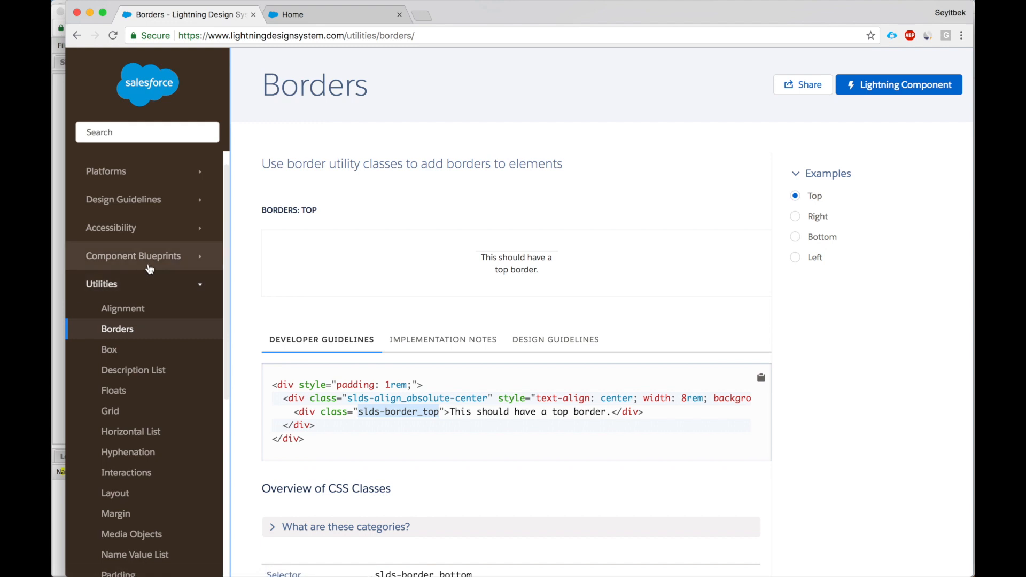
mouse_move(158, 272)
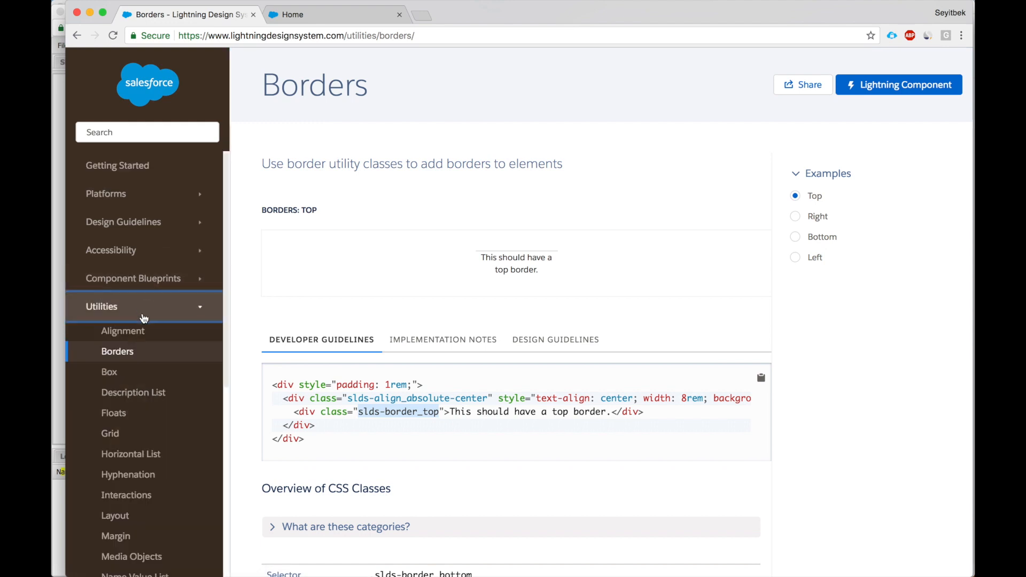
mouse_move(140, 402)
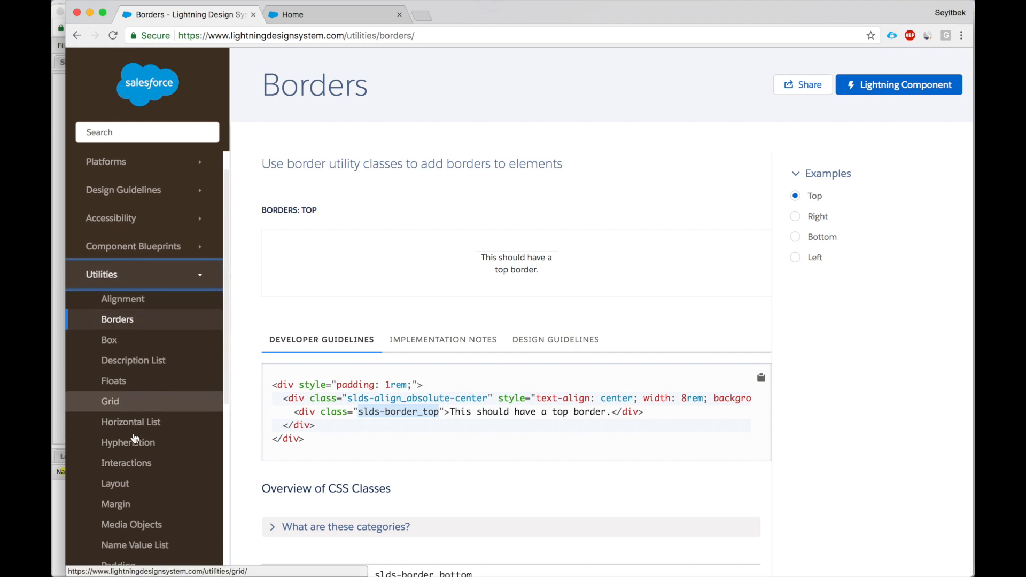
scroll(down, 3)
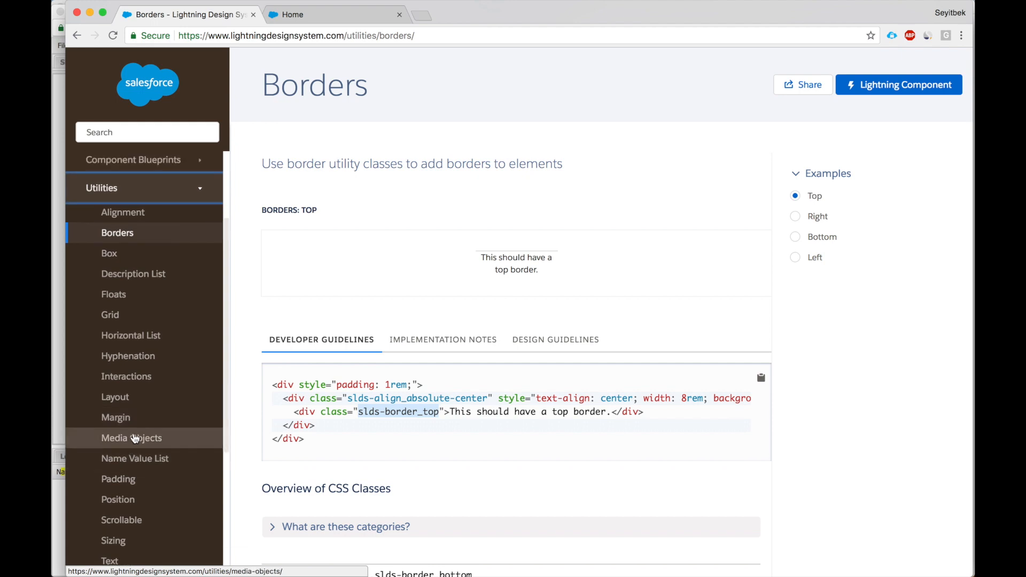
scroll(down, 3)
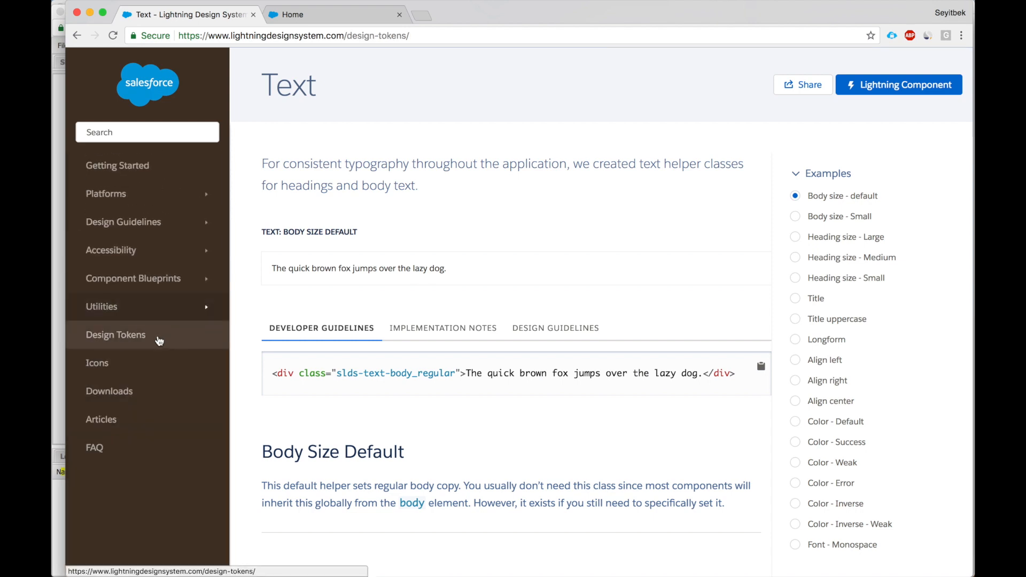
- View the Design Tokens documentation and highlight the sentence defining design tokens
click(115, 335)
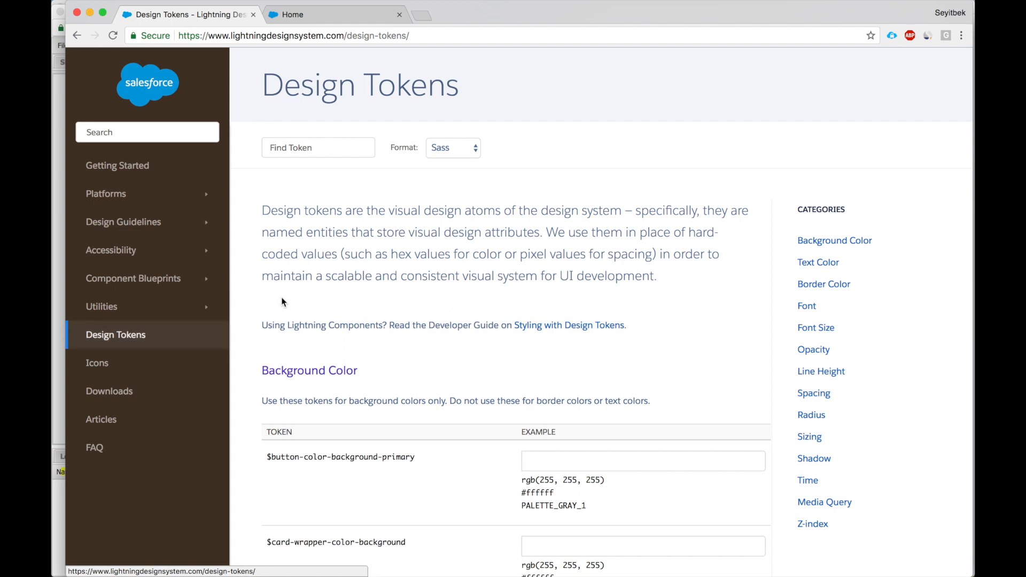
scroll(down, 3)
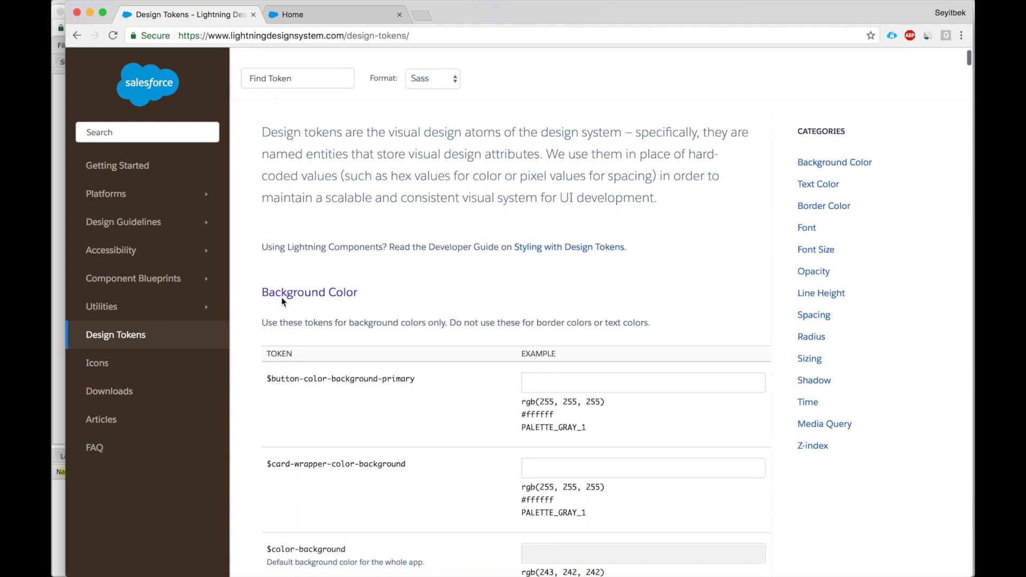
scroll(down, 3)
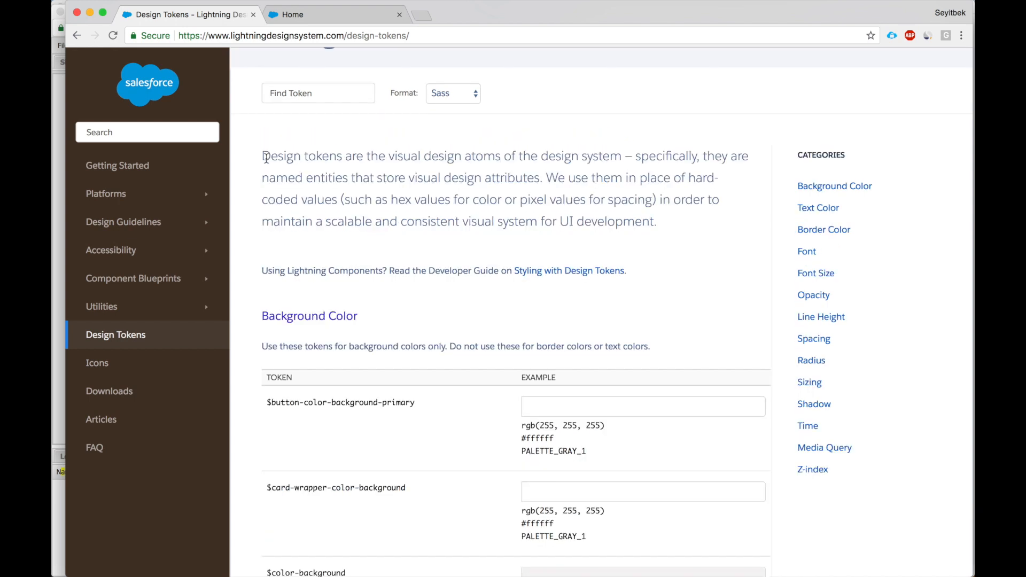
drag(261, 156, 497, 167)
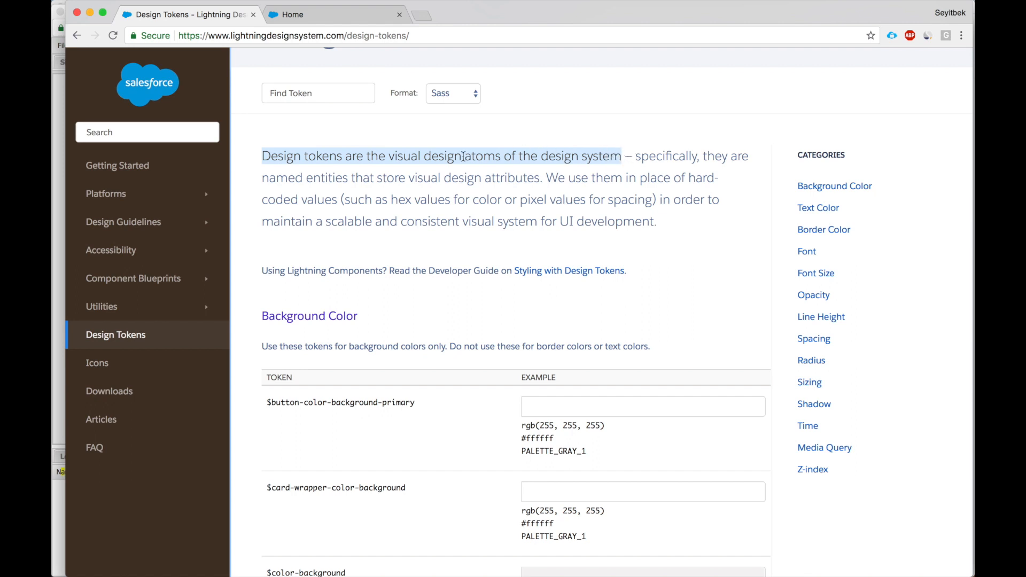
mouse_move(296, 158)
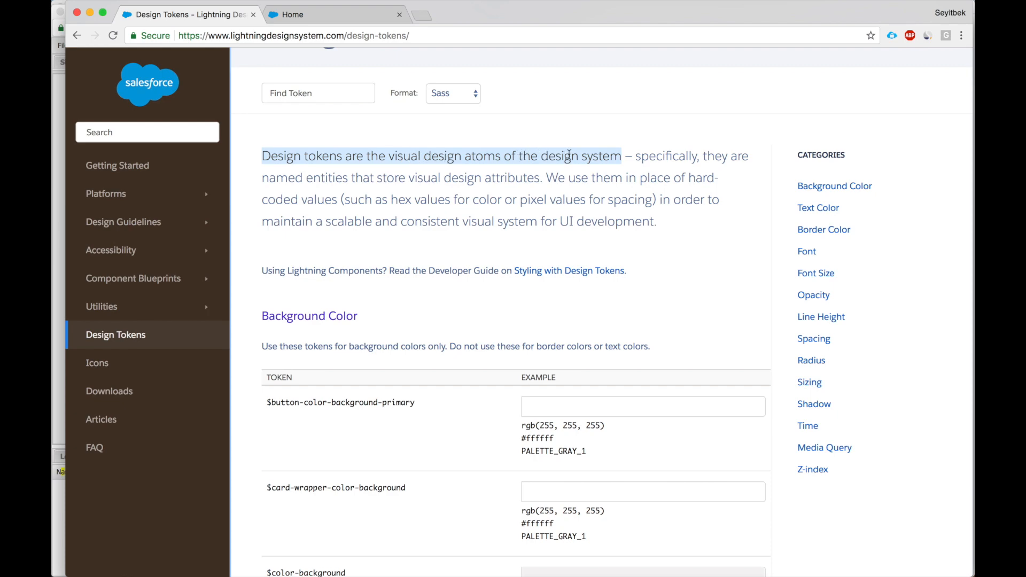
- Scroll through the Background Color tokens and their gray palette values
scroll(down, 3)
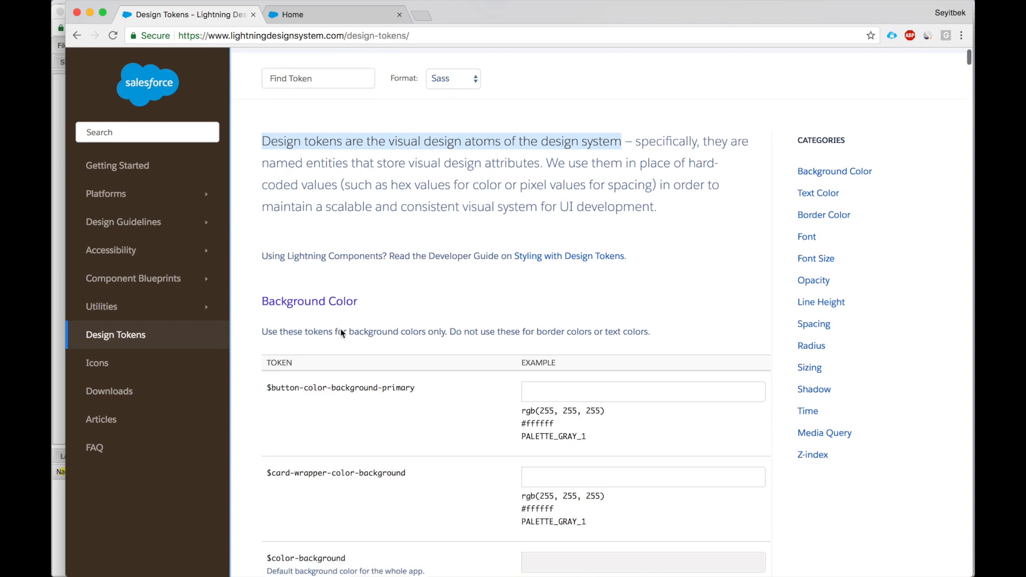
scroll(down, 3)
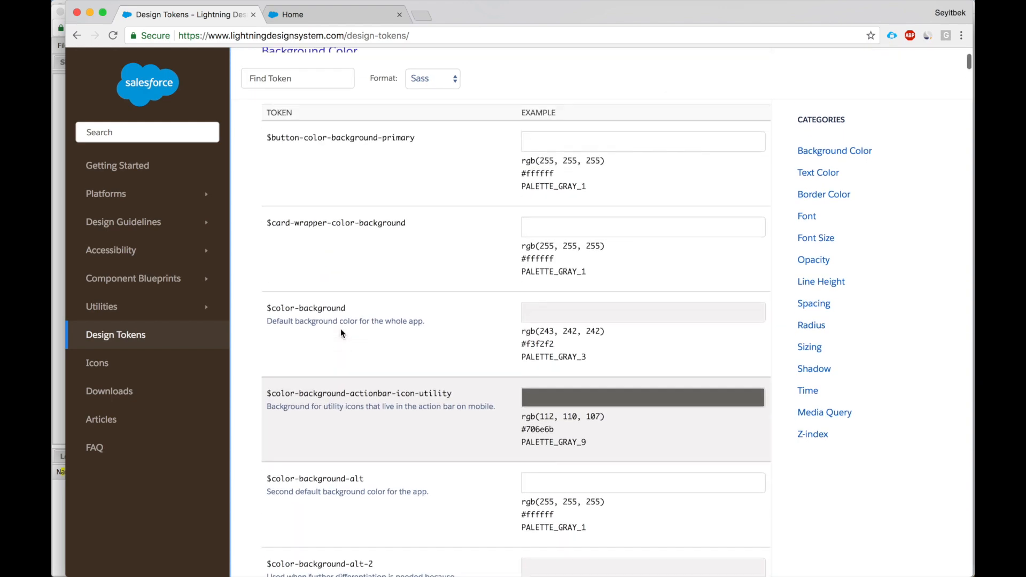
scroll(up, 3)
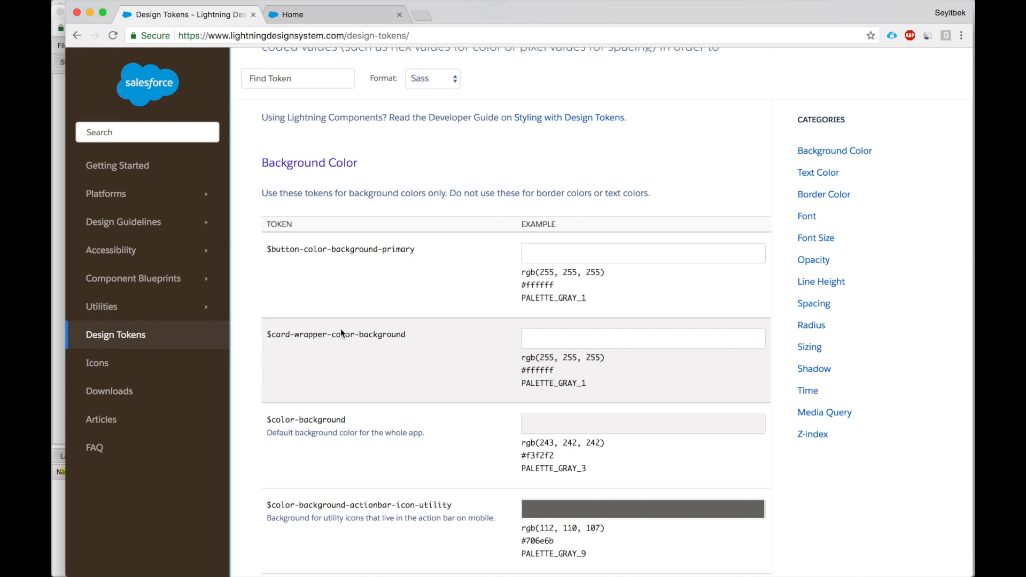
scroll(down, 3)
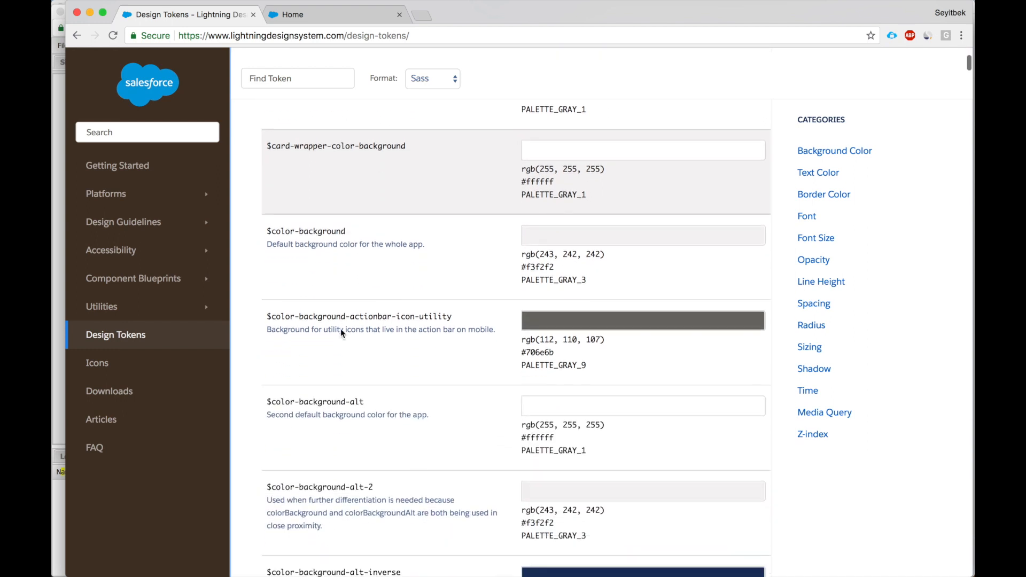
scroll(down, 3)
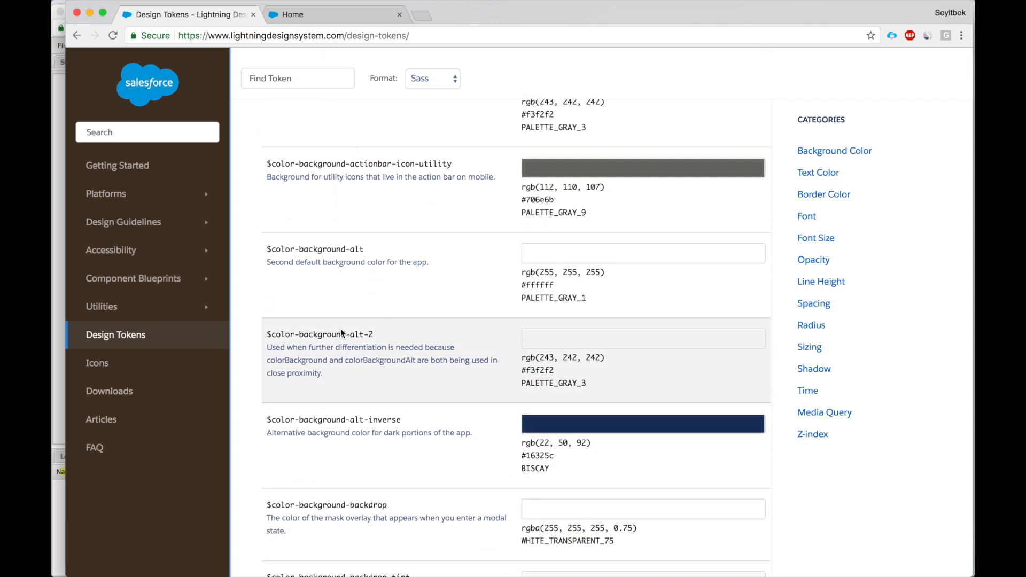
mouse_move(835, 196)
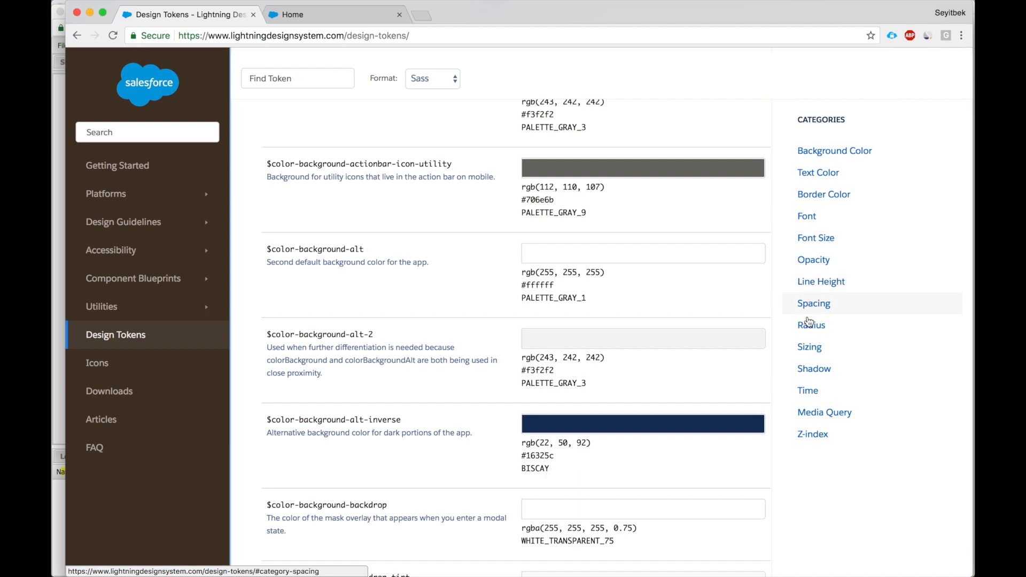
scroll(down, 3)
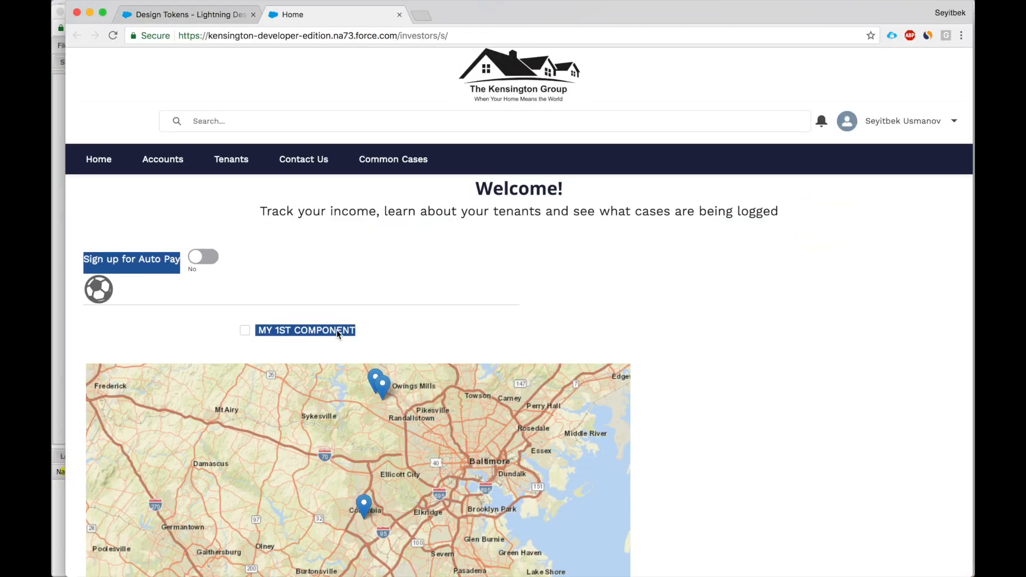
mouse_move(316, 338)
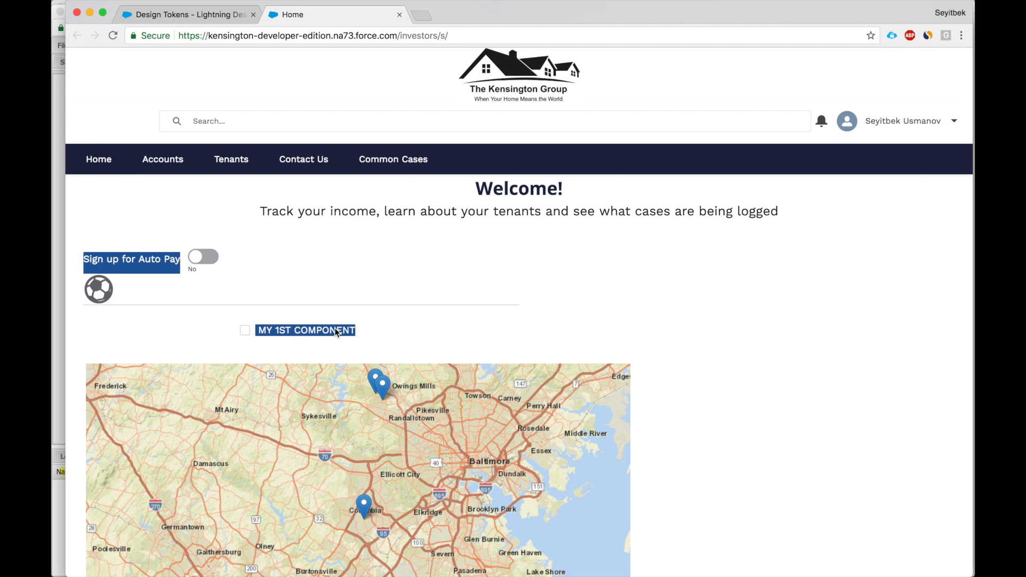
mouse_move(353, 340)
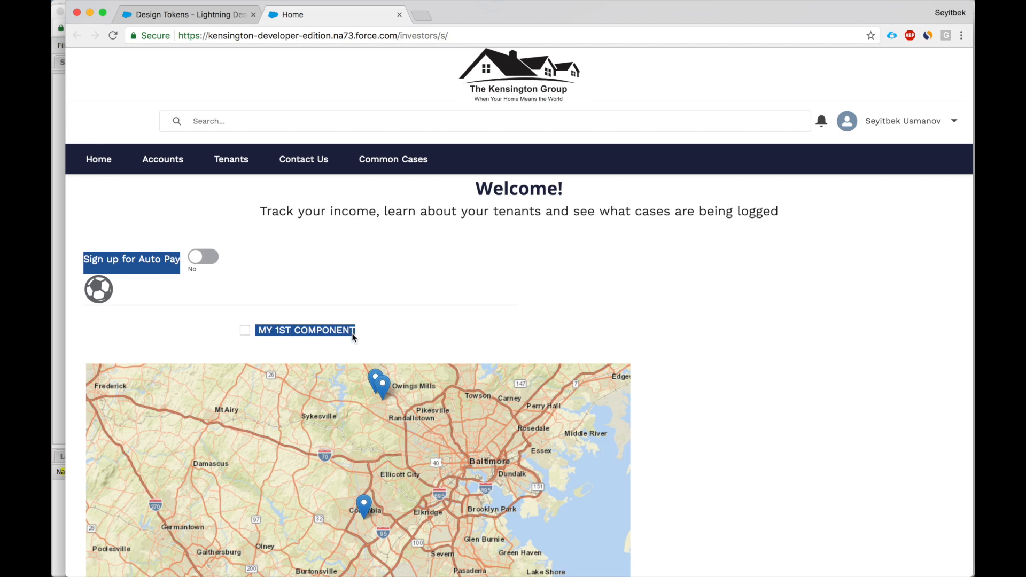
mouse_move(347, 339)
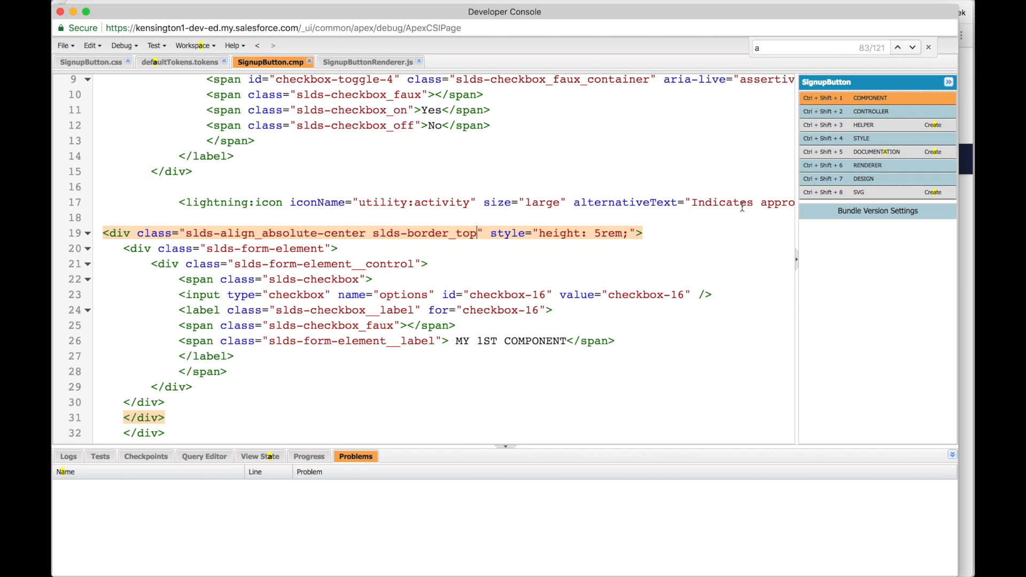
mouse_move(839, 144)
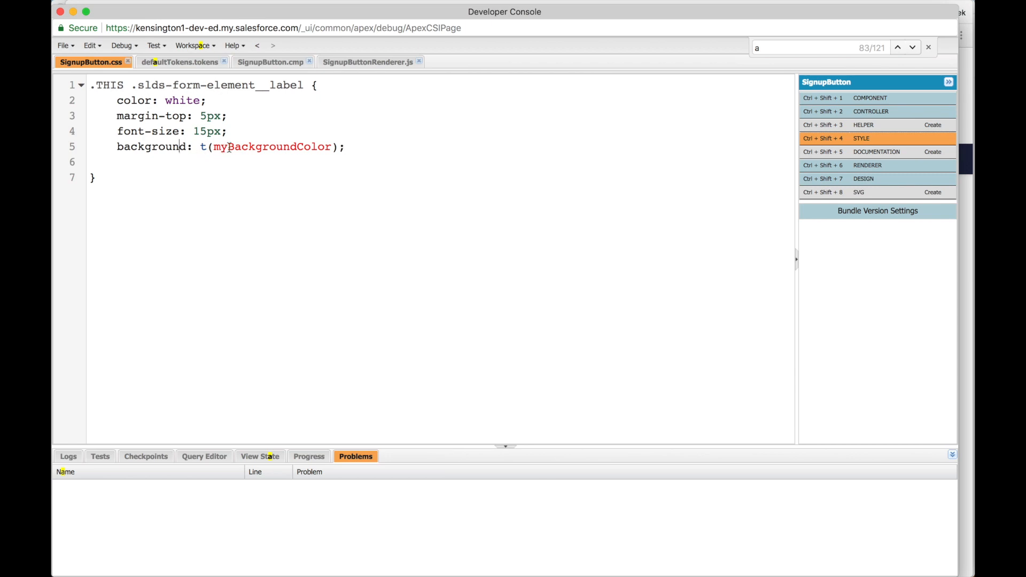
- Trace myBackgroundColor from SignupButton.css to its #215ca0 value in defaultTokens.tokens
double_click(271, 147)
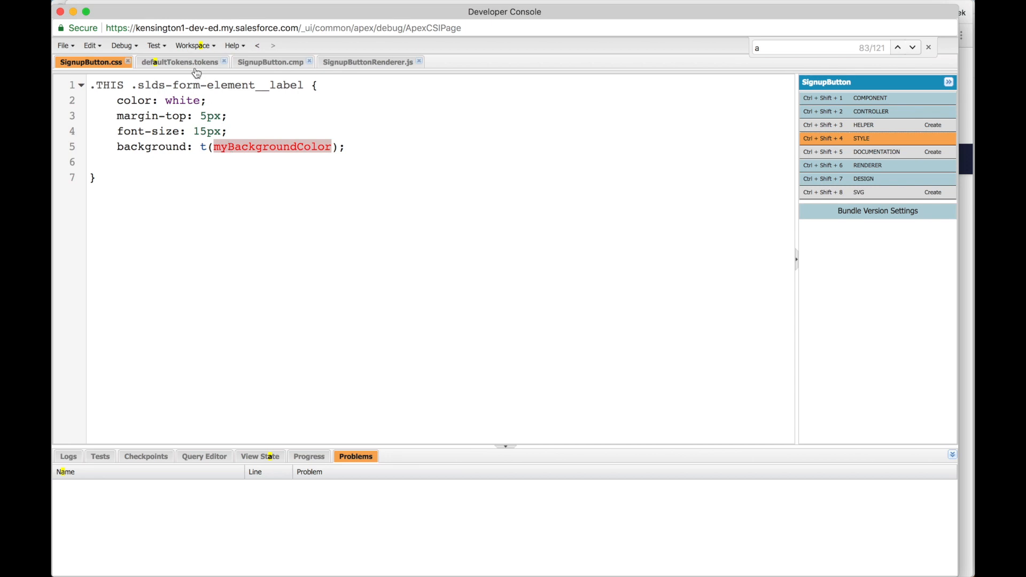
click(179, 62)
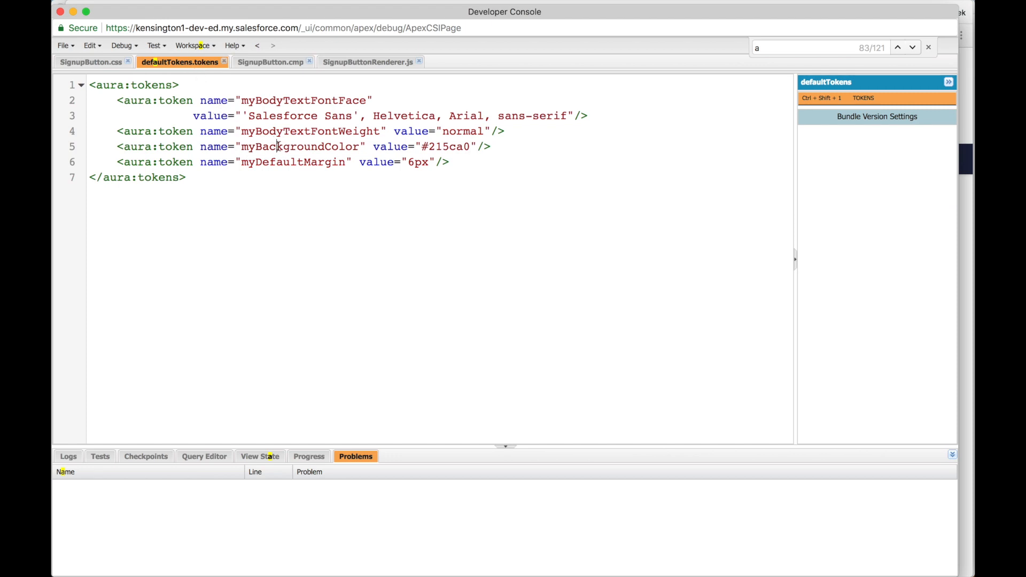
double_click(445, 146)
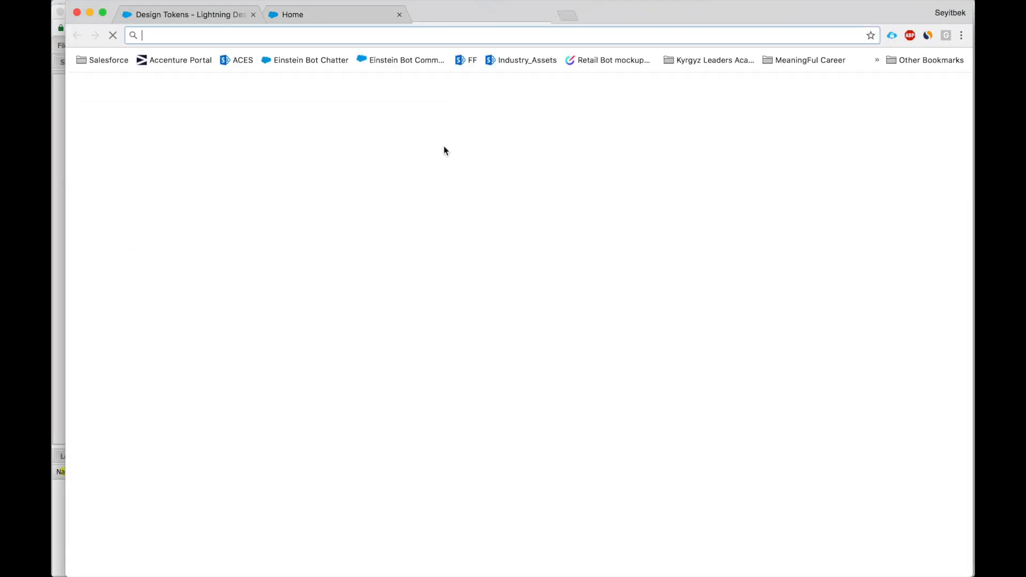
- Search Google for 215ca0 and view the ColorHexa result for that hex colour
text(215ca0&oq=215ca0&aqs=chrome..69i57.534j0j7&sourceid=chrome&ie=UTF-8)
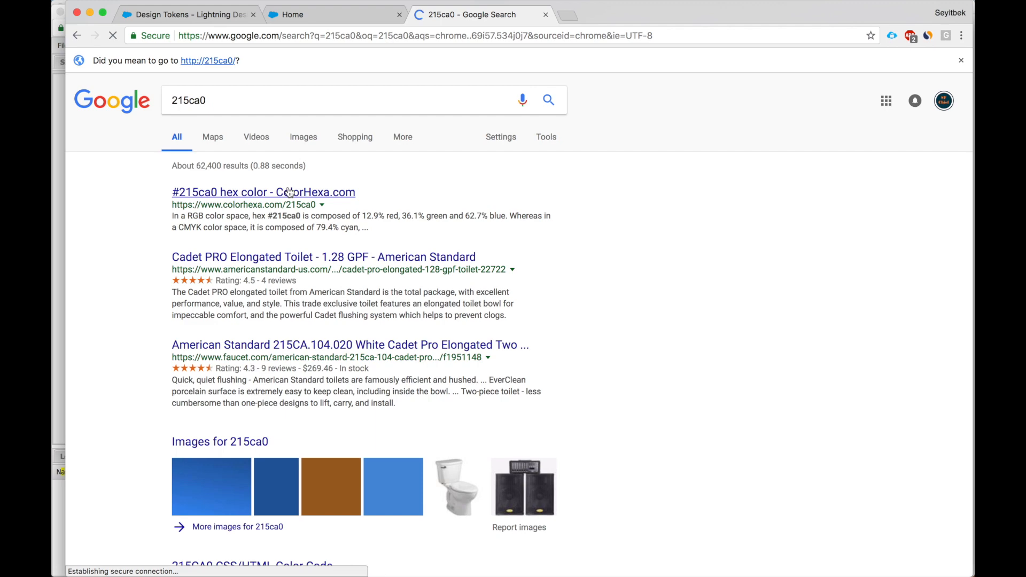
click(263, 192)
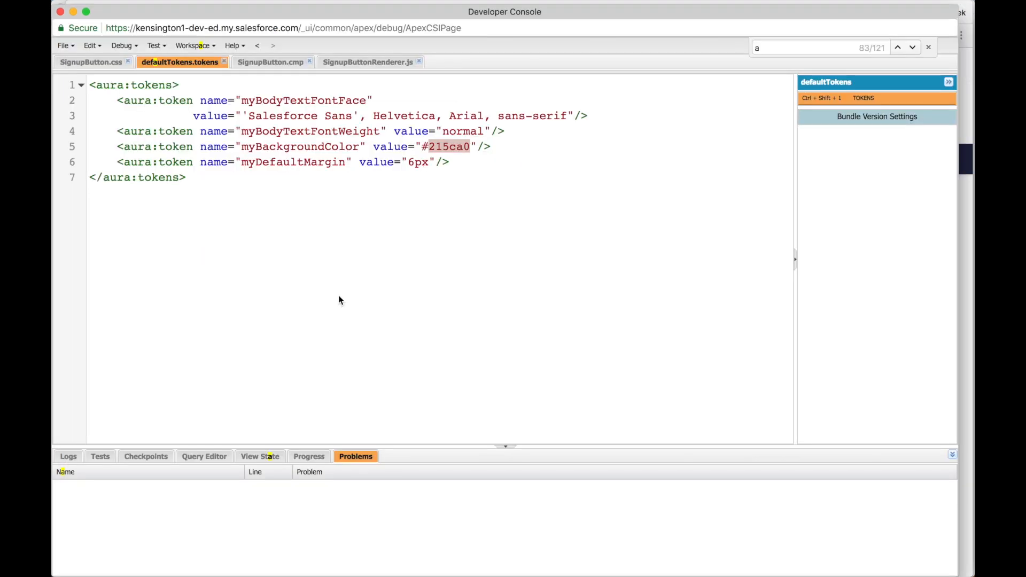
mouse_move(201, 207)
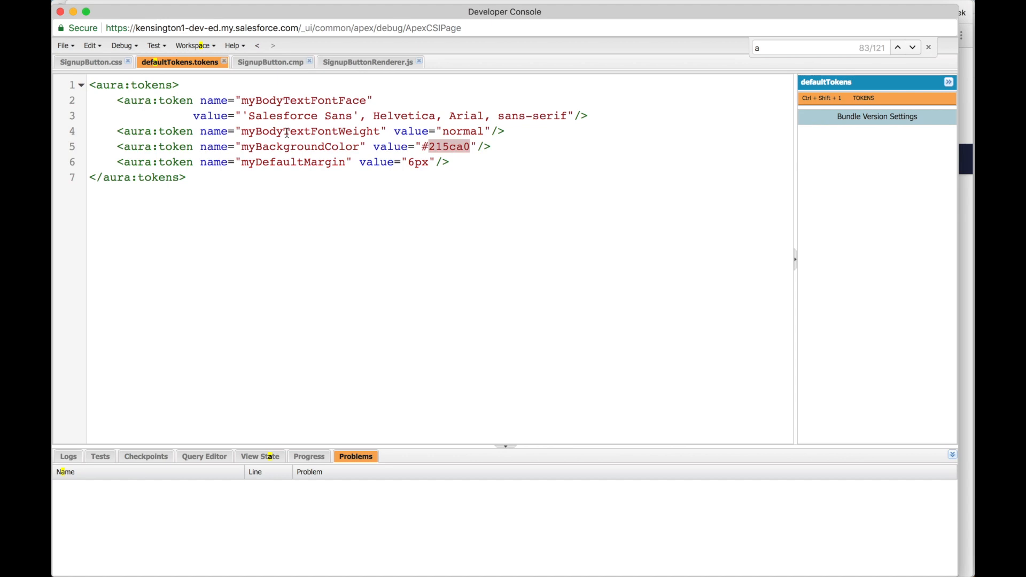
mouse_move(301, 163)
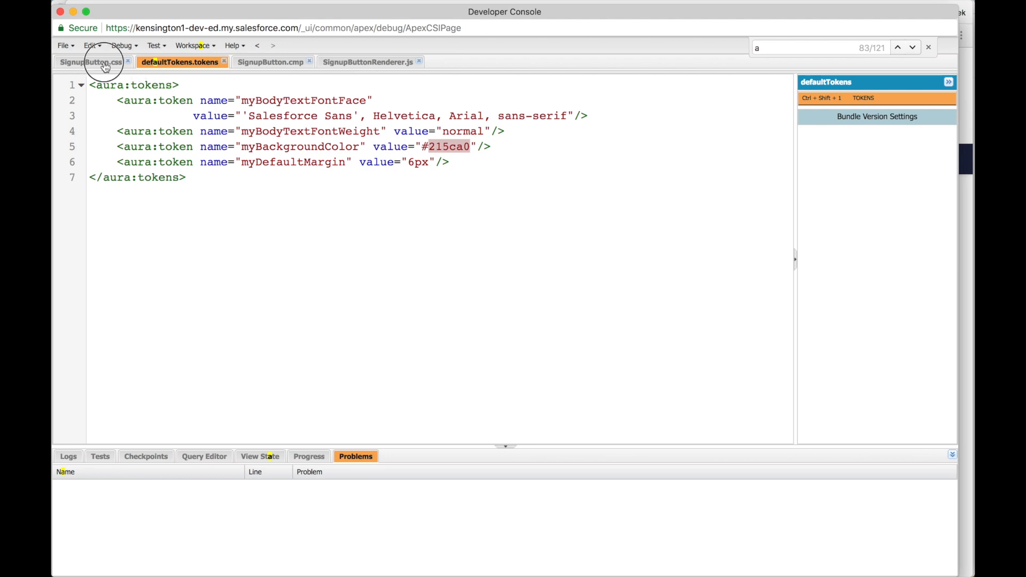
- Add a trial font-size: t(fontsize); line to the SignupButton stylesheet
click(91, 62)
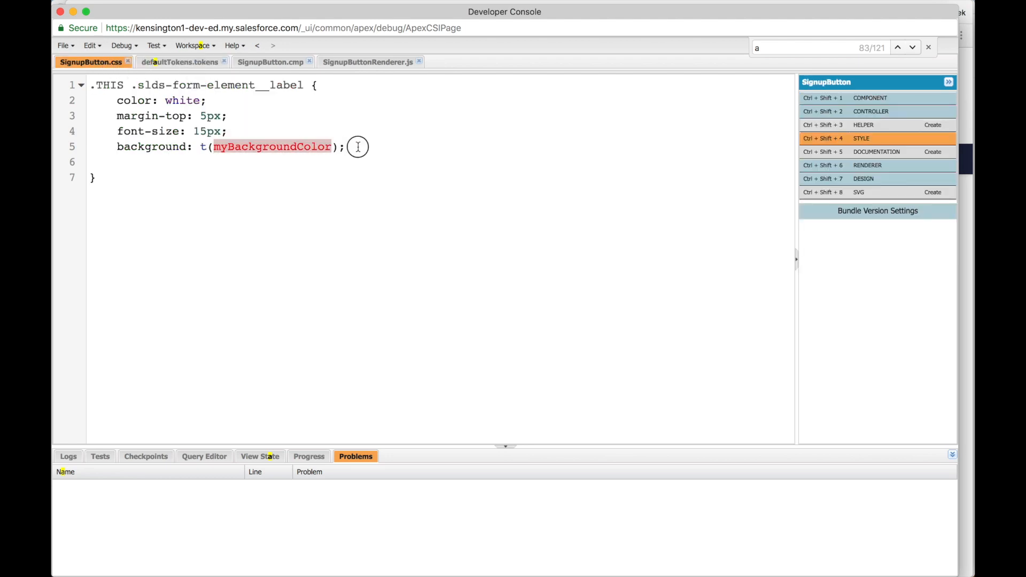
text(f)
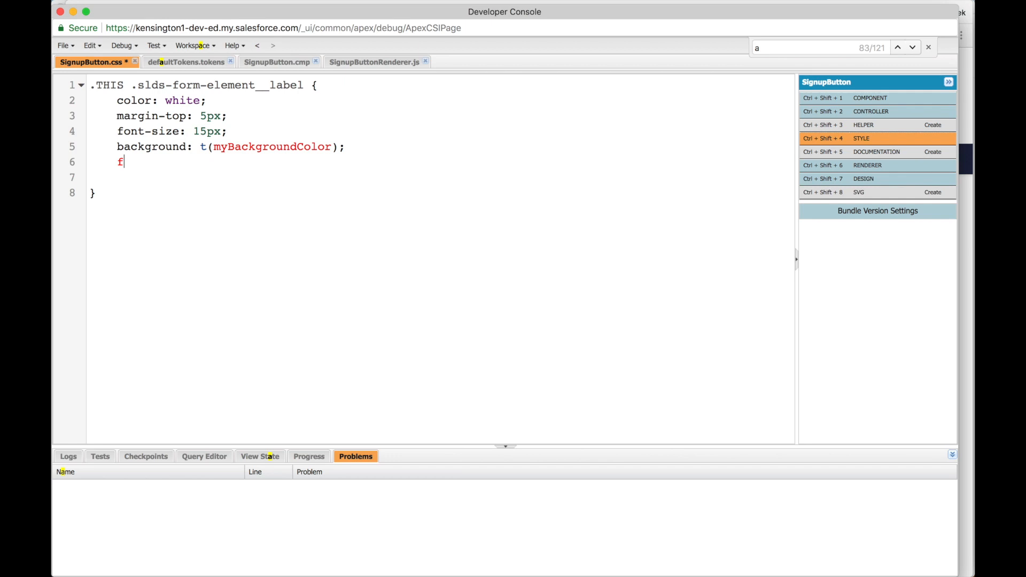
text(ont-size:)
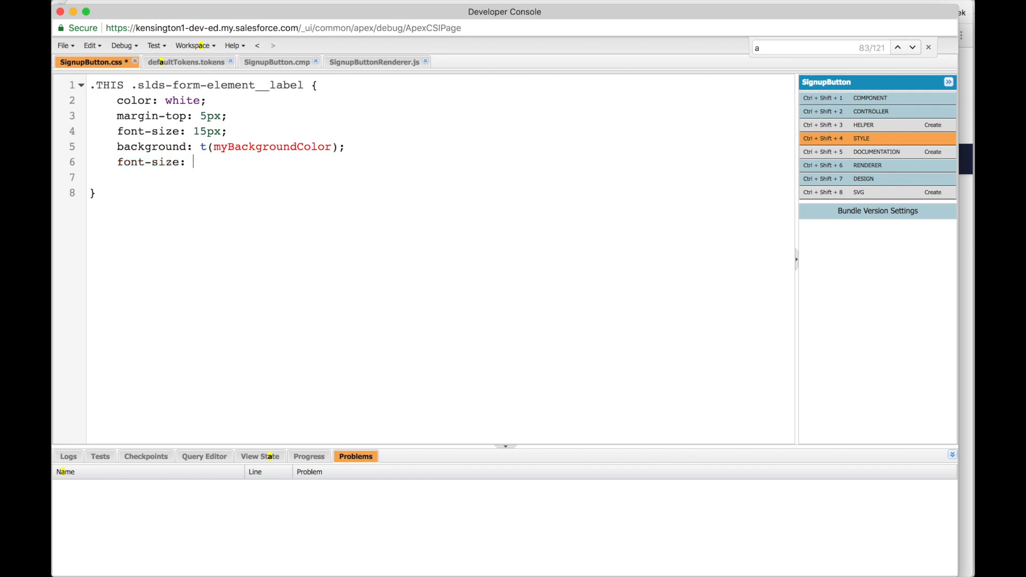
text(t())
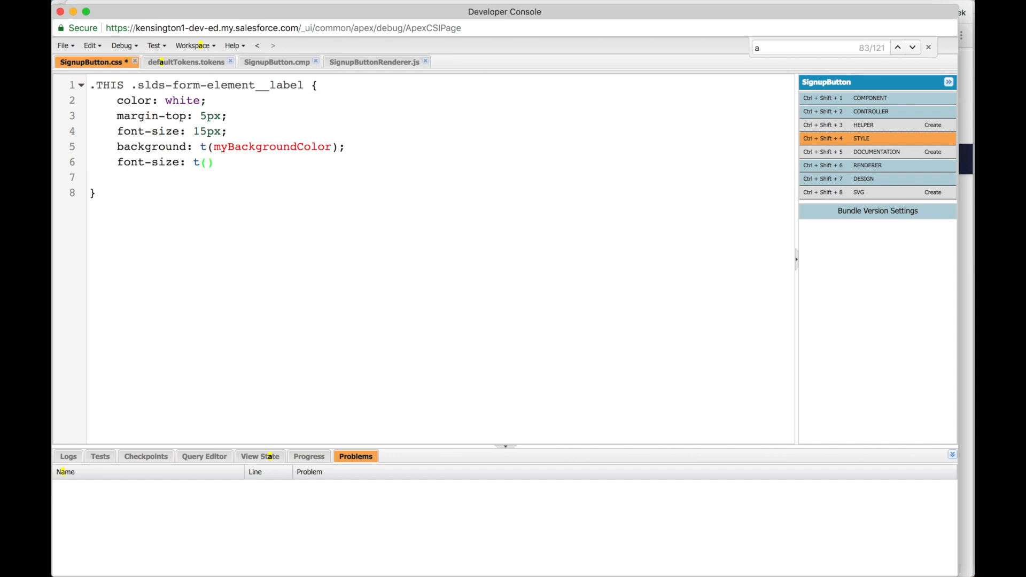
text(fontsize)
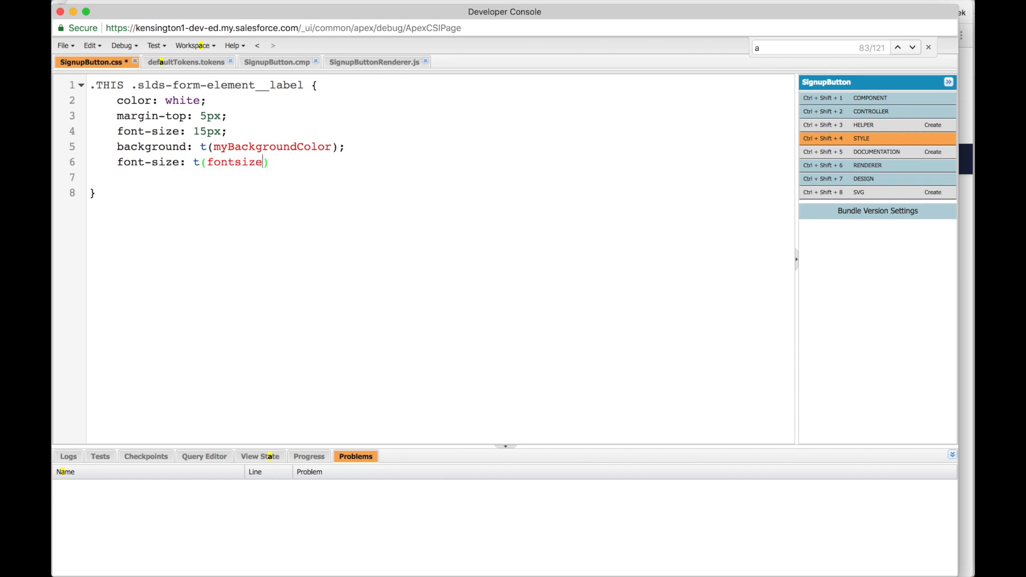
text(;)
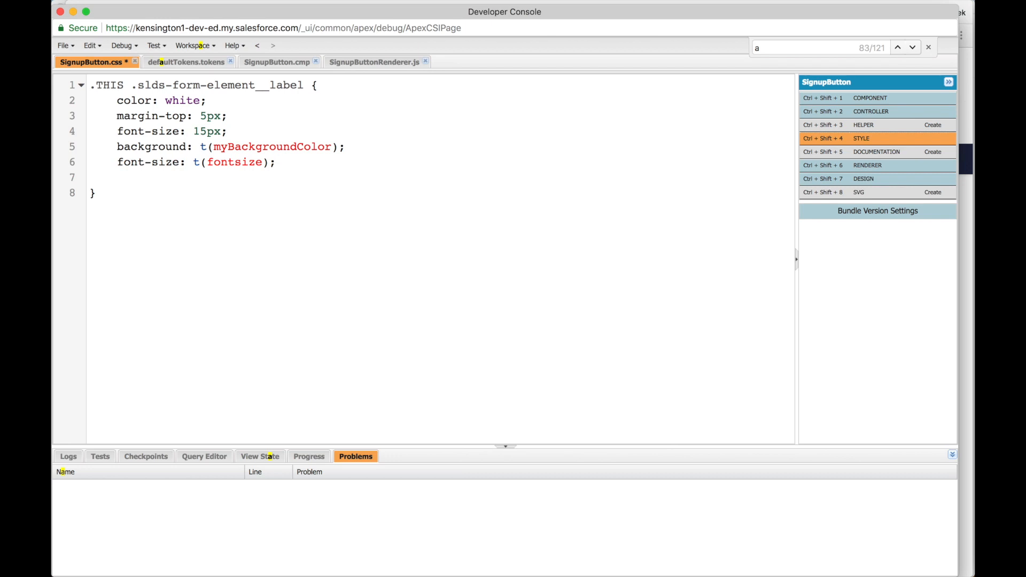
- Remove the trial font-size line and save the stylesheet keeping the myBackgroundColor rule
click(241, 162)
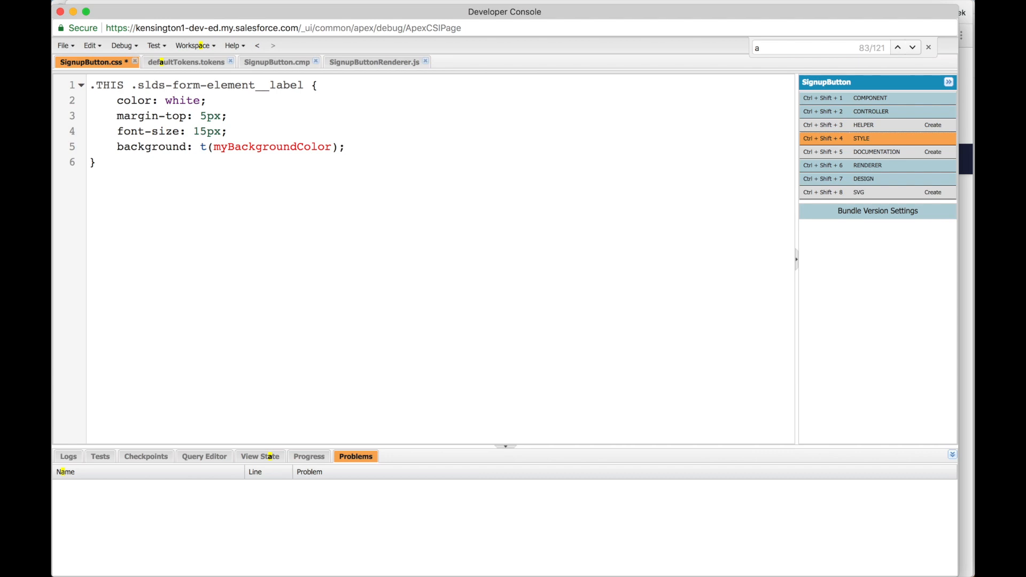
click(347, 146)
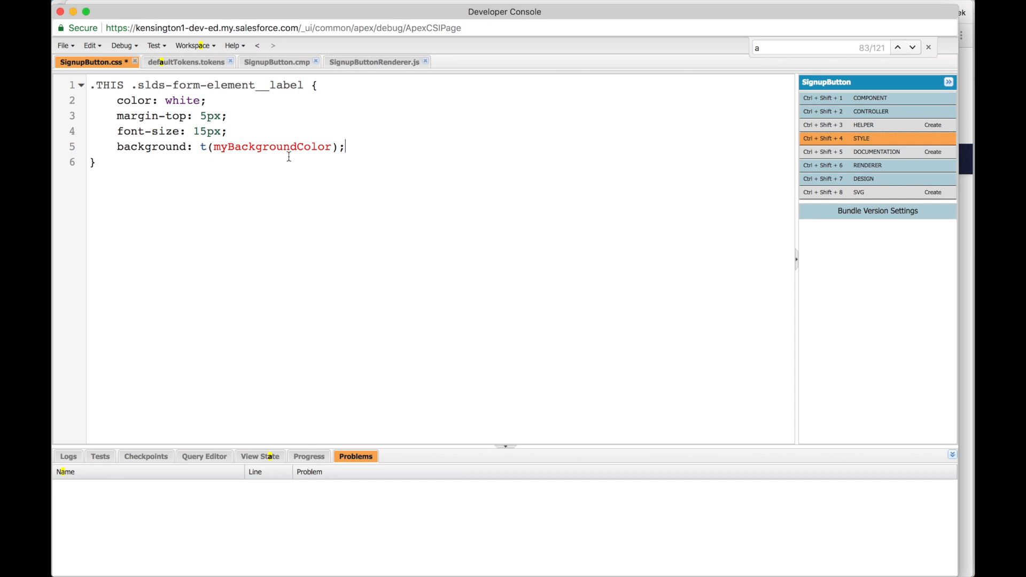
key(Cmd+s)
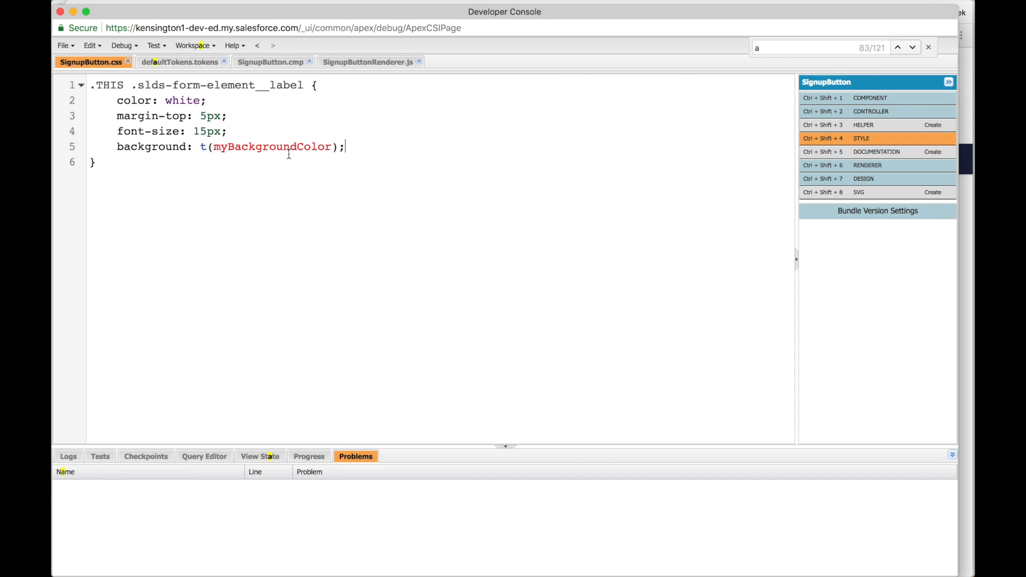
double_click(271, 146)
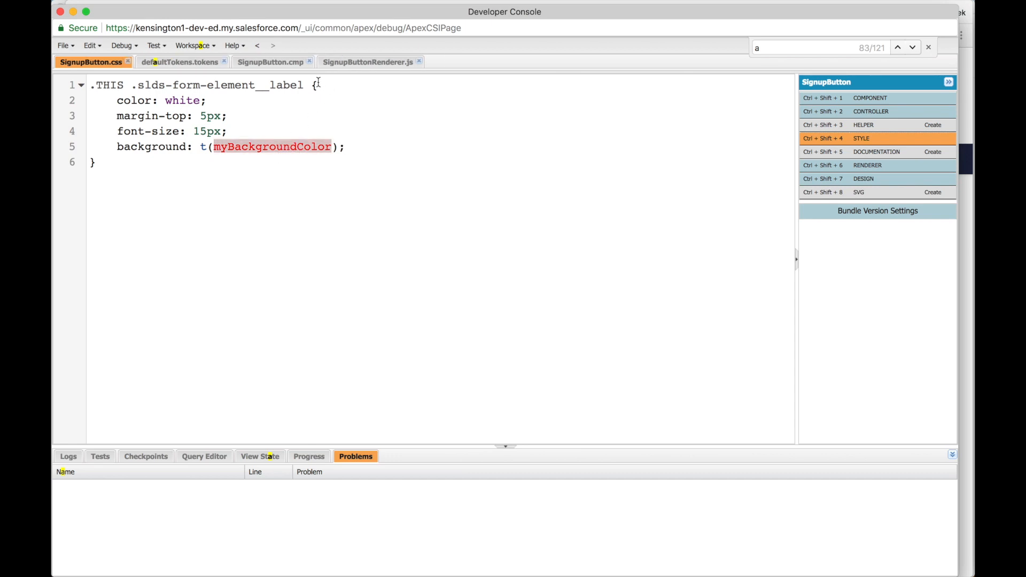
click(177, 62)
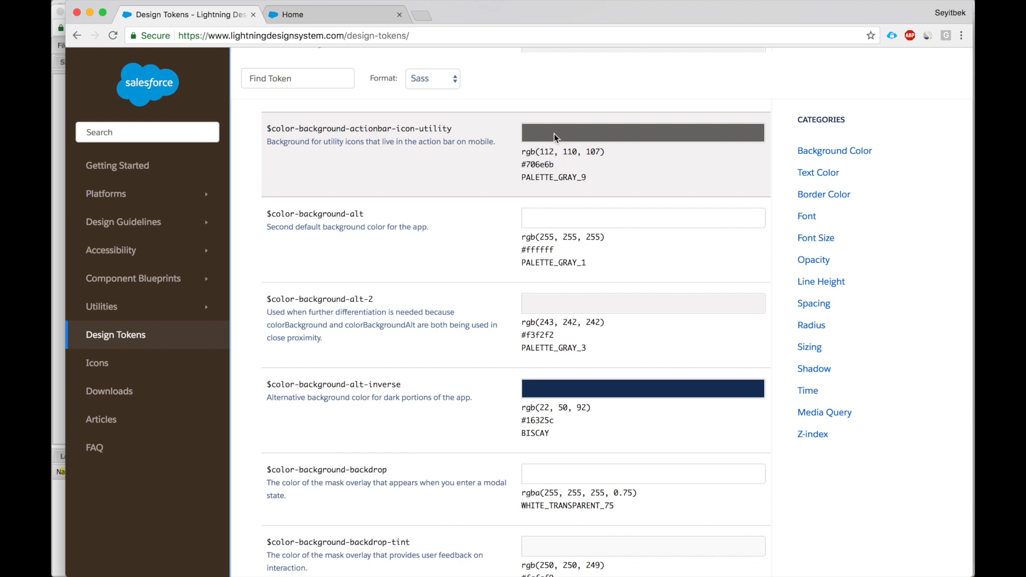
- Replace the myBackgroundColor token value 215ca0 with the gray #706e6b in defaultTokens.tokens
double_click(537, 165)
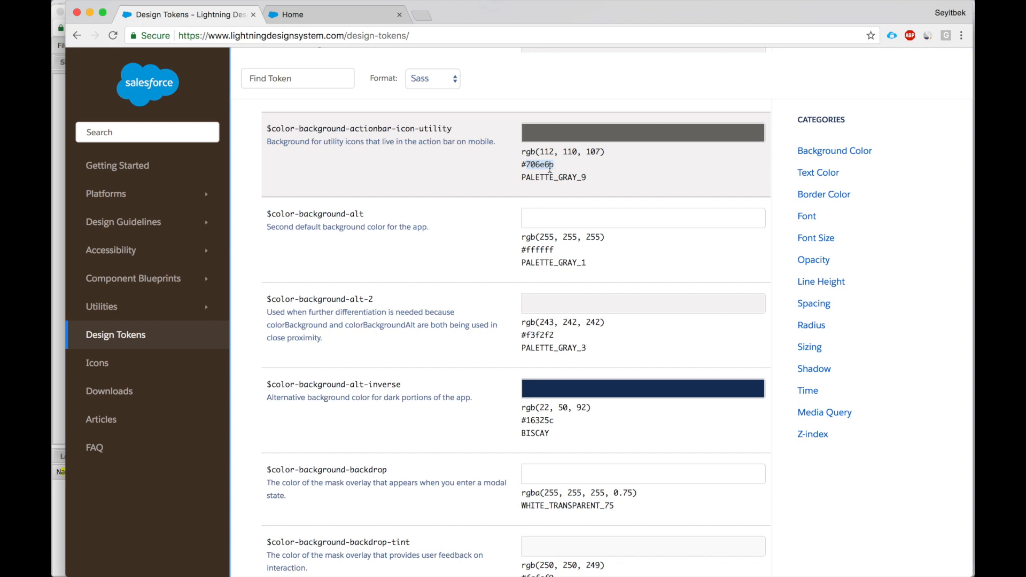
mouse_move(393, 153)
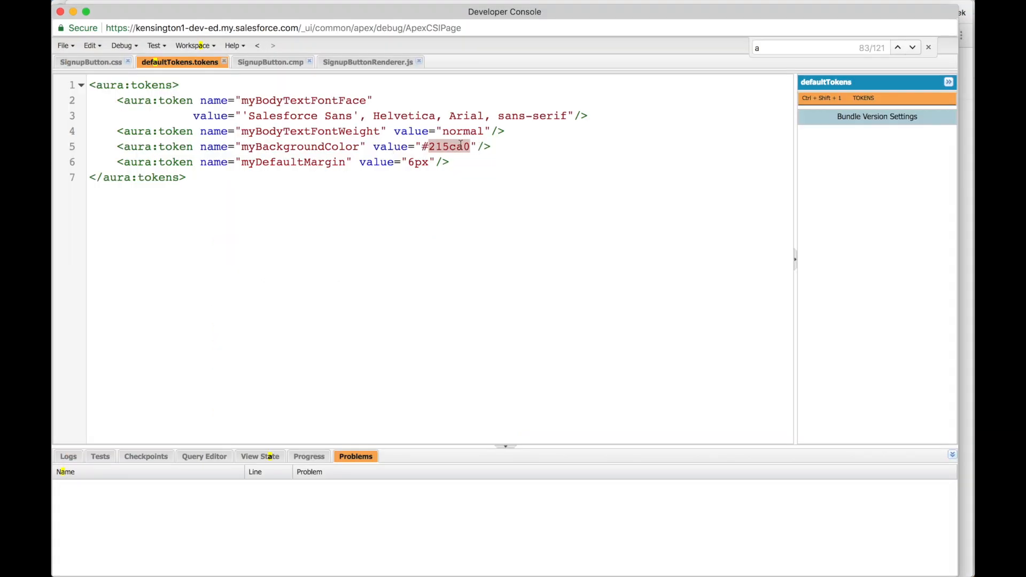
text(#706e6b)
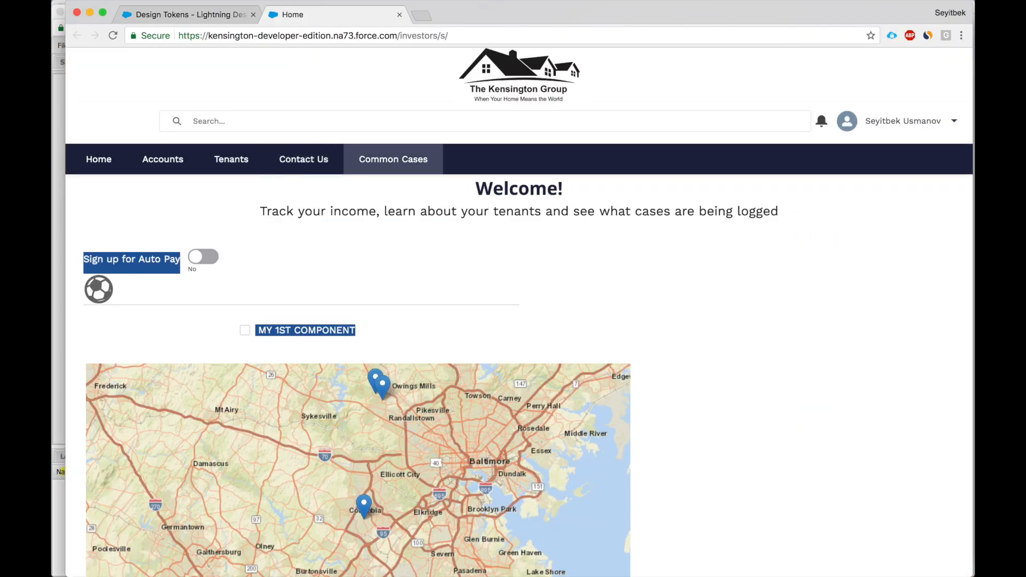
- Reload the Kensington community home page to show the checkbox label on a gray background
click(113, 36)
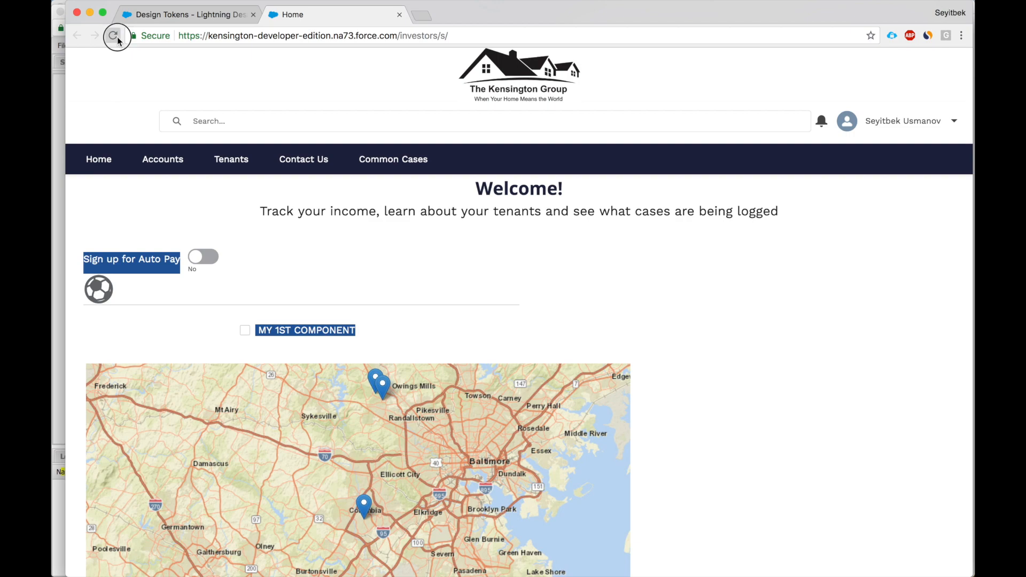
click(113, 37)
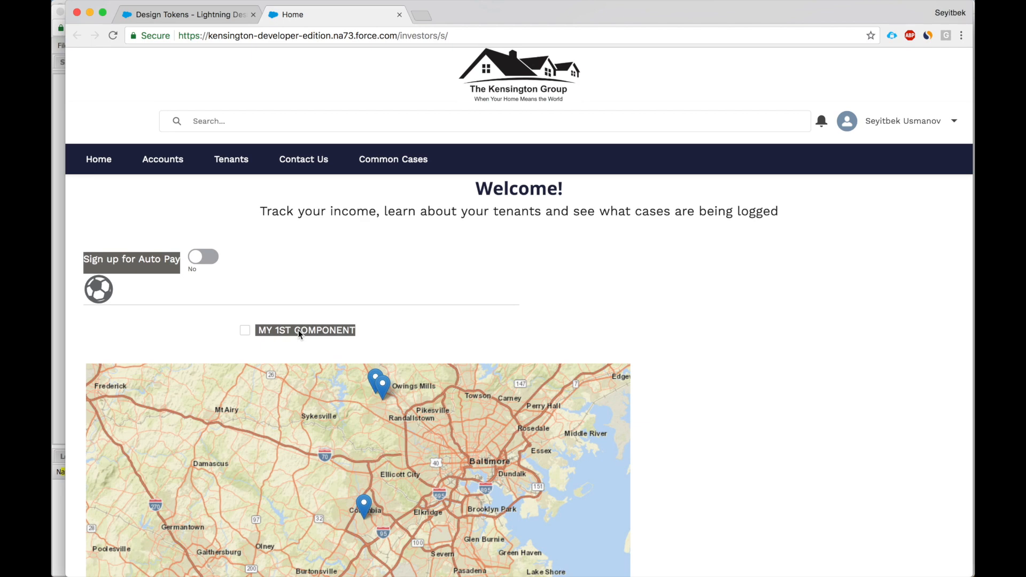
mouse_move(284, 334)
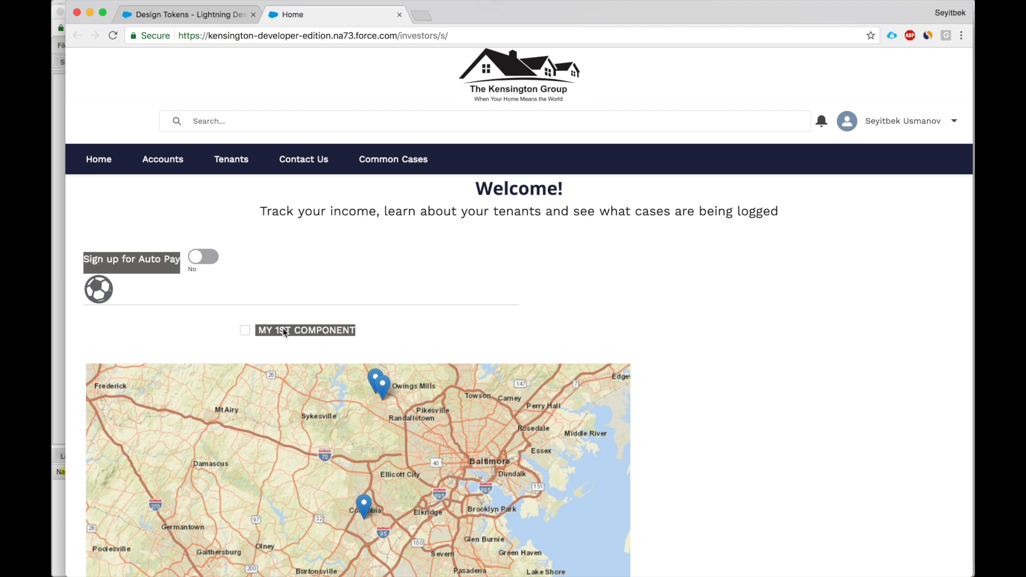
mouse_move(258, 251)
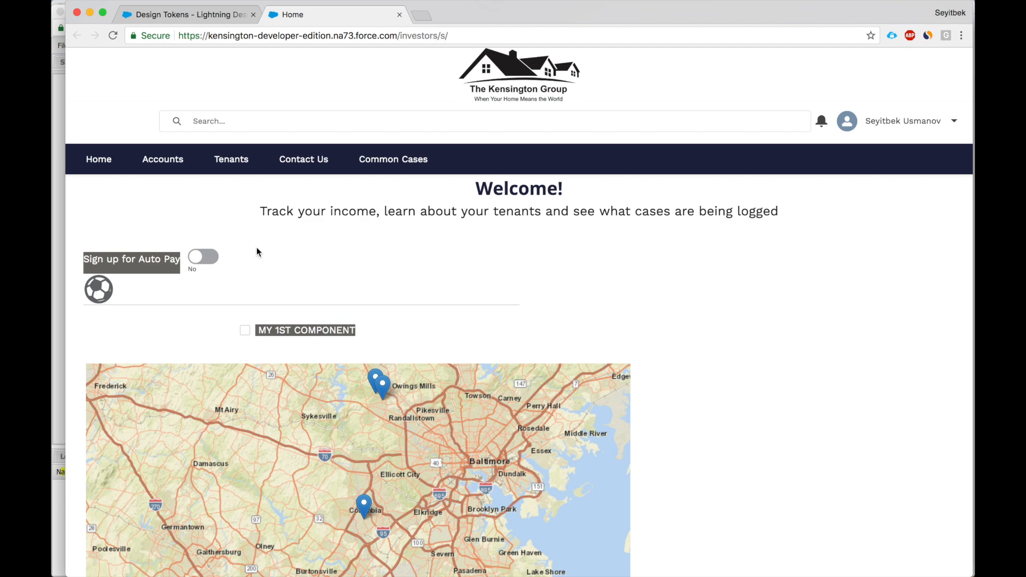
- Review the Font and Font Size token categories, then go to the Icons library
click(192, 15)
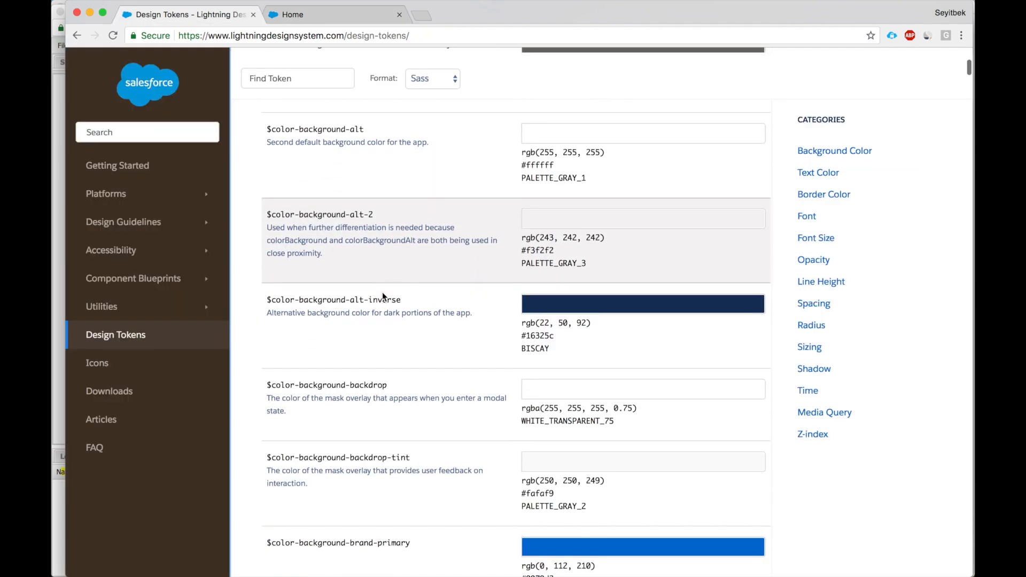
click(807, 216)
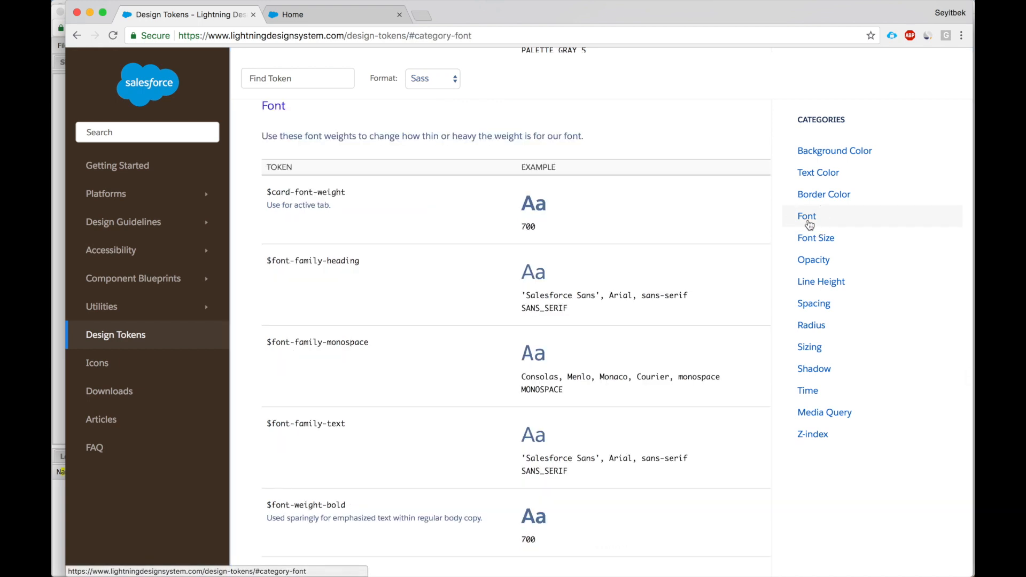
click(816, 238)
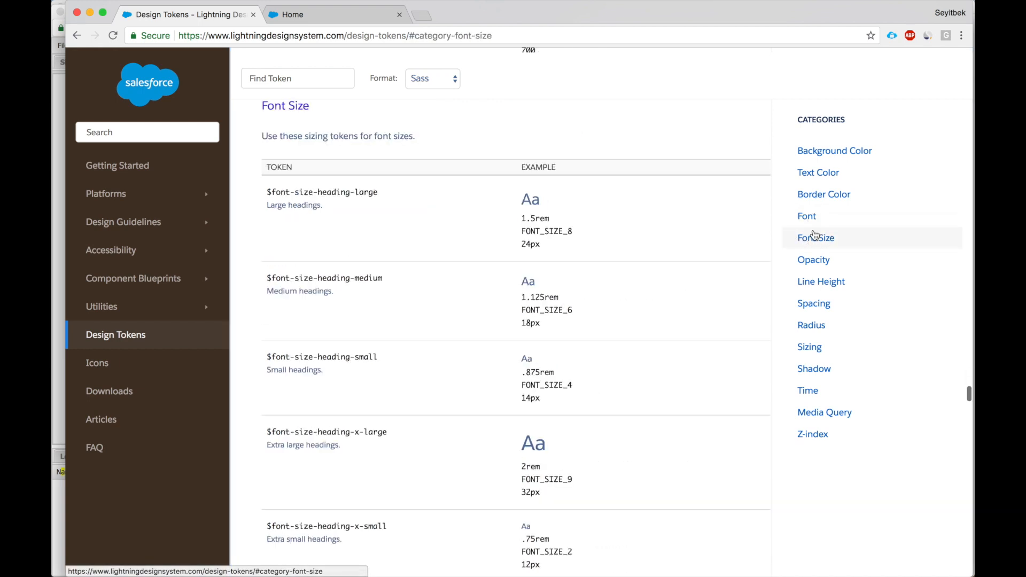
mouse_move(620, 300)
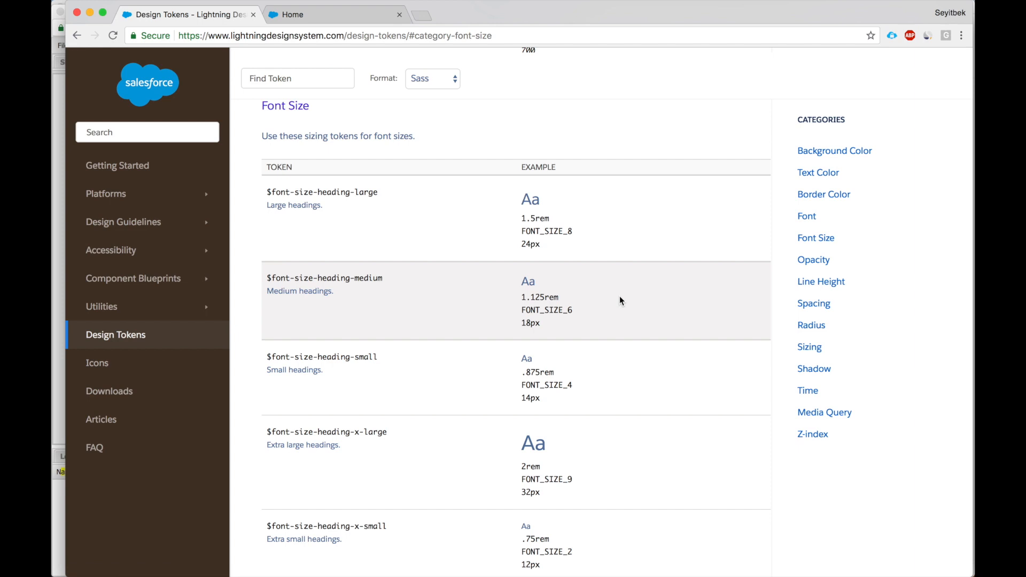
mouse_move(105, 364)
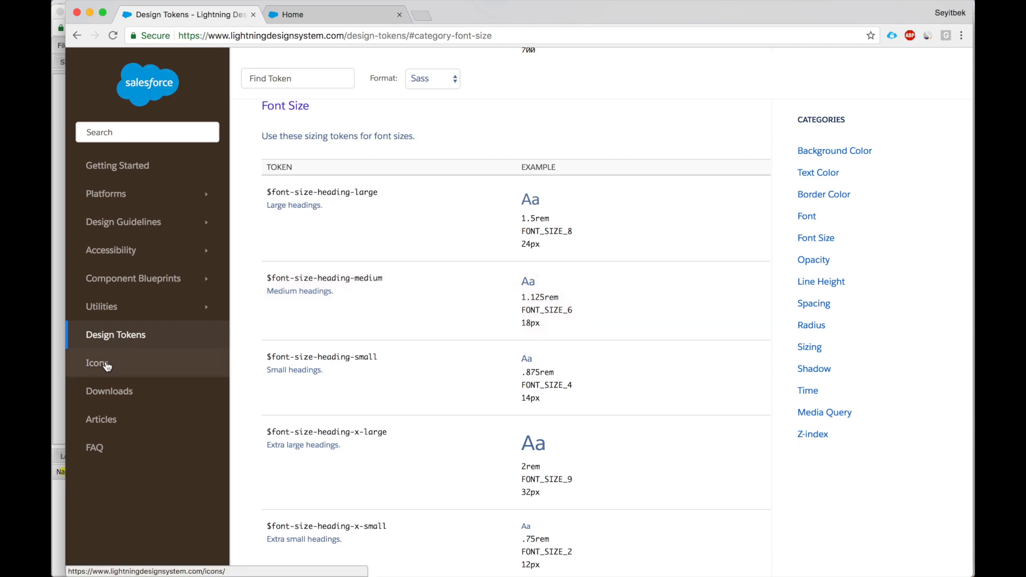
click(96, 363)
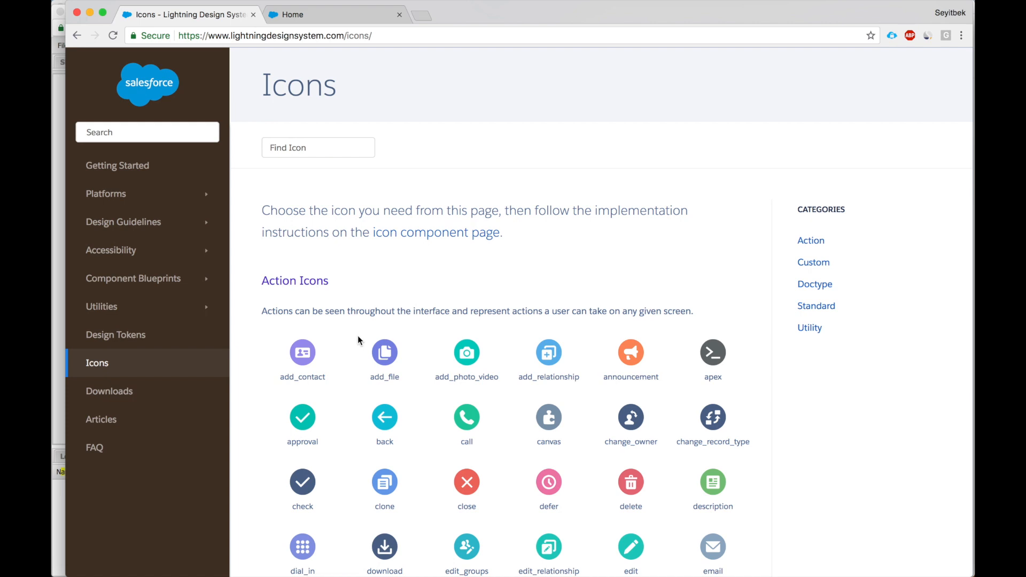
- Scroll the Action icon grid down past new_opportunity and share toward the priority icon
scroll(down, 3)
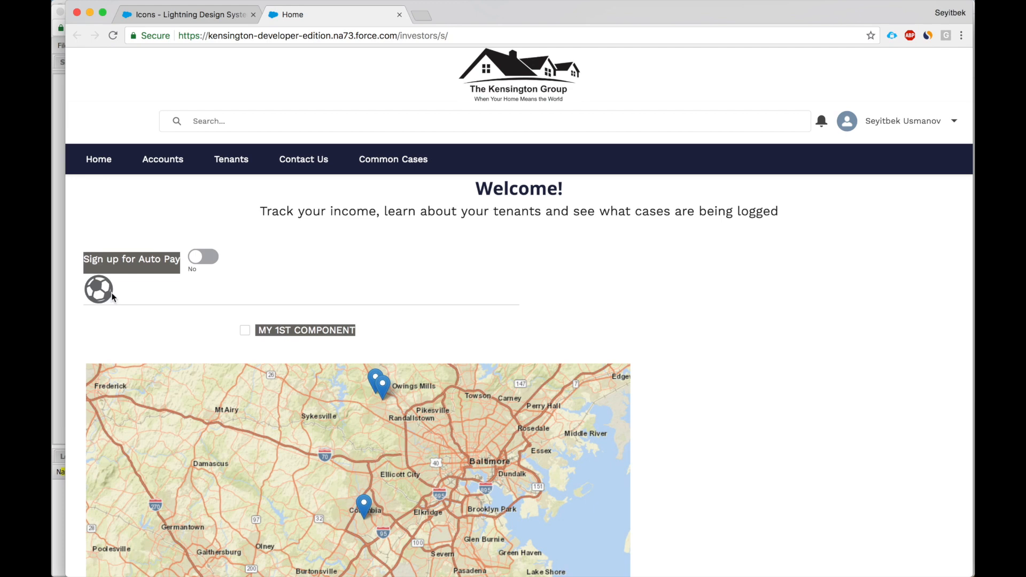
click(192, 14)
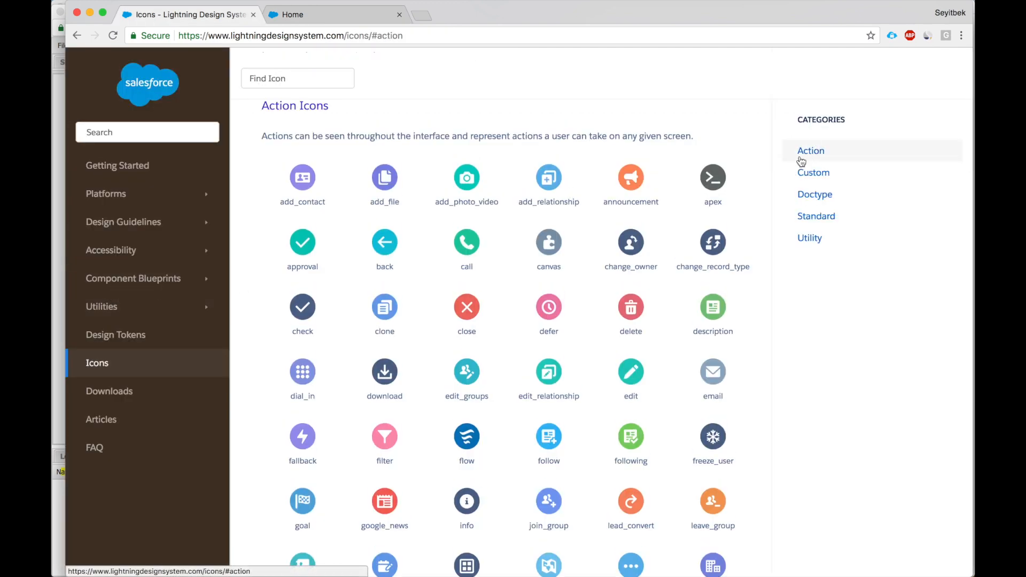
scroll(down, 3)
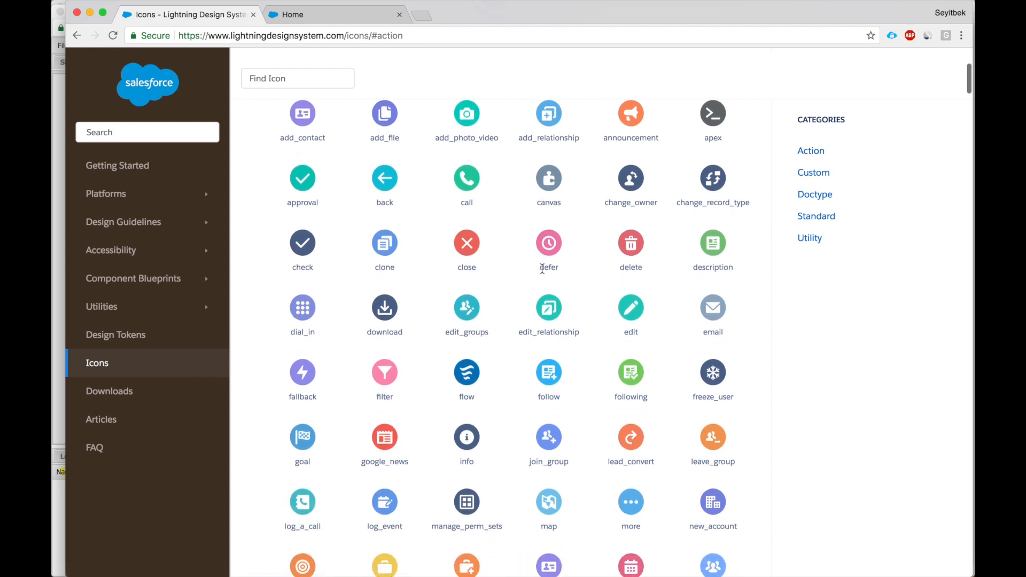
scroll(down, 3)
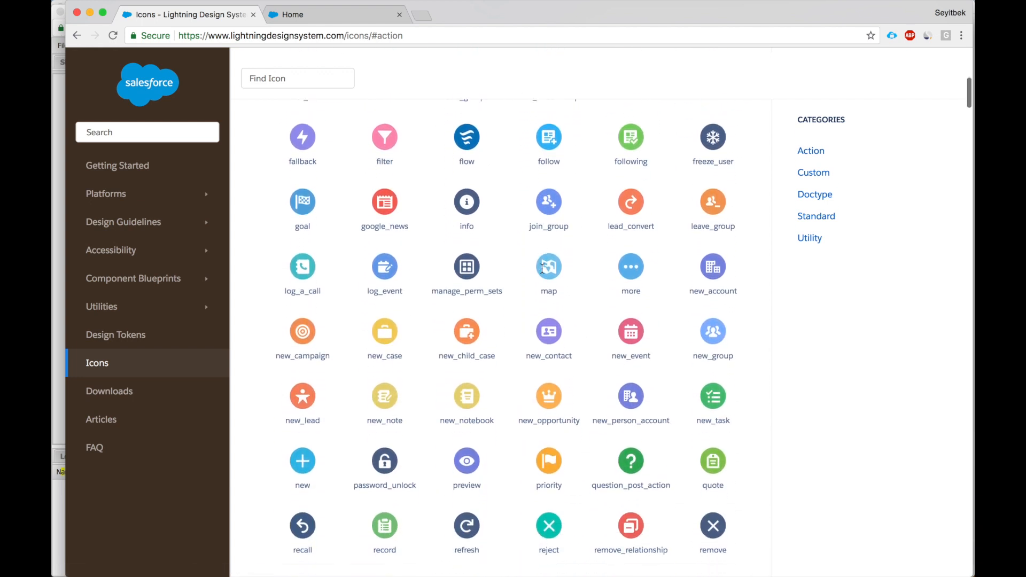
scroll(down, 3)
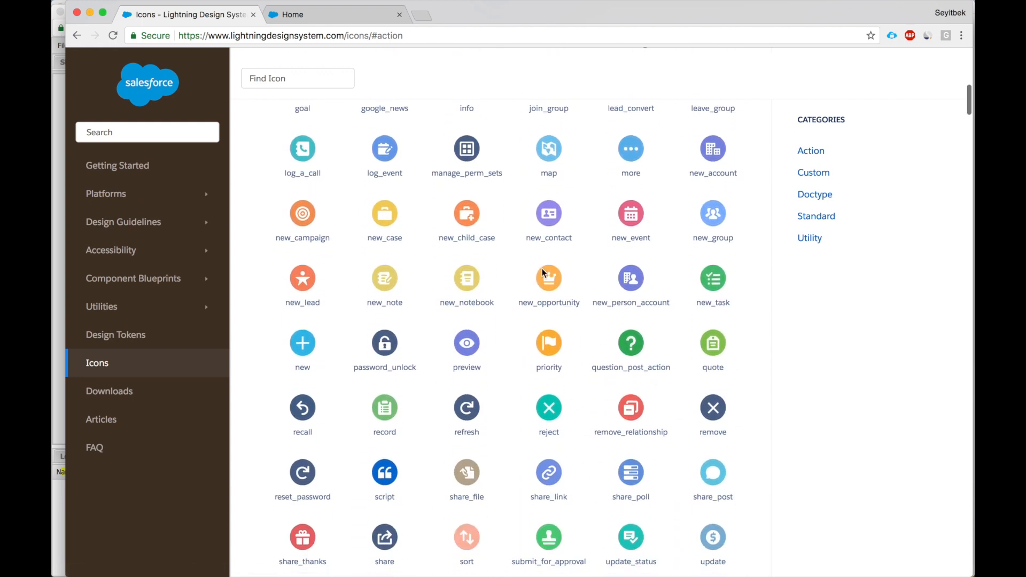
mouse_move(548, 373)
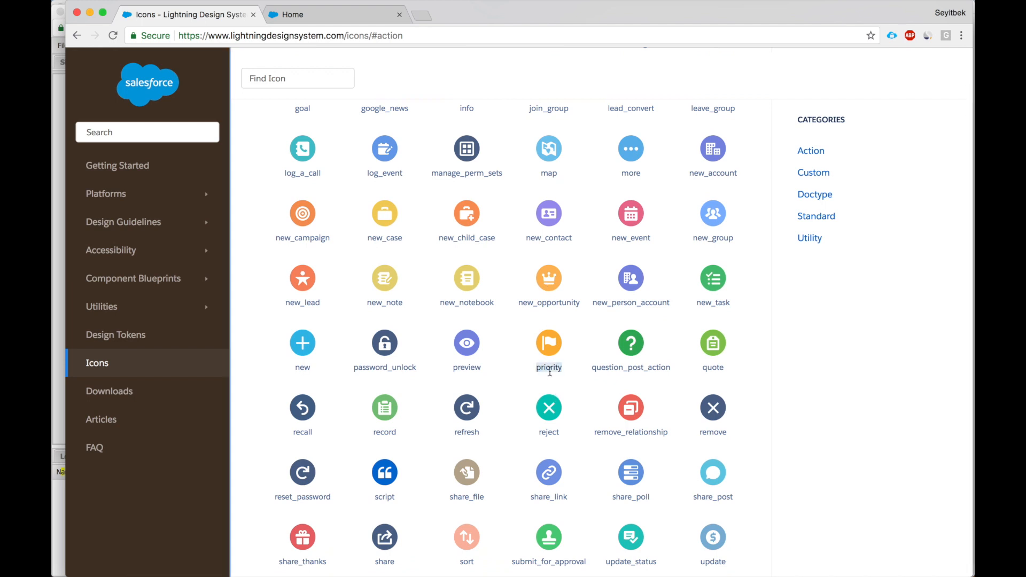
mouse_move(551, 353)
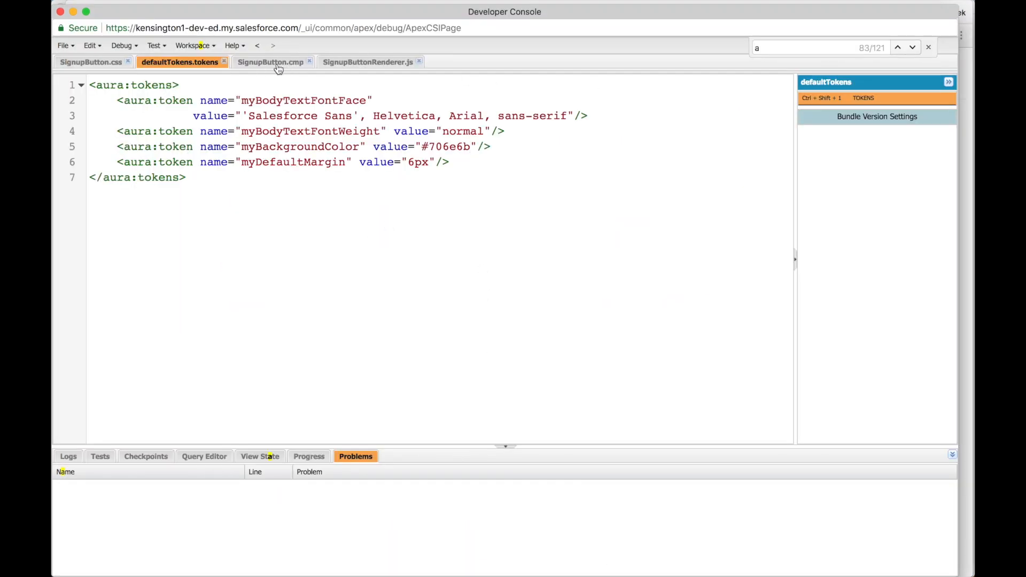
- Bring up the SignupButton.cmp markup to edit its icon reference
click(270, 62)
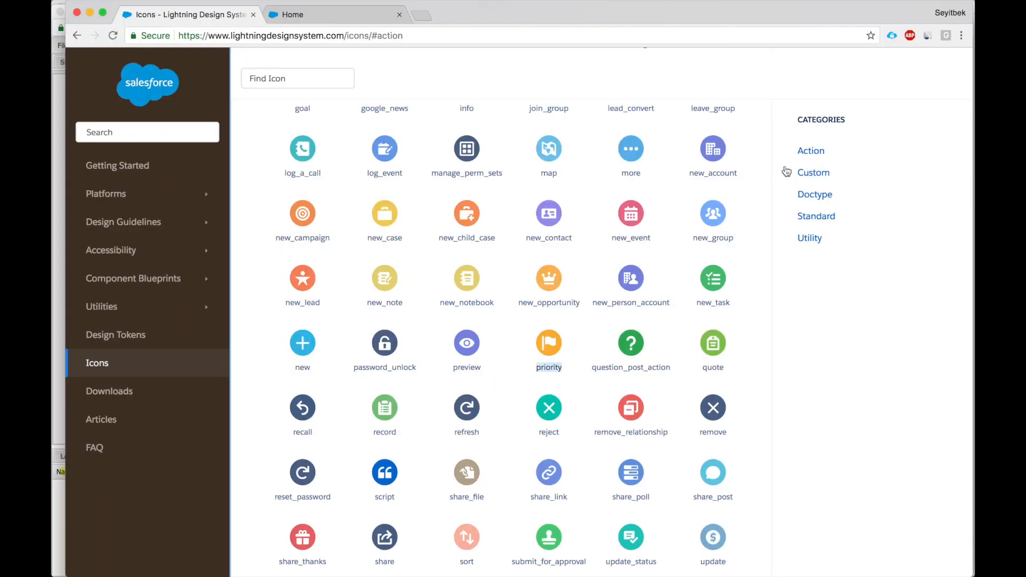
mouse_move(802, 162)
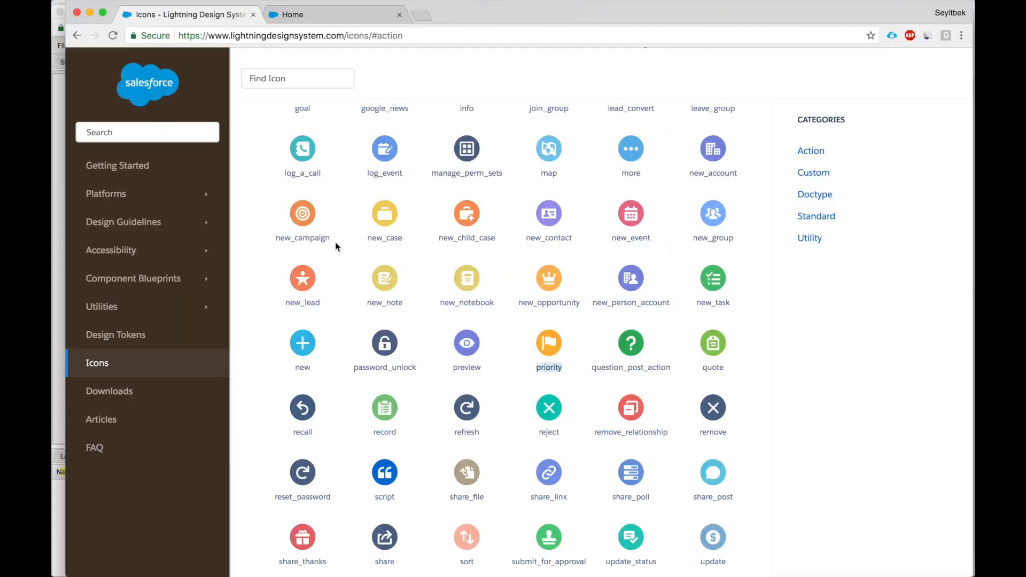
mouse_move(548, 361)
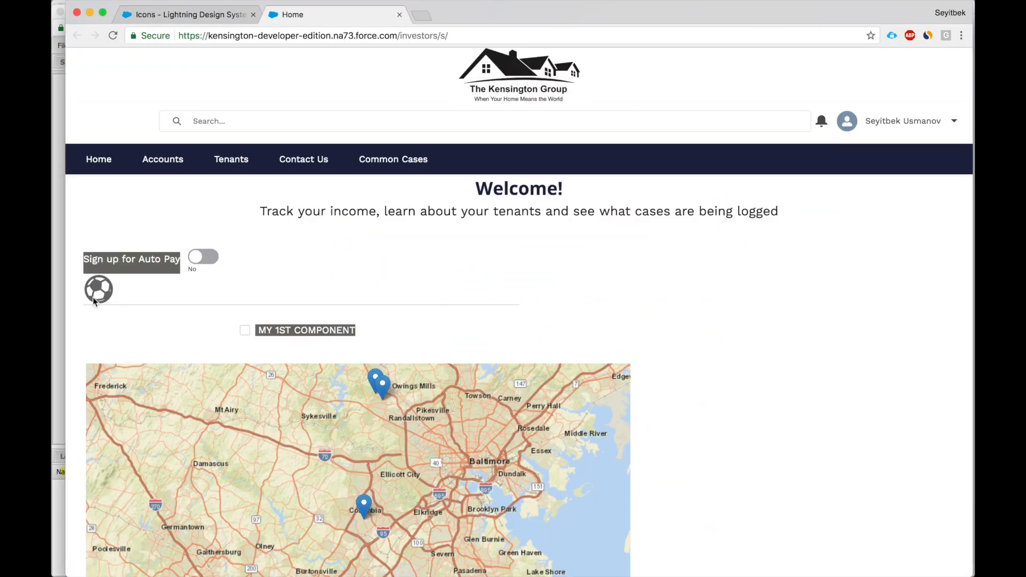
- Reload the community page to show the orange priority flag, then jump to the Custom icons
click(111, 36)
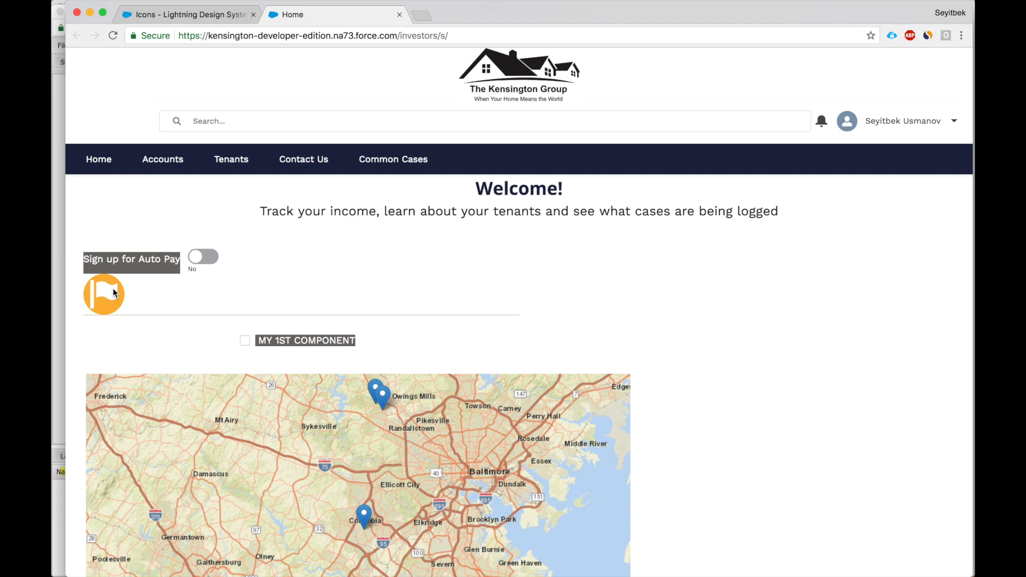
click(187, 14)
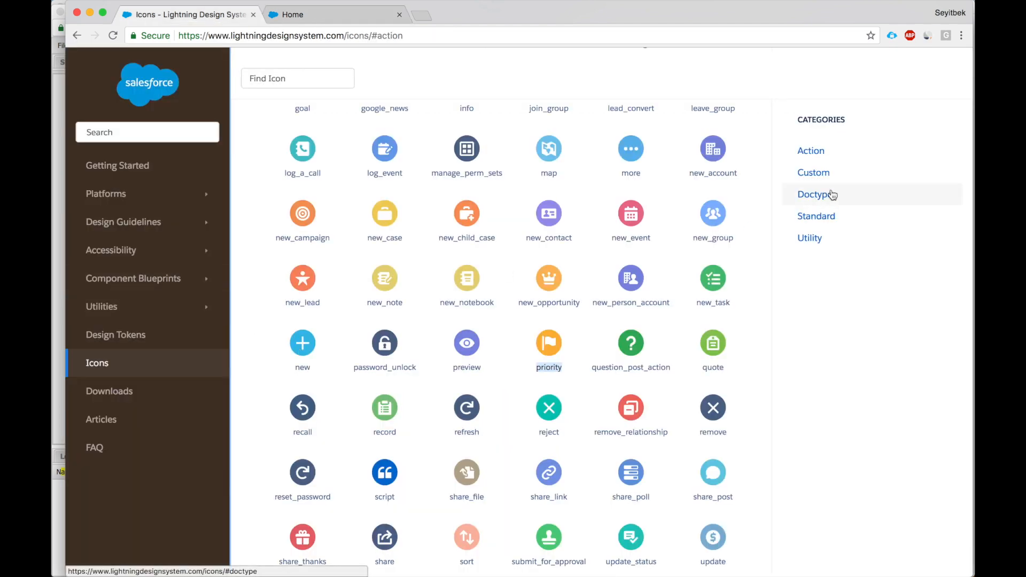
click(813, 172)
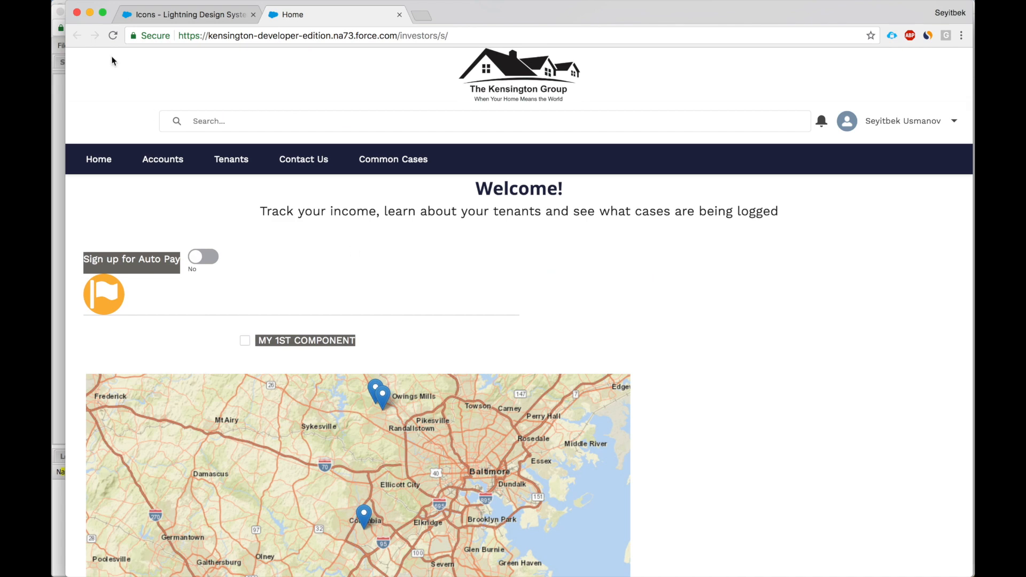
- Reload the page to show the pink heart icon, return to Custom icons and toggle Component Blueprints
click(112, 36)
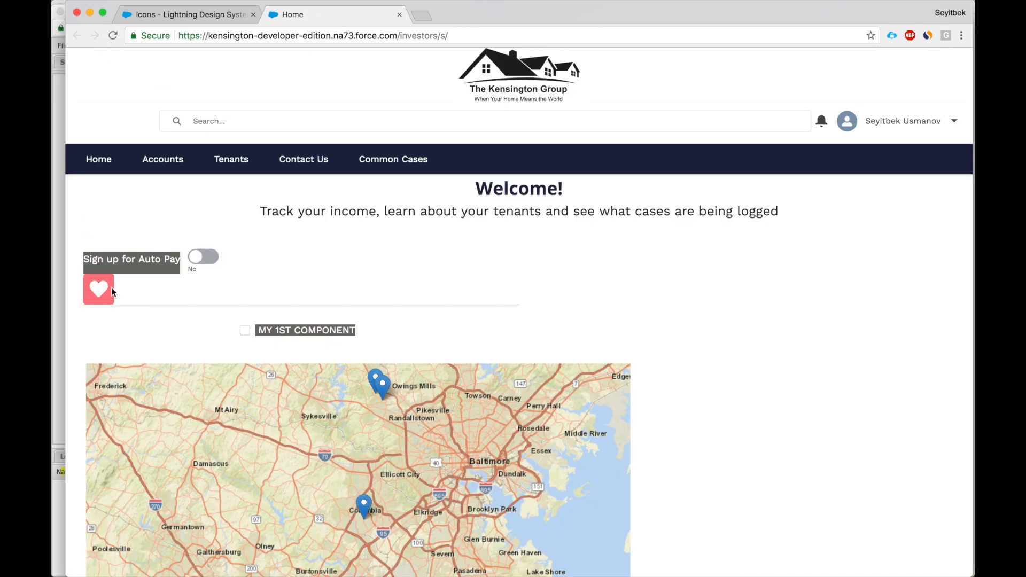
click(187, 15)
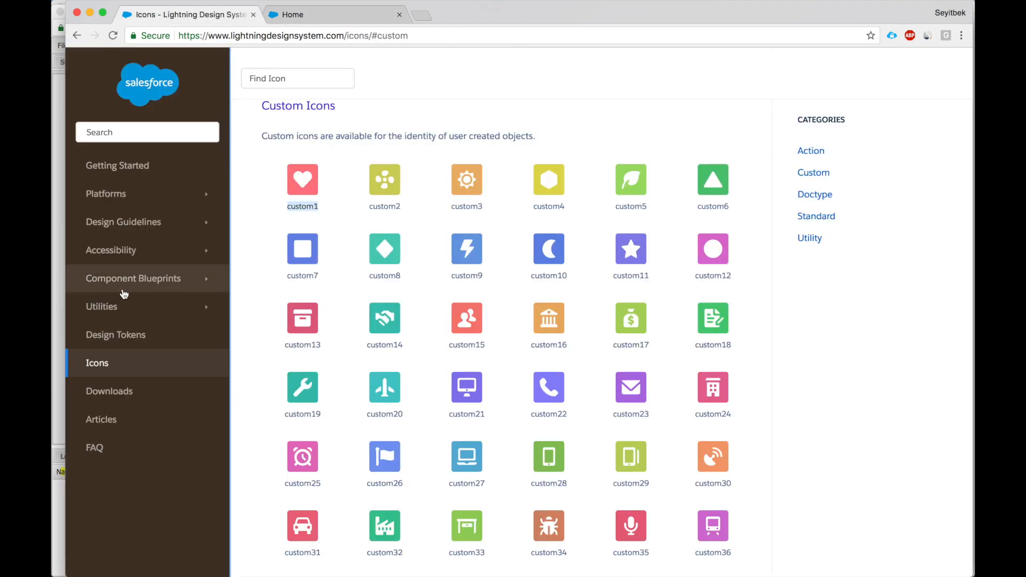
mouse_move(181, 292)
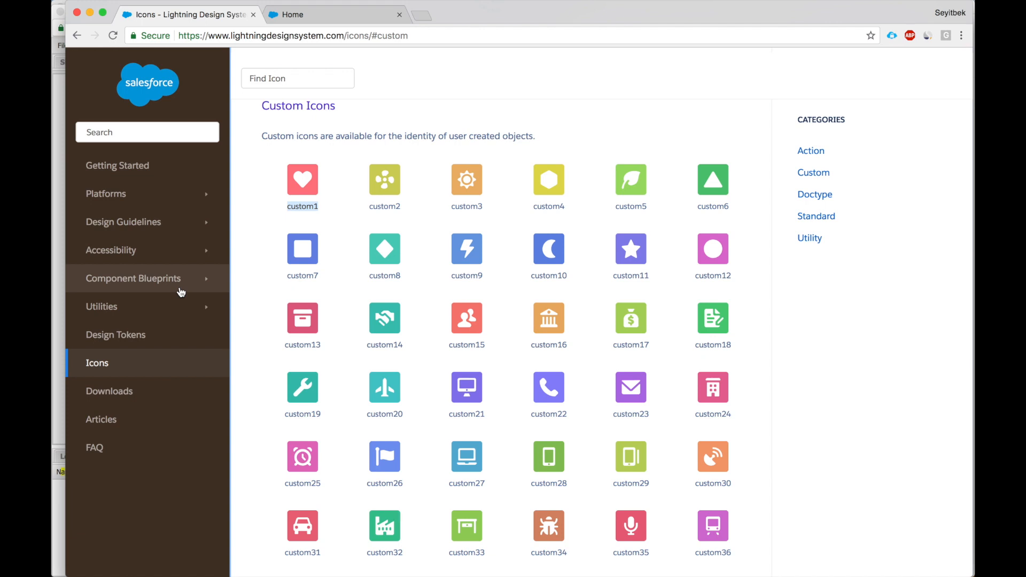
mouse_move(169, 272)
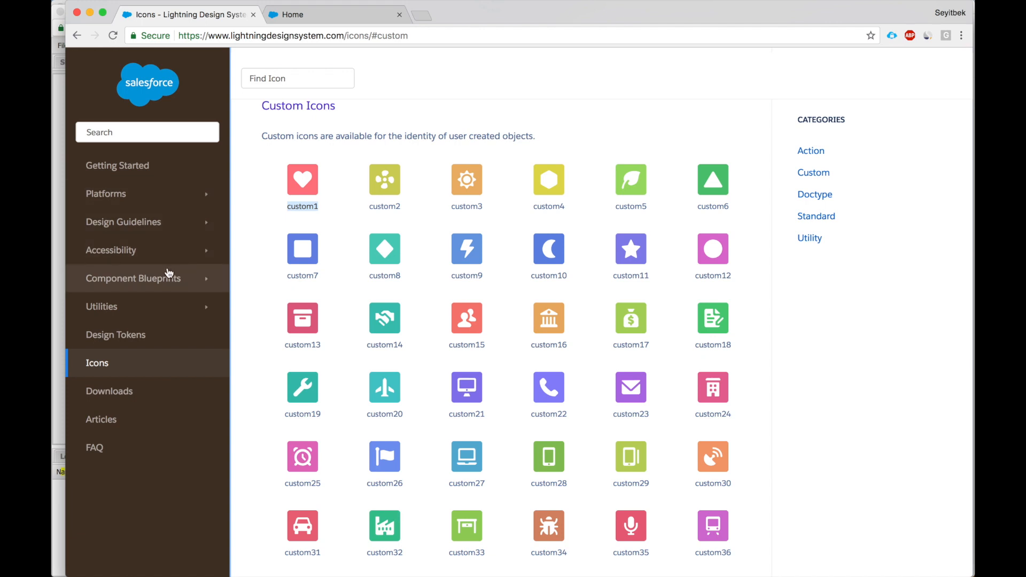
click(133, 278)
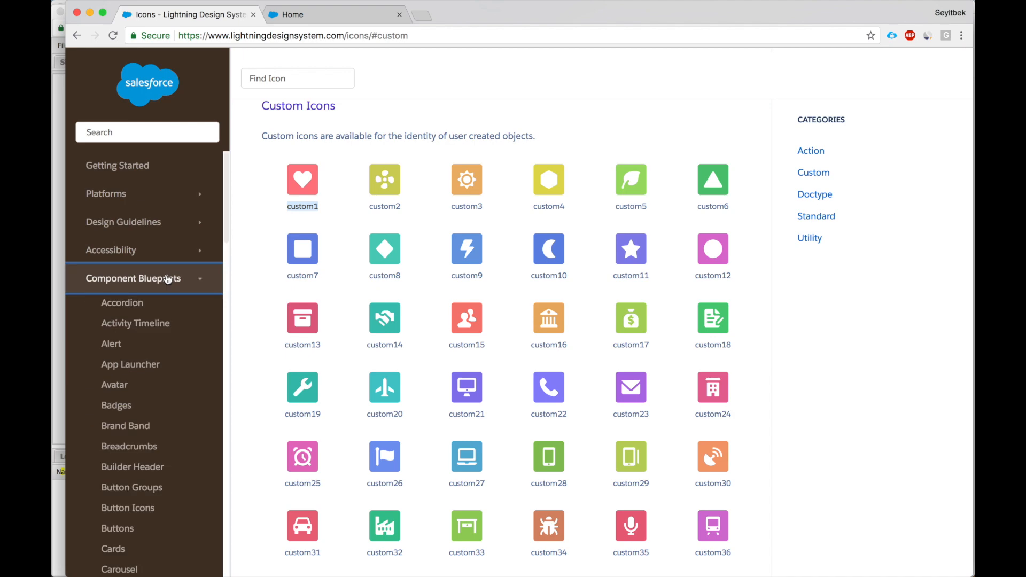
click(133, 278)
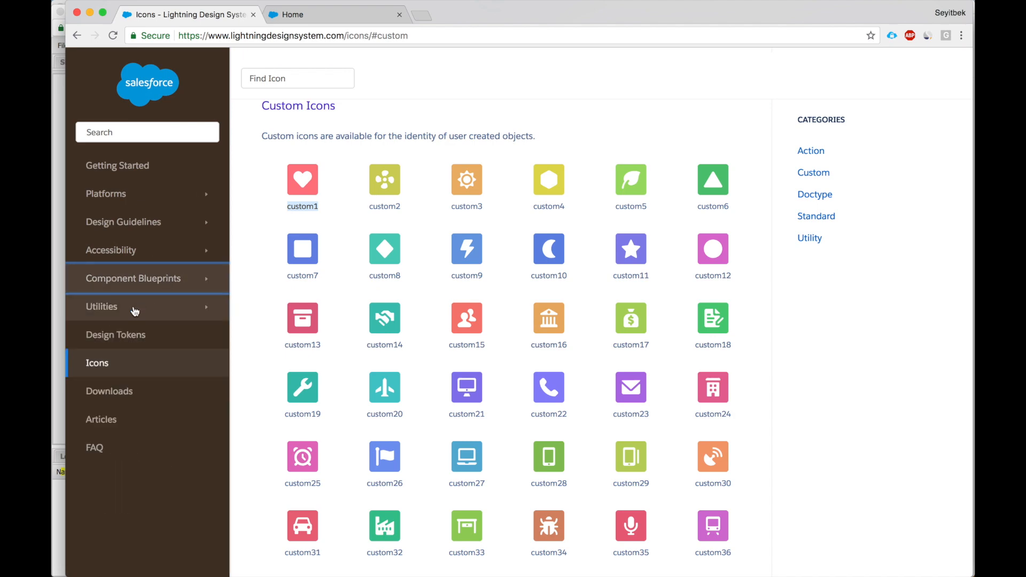